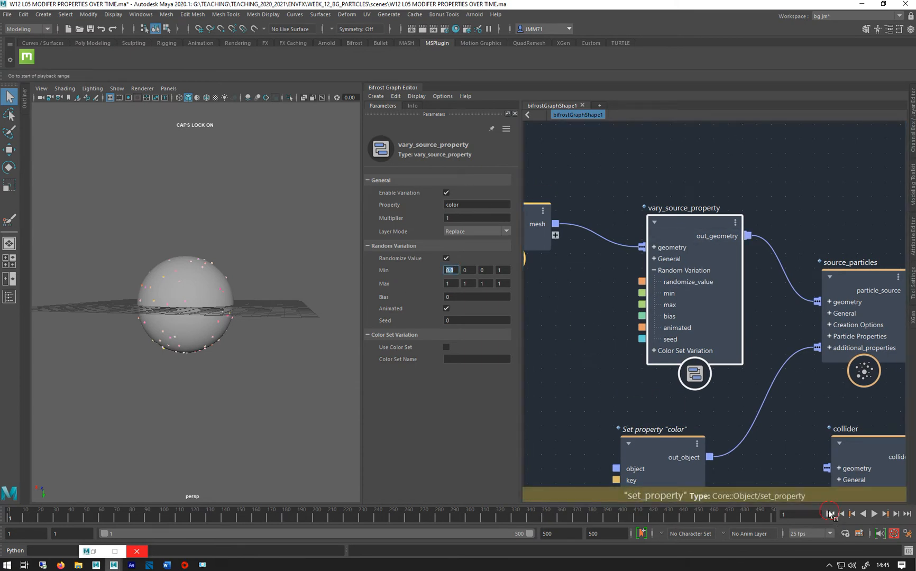
Set vary_source_property Random Variation Bias to -0.5 and replay the simulation to preview colours.
left_click(873, 514)
type("0")
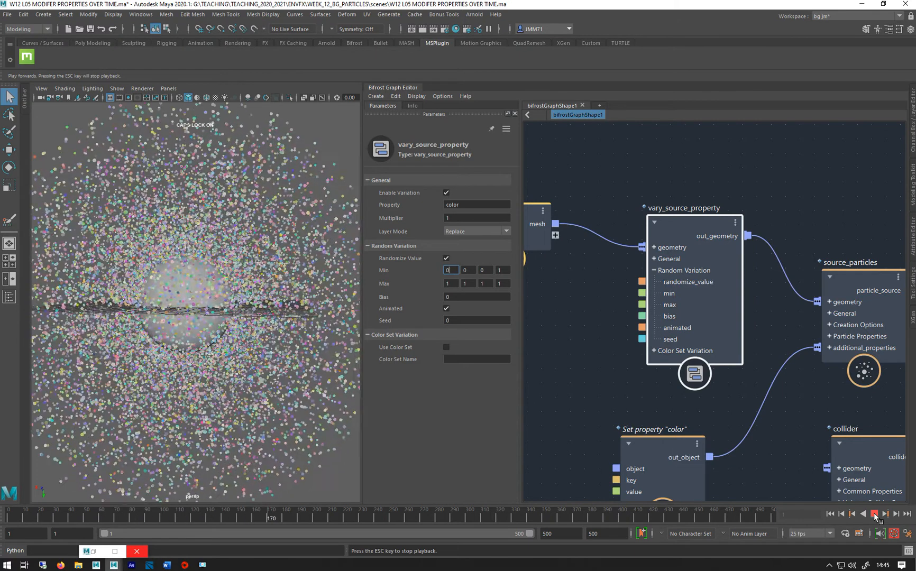
left_click(875, 514)
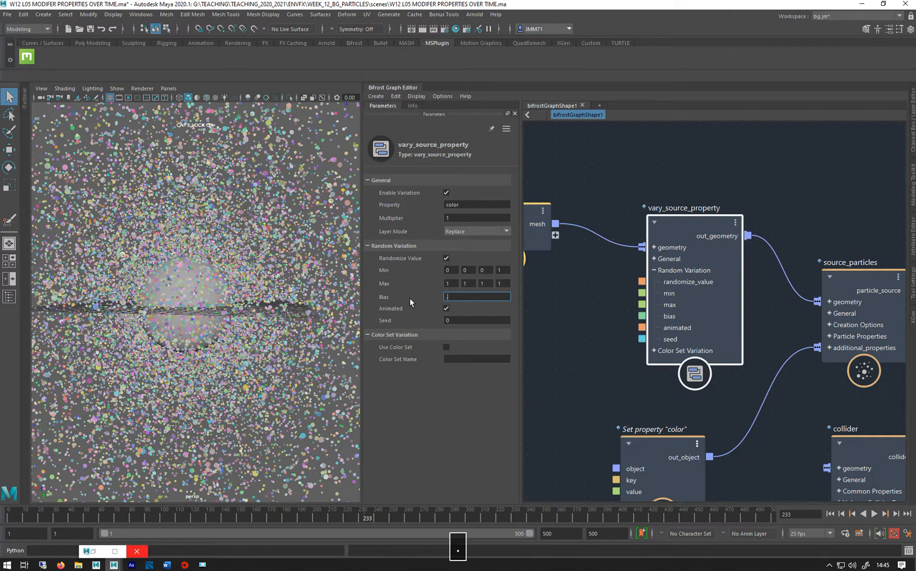
key("Enter")
type("-.8")
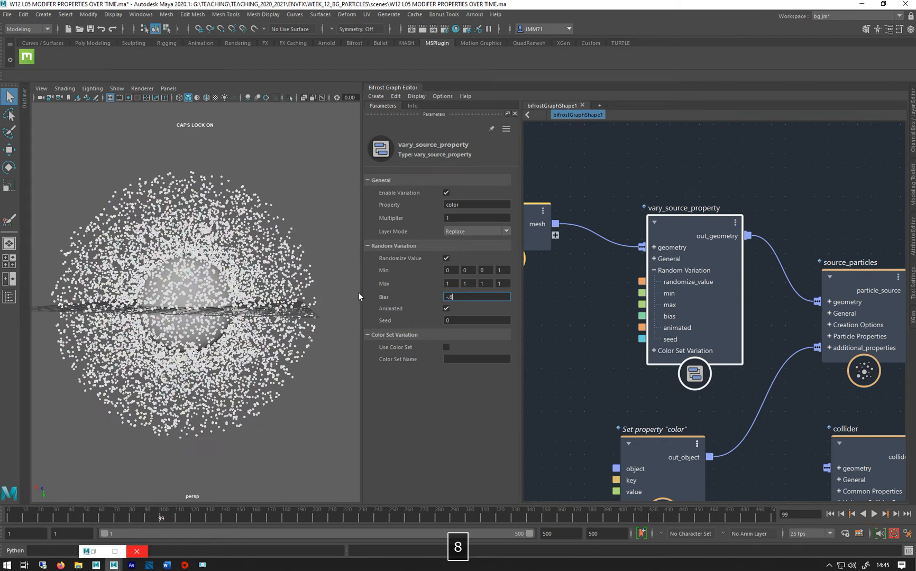
left_click(874, 513)
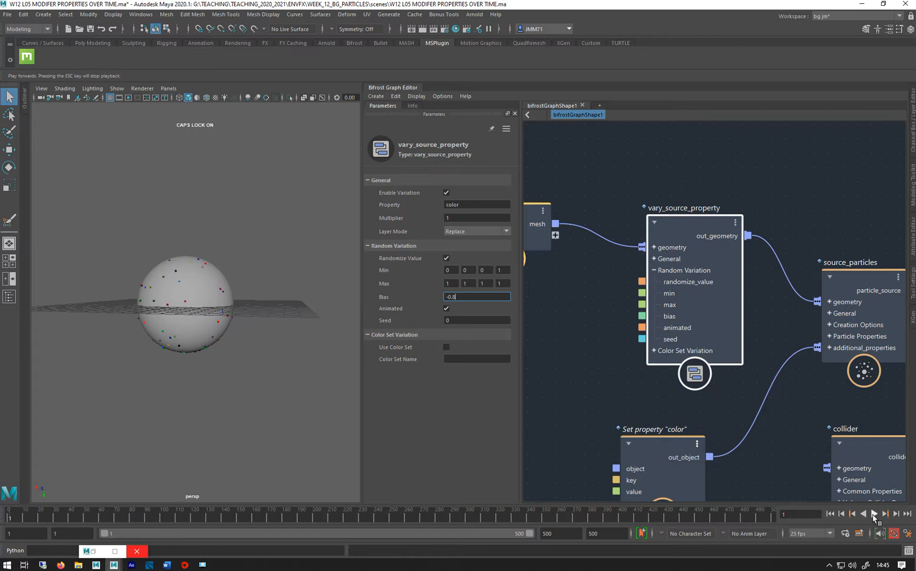
left_click(884, 514)
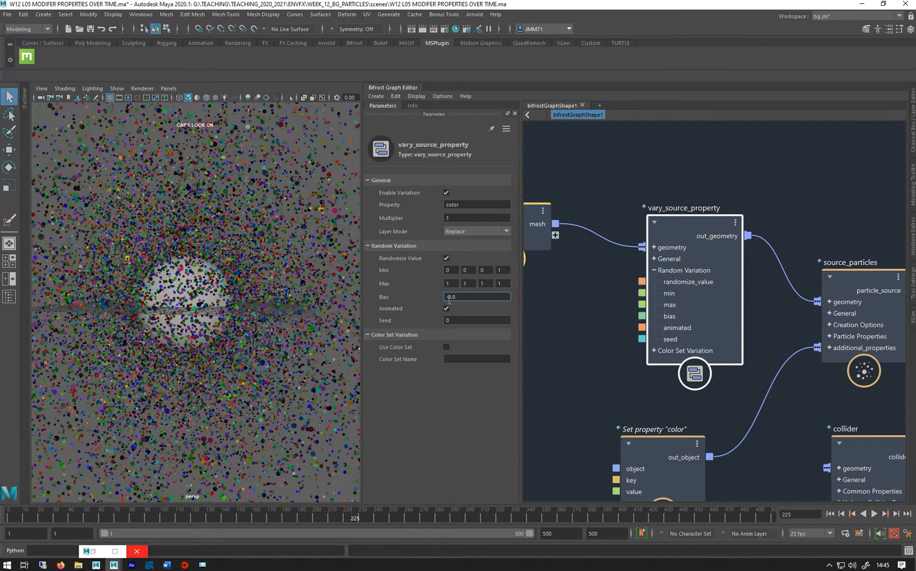
left_click(475, 296)
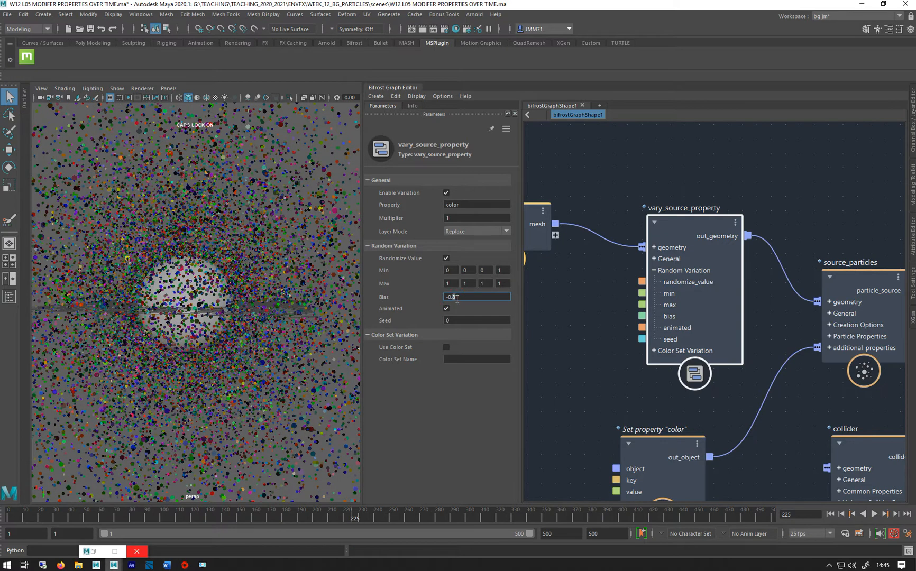
left_click(829, 514)
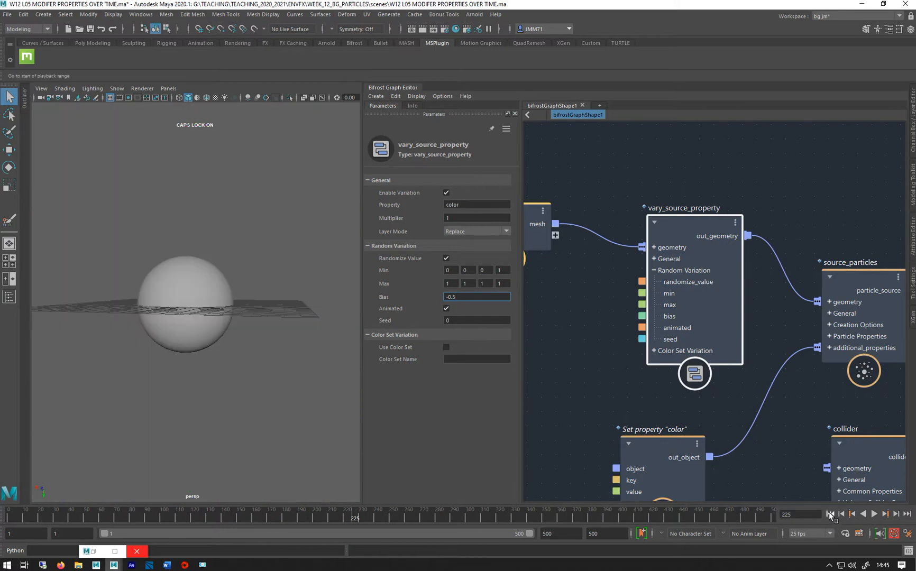
left_click(874, 514)
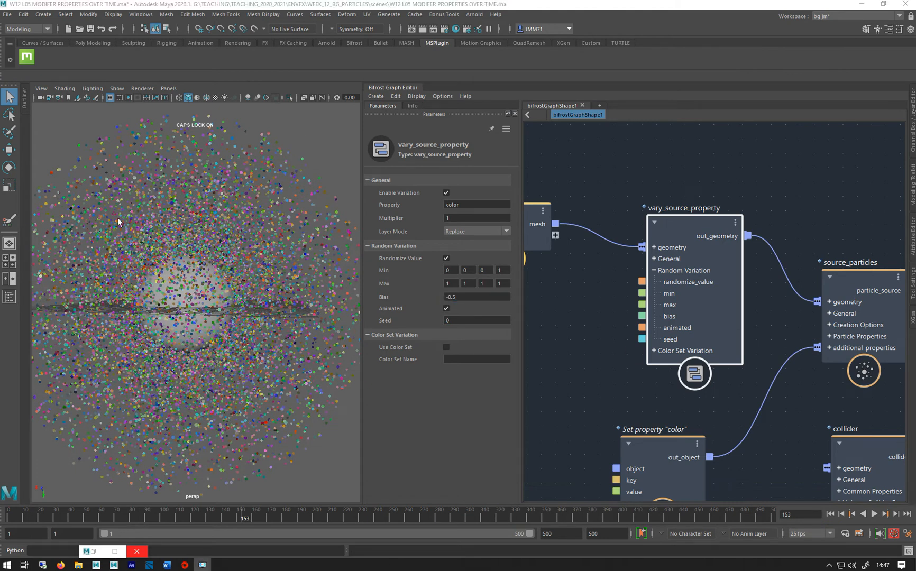
mouse_move(350, 379)
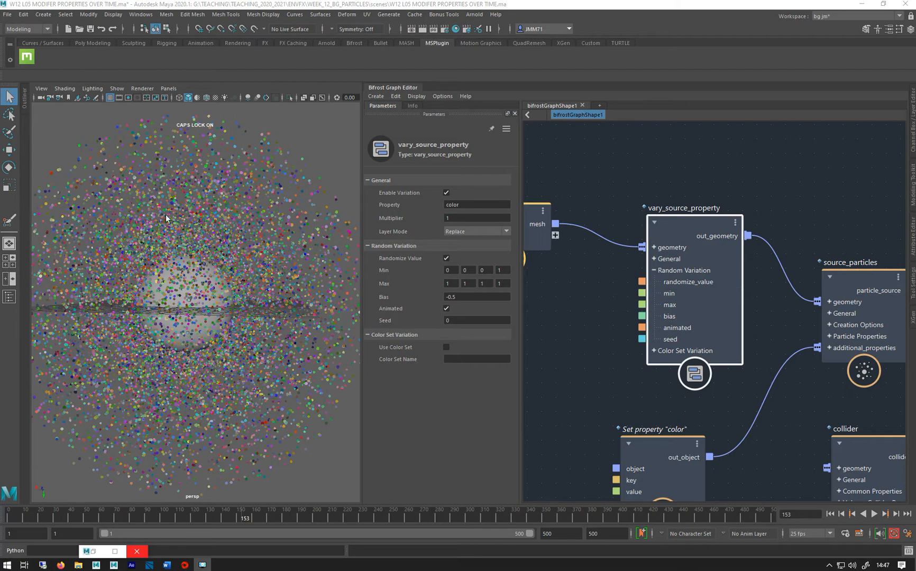
mouse_move(760, 291)
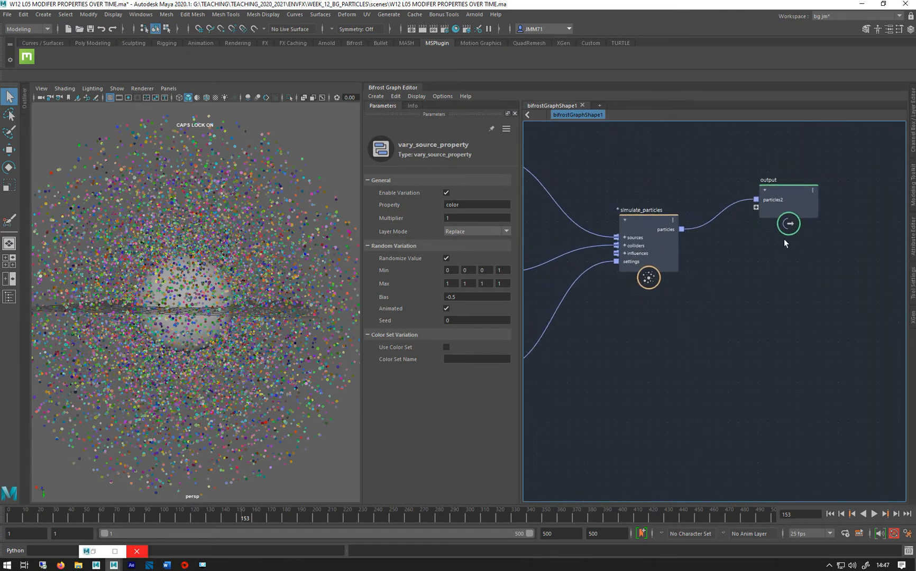
Search 'AGE' in the Tab node search and add set_particle_property_from_age.
key("Tab")
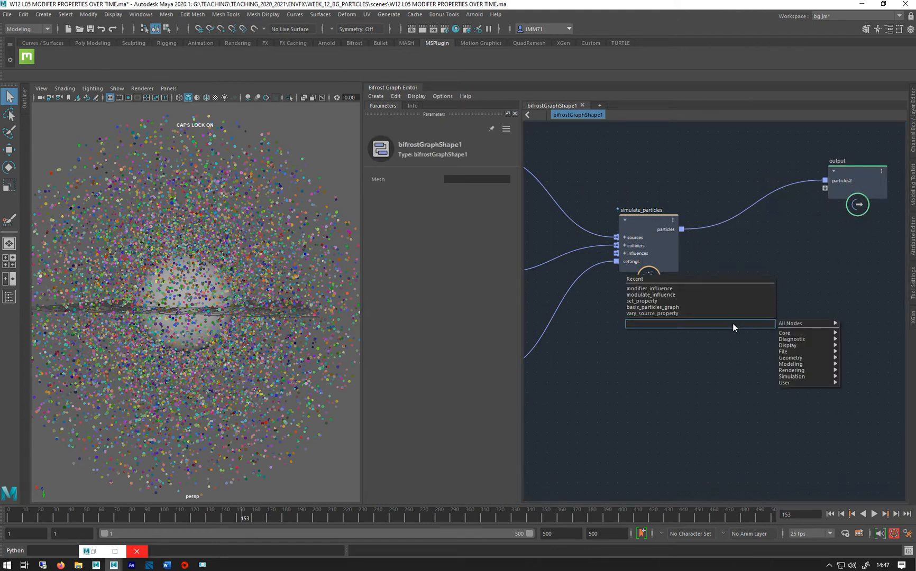
type("AGE")
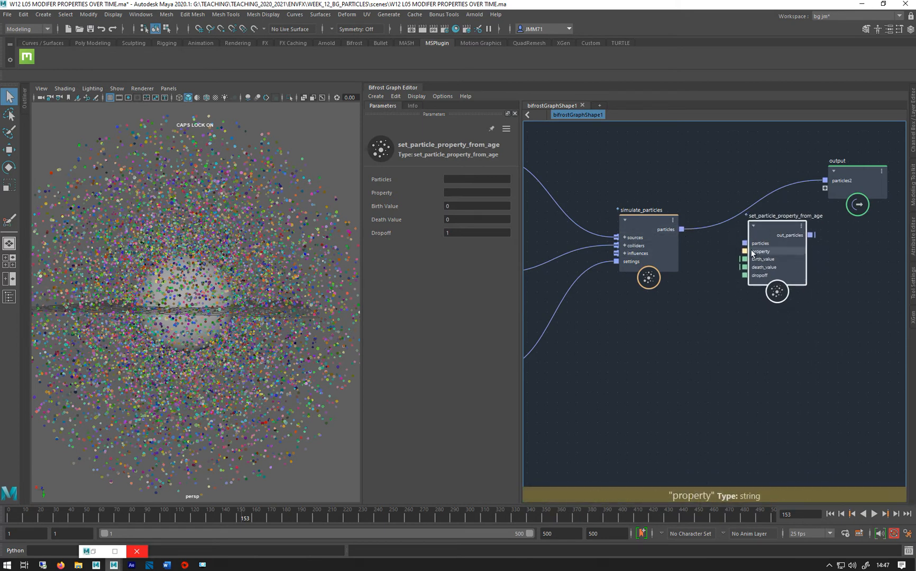
mouse_move(739, 250)
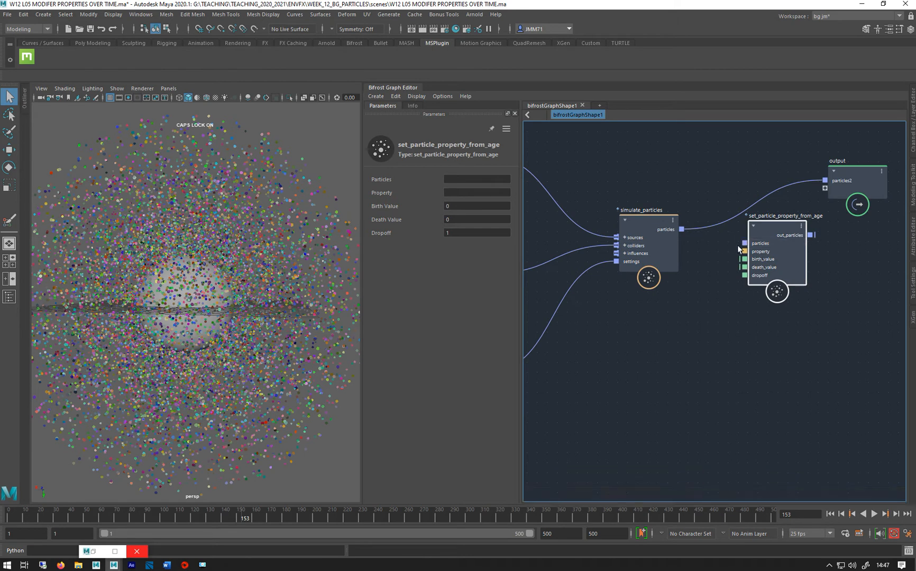
Wire simulate_particles through the age node into output and replay to check.
left_click(681, 229)
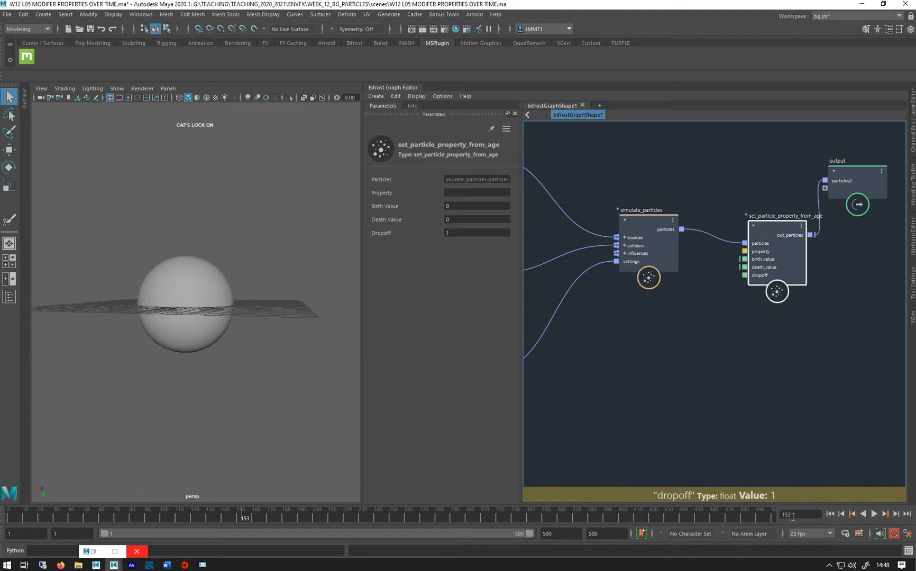
left_click(873, 514)
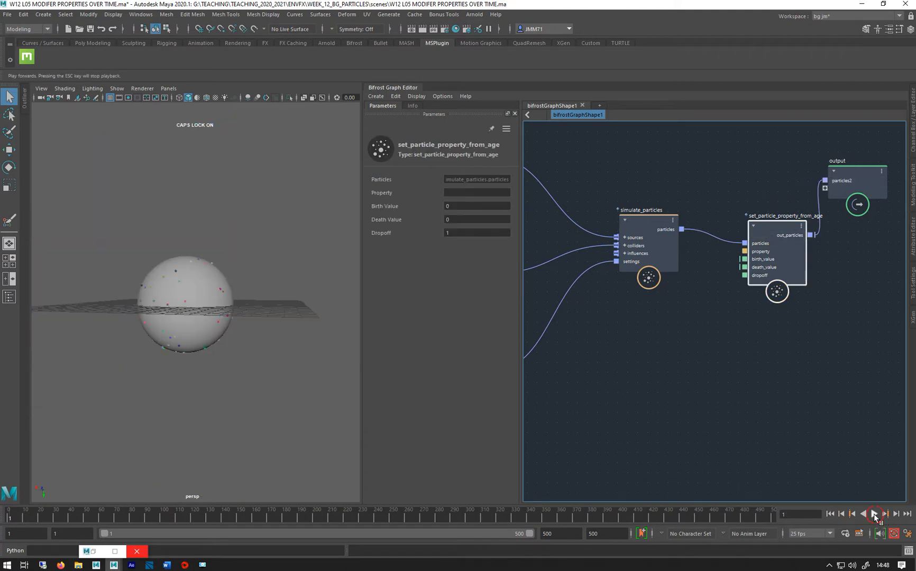
left_click(874, 514)
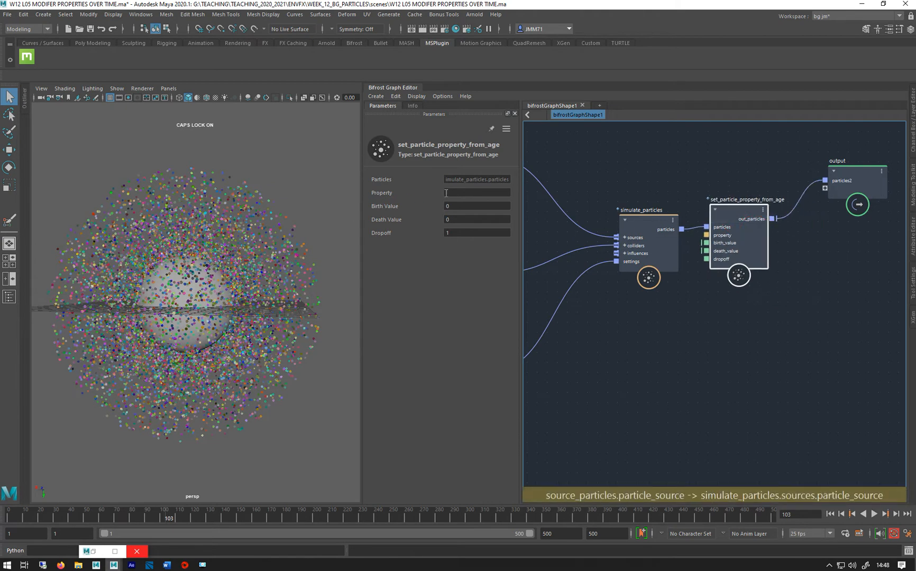
Set the age node's Property field to 'color'.
type("c")
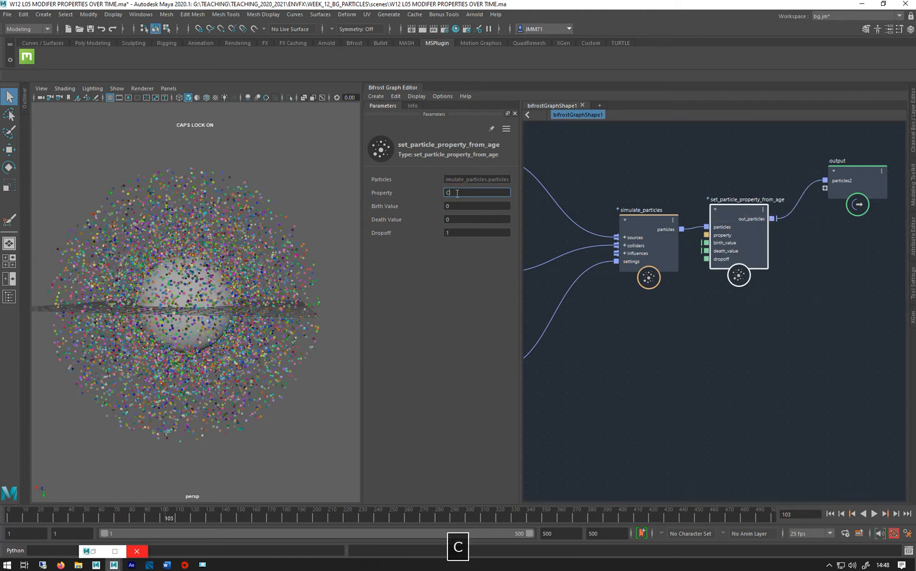
type("COLOR")
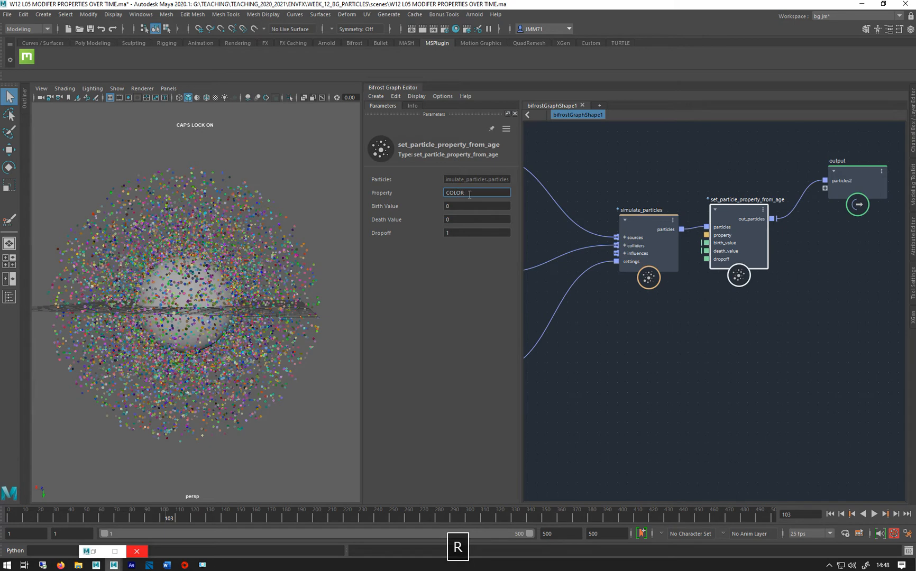
key("capslock")
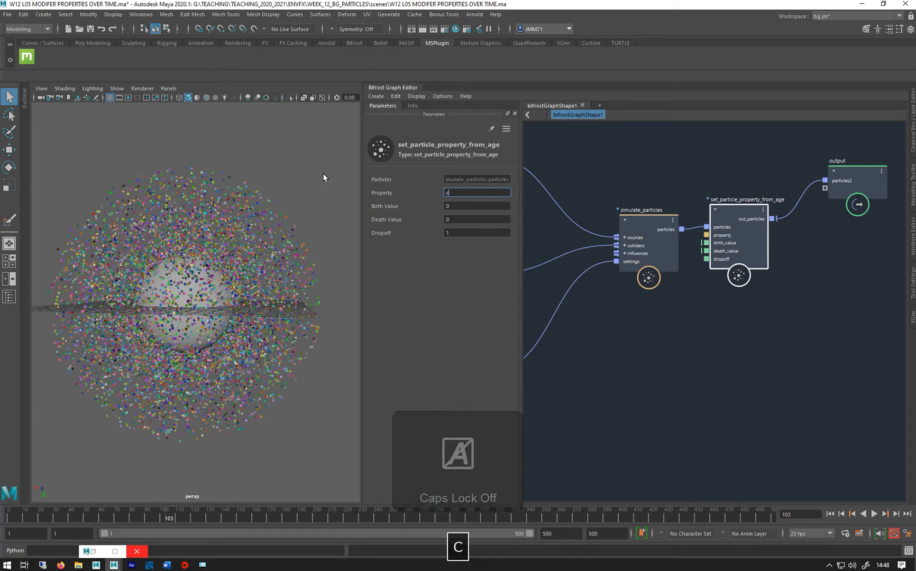
type("olor")
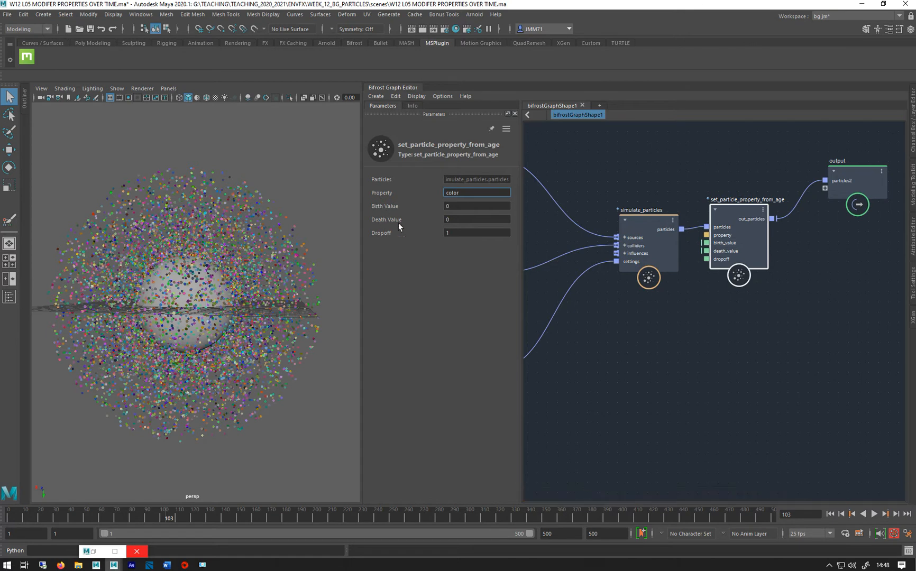
mouse_move(437, 205)
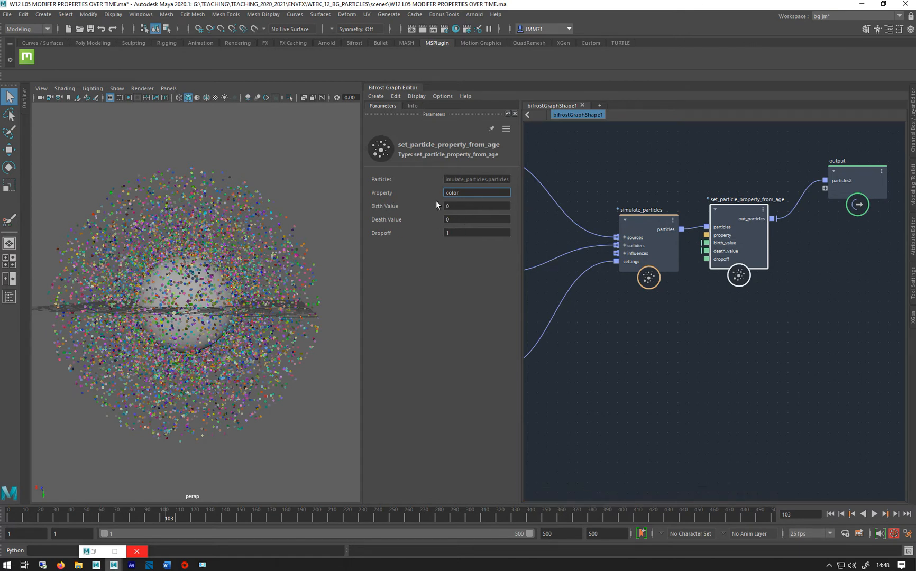
mouse_move(725, 251)
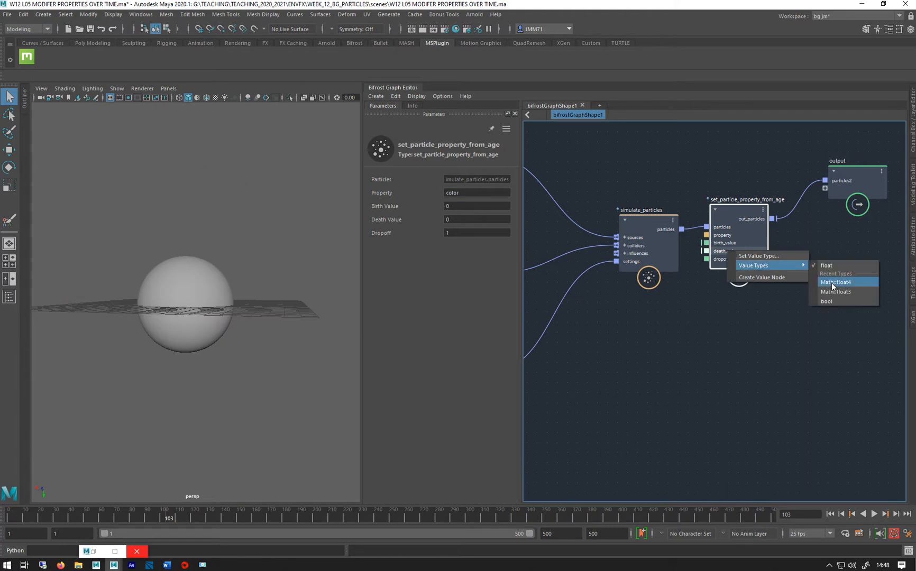
Change the birth_value and death_value port types to Math::float4.
left_click(836, 282)
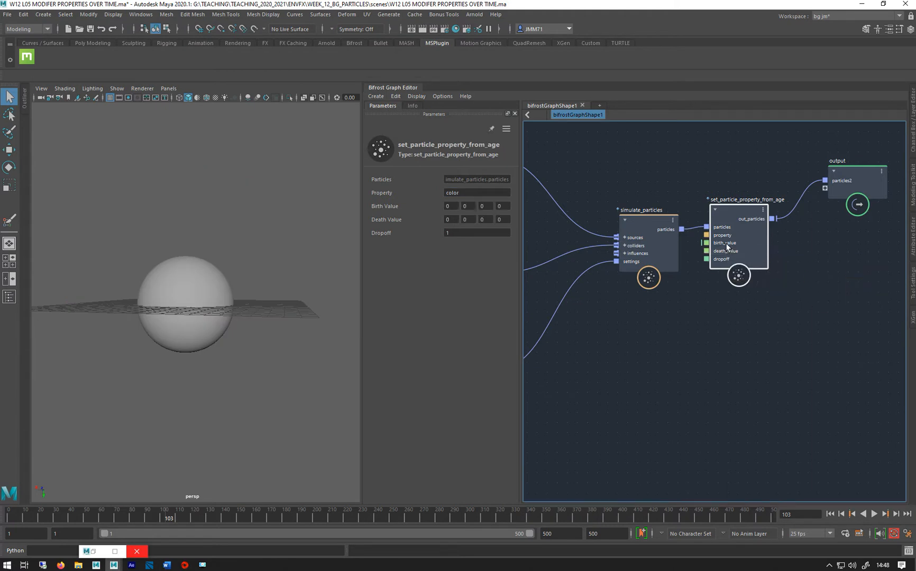
right_click(724, 242)
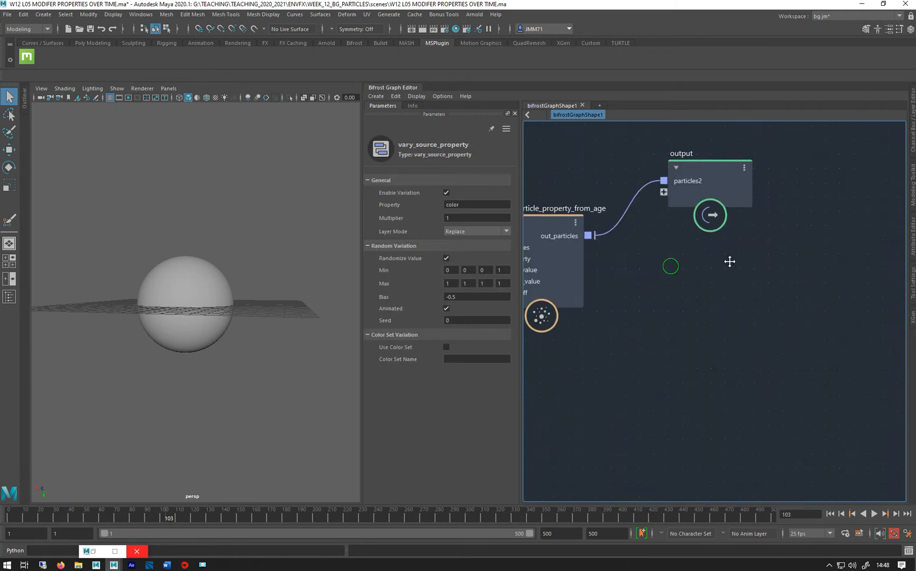
left_click(707, 239)
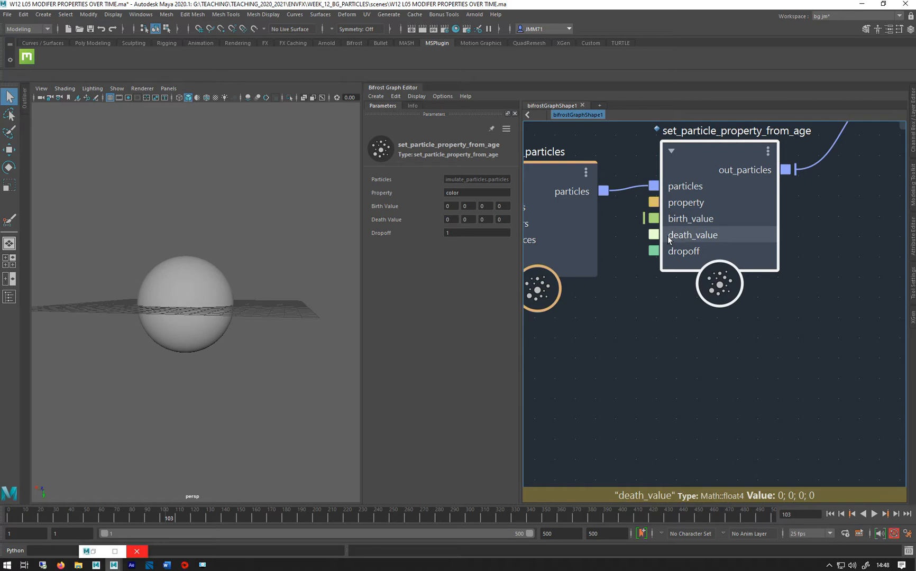
mouse_move(727, 256)
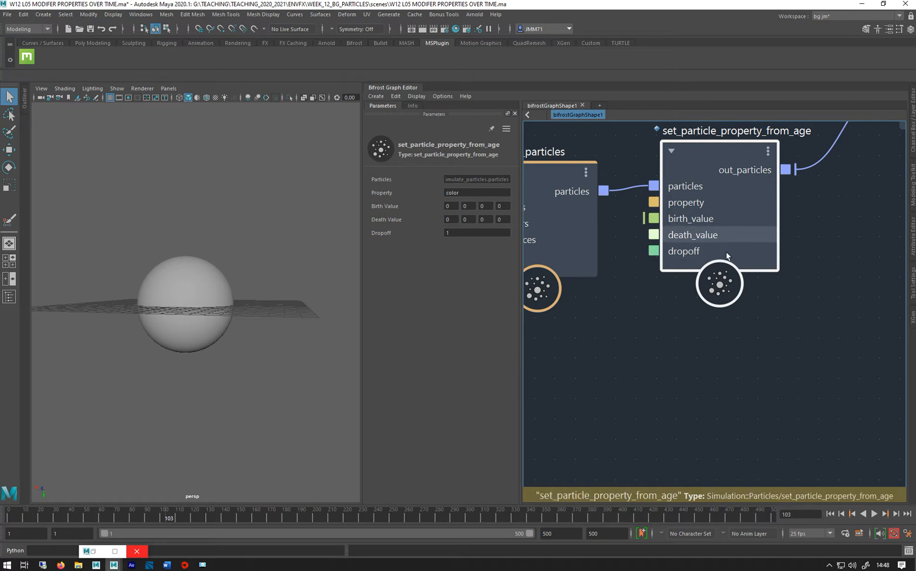
right_click(677, 219)
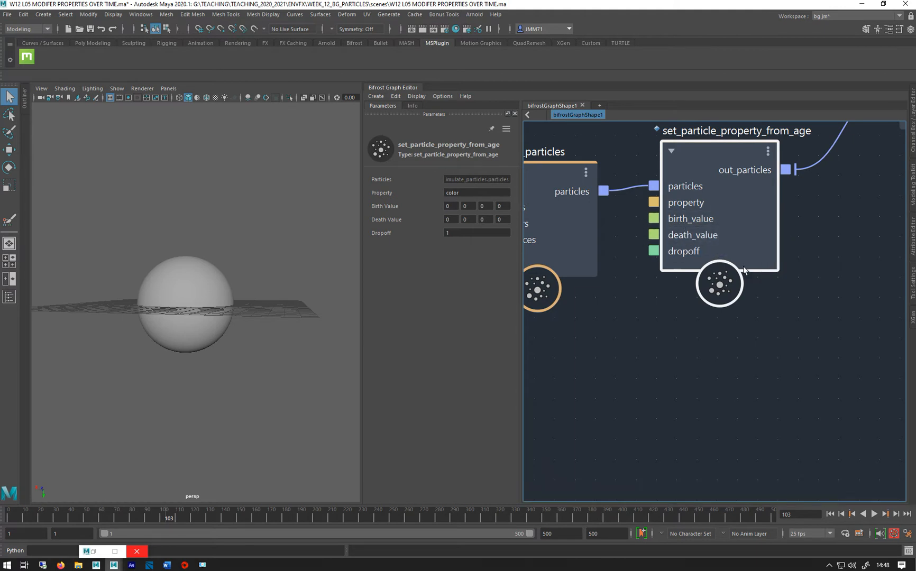
mouse_move(692, 235)
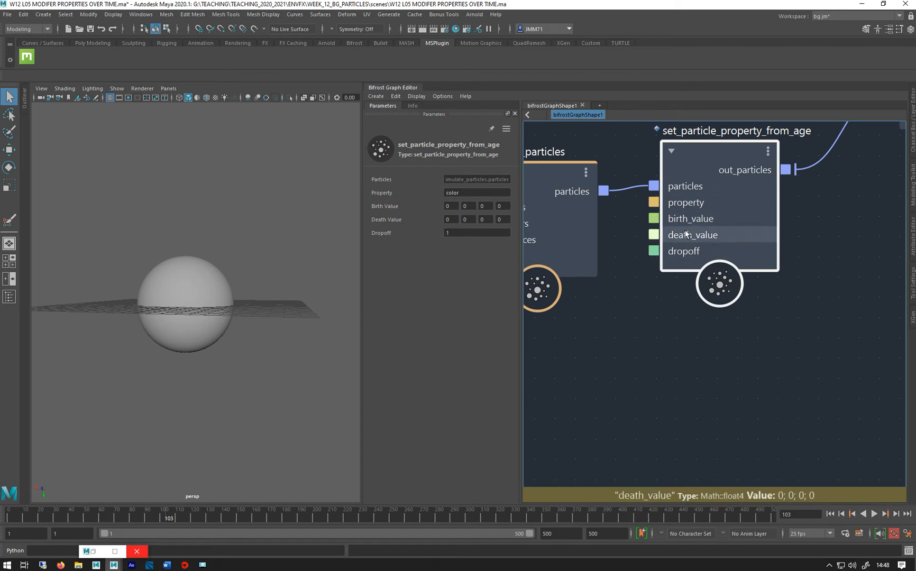
mouse_move(717, 237)
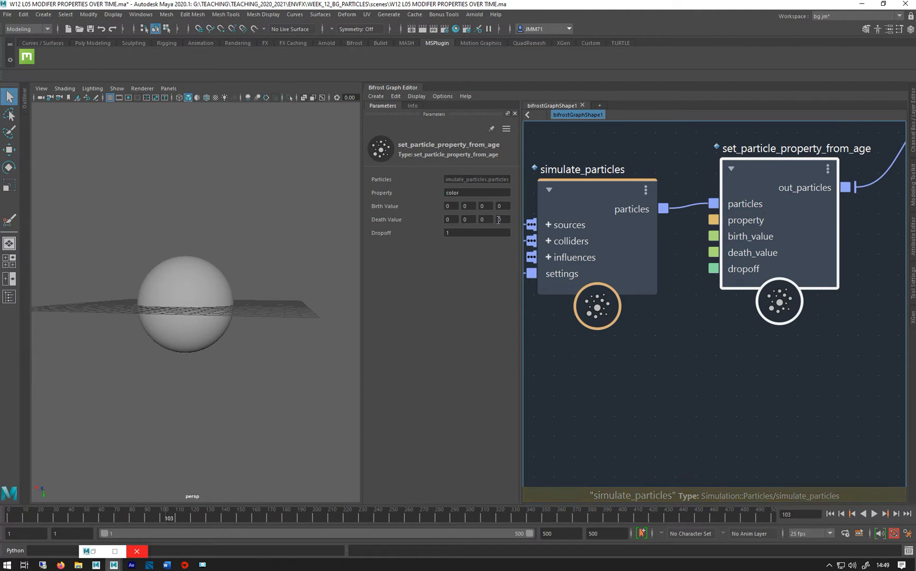
left_click(872, 514)
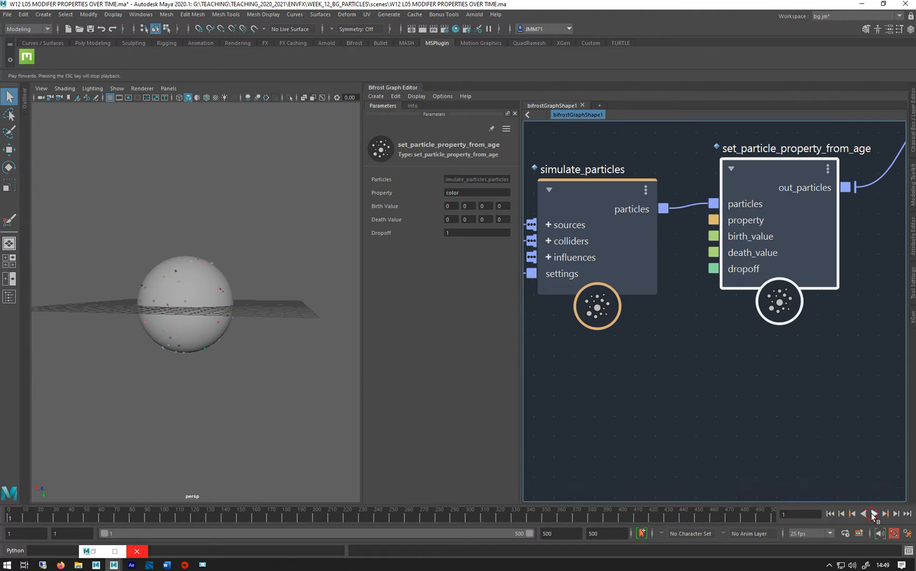
left_click(872, 514)
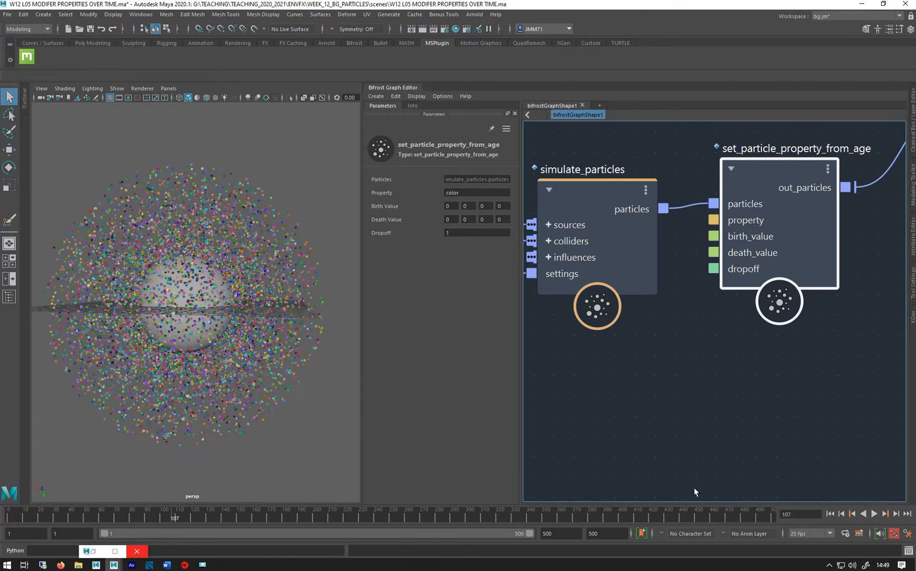
left_click(829, 514)
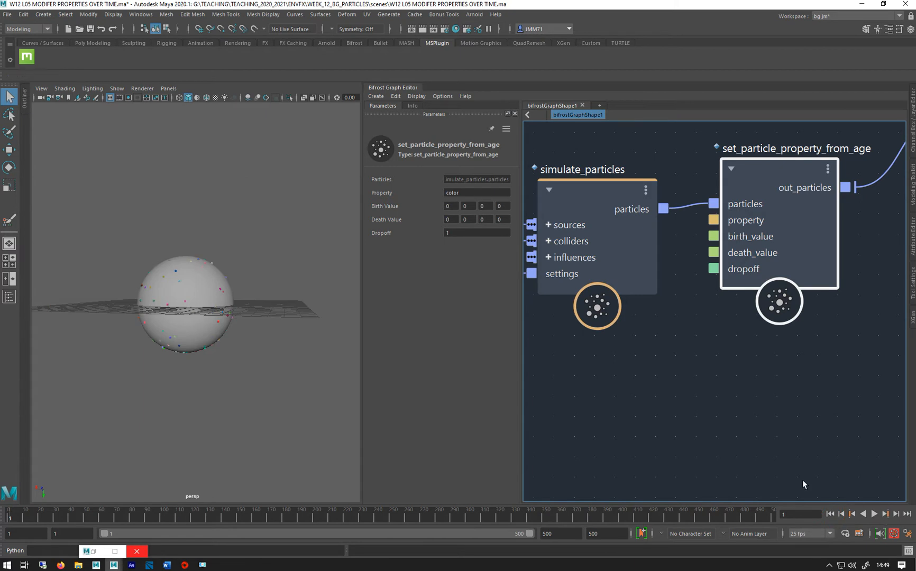
left_click(884, 513)
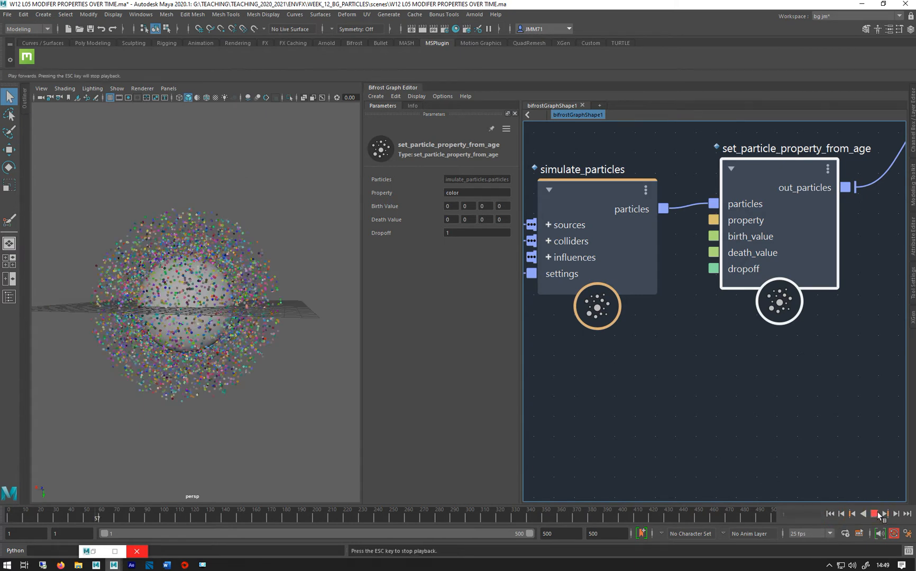
left_click(878, 514)
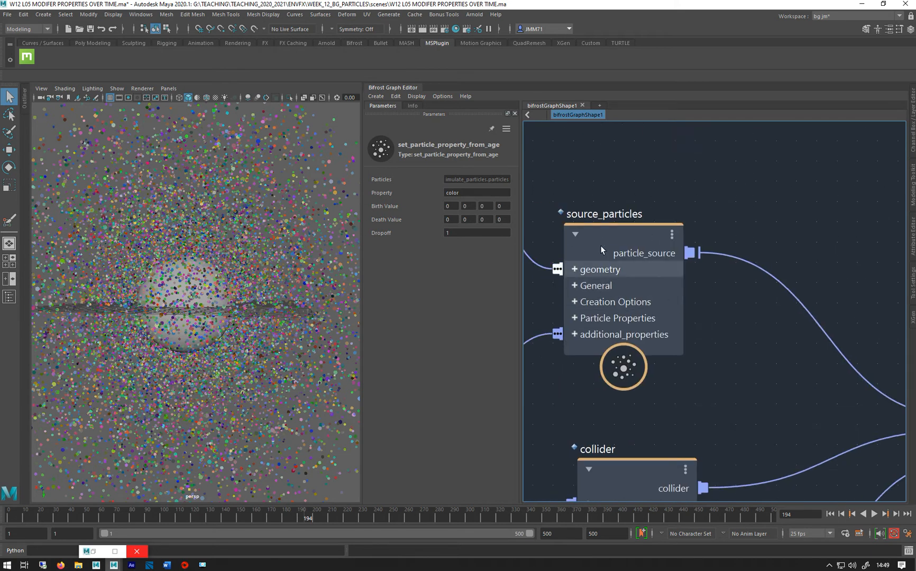
Set Birth Value 0 0 0 1 and Death Value 0 0 1 1, then replay the simulation.
left_click(621, 213)
type("10")
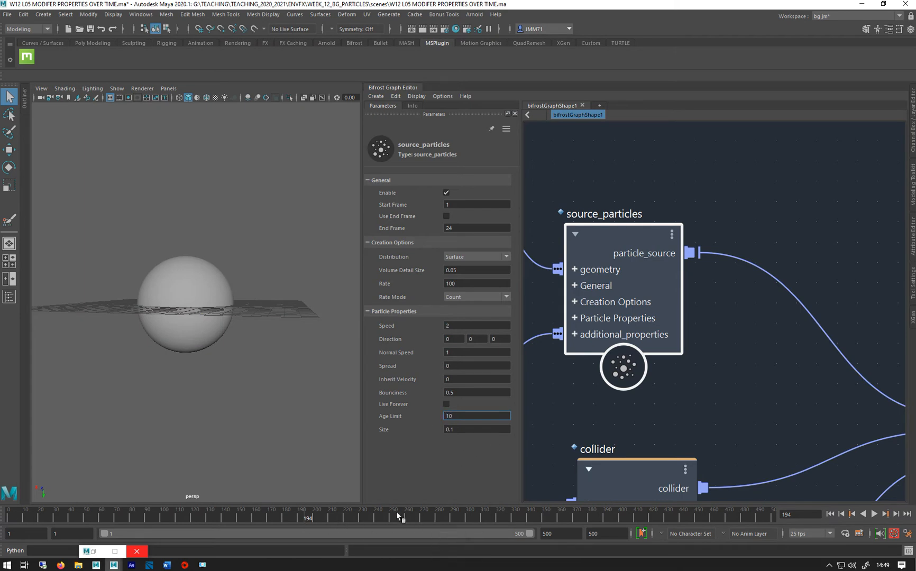
left_click(841, 514)
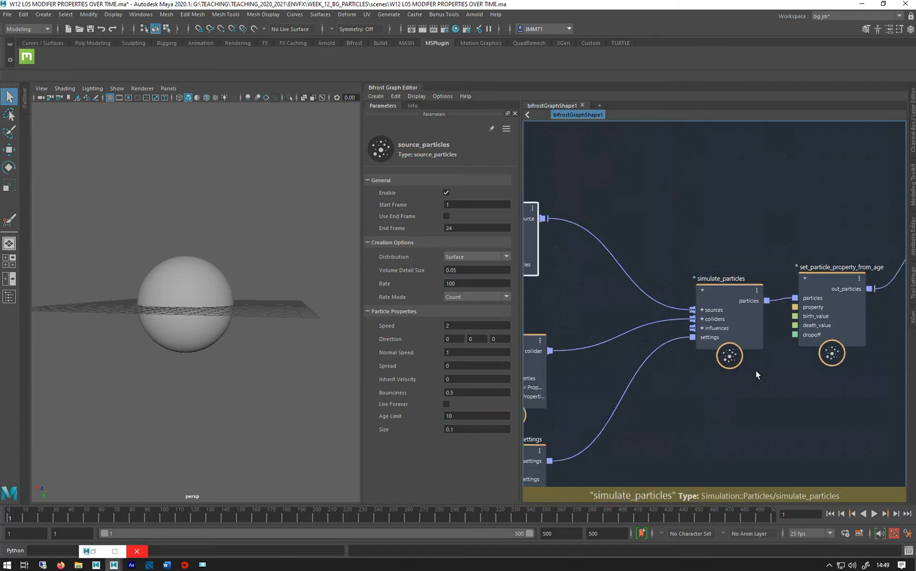
left_click(875, 514)
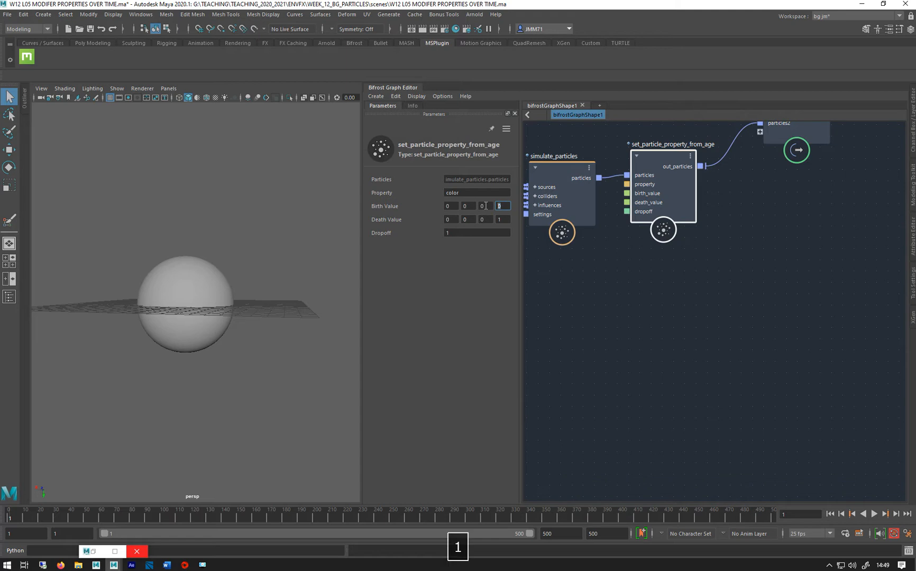
type("1")
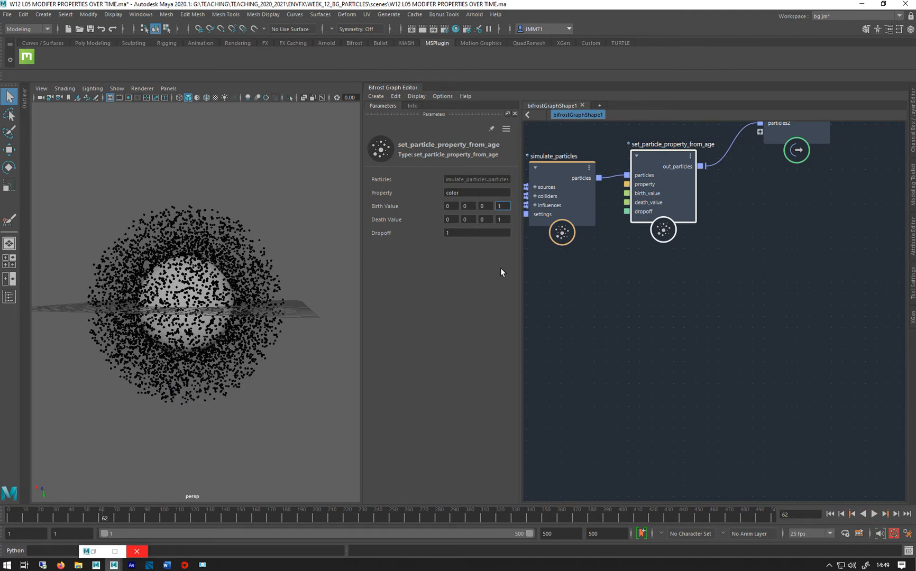
left_click(466, 220)
type("1")
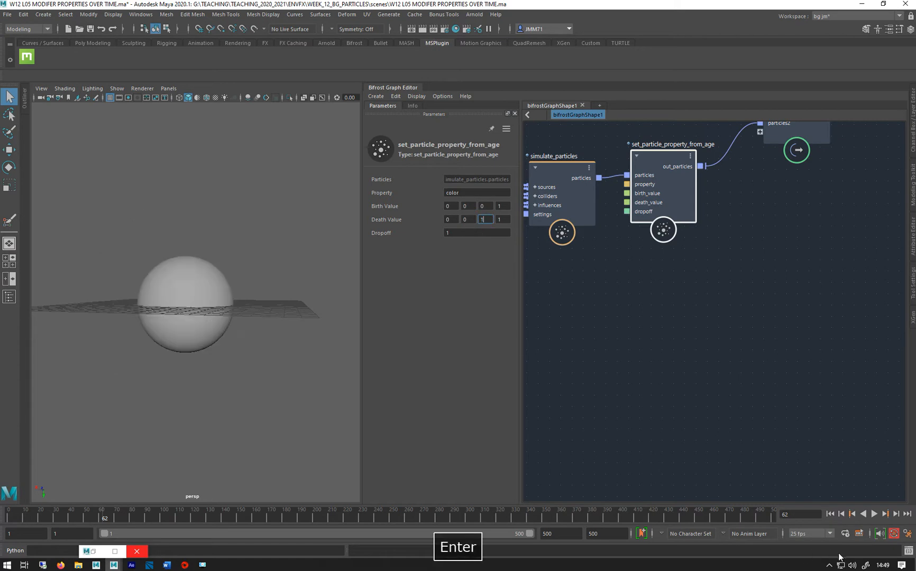
left_click(873, 514)
type("20")
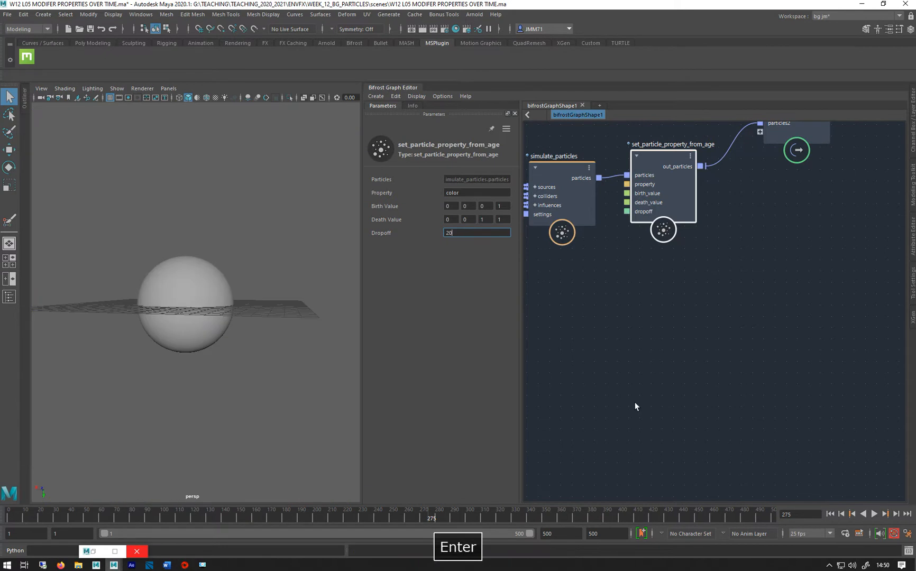
left_click(872, 514)
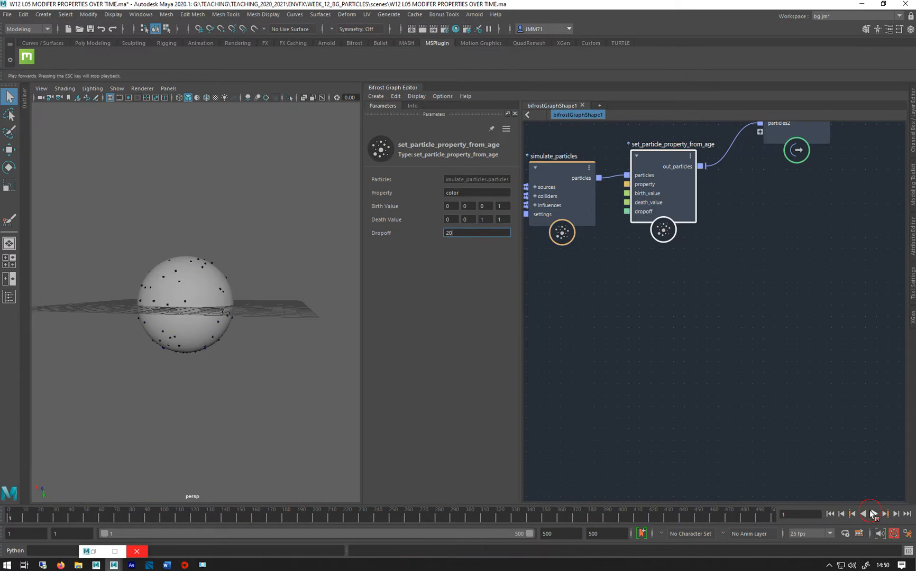
left_click(875, 514)
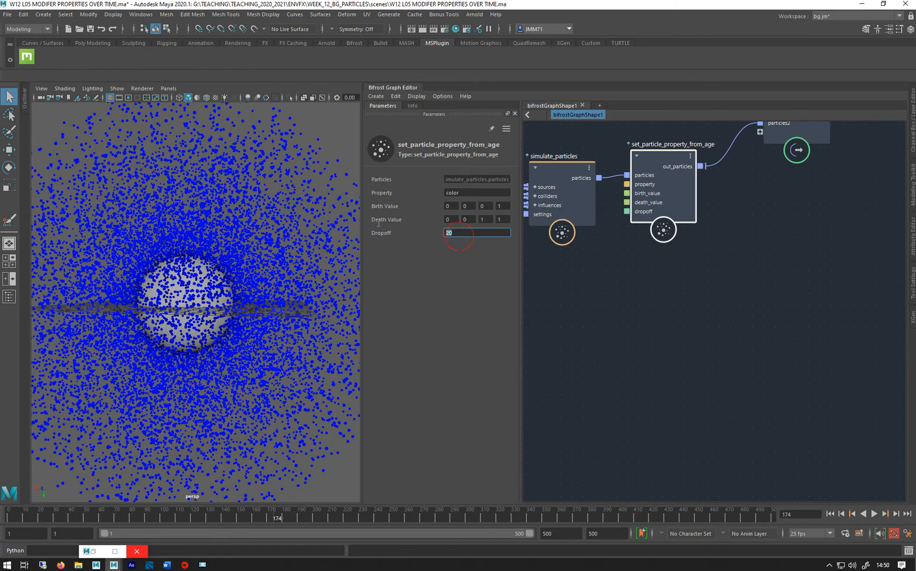
Set the colour-from-age Dropoff to 0.5 and replay the simulation.
type("0.5")
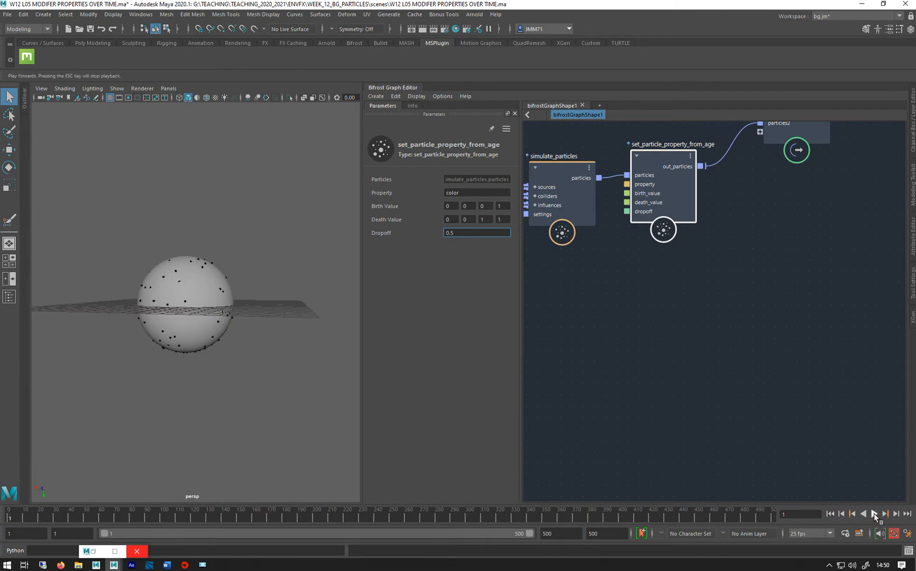
left_click(875, 515)
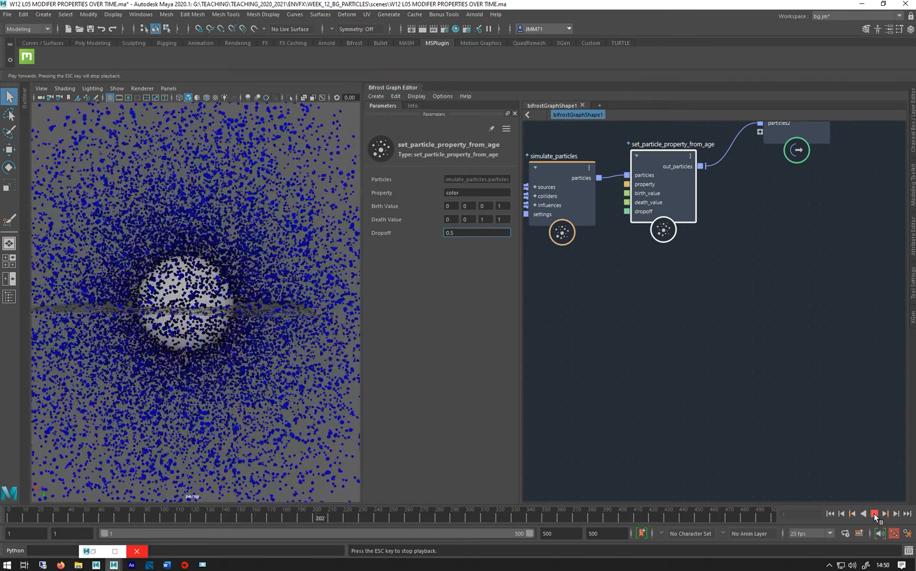
left_click(875, 515)
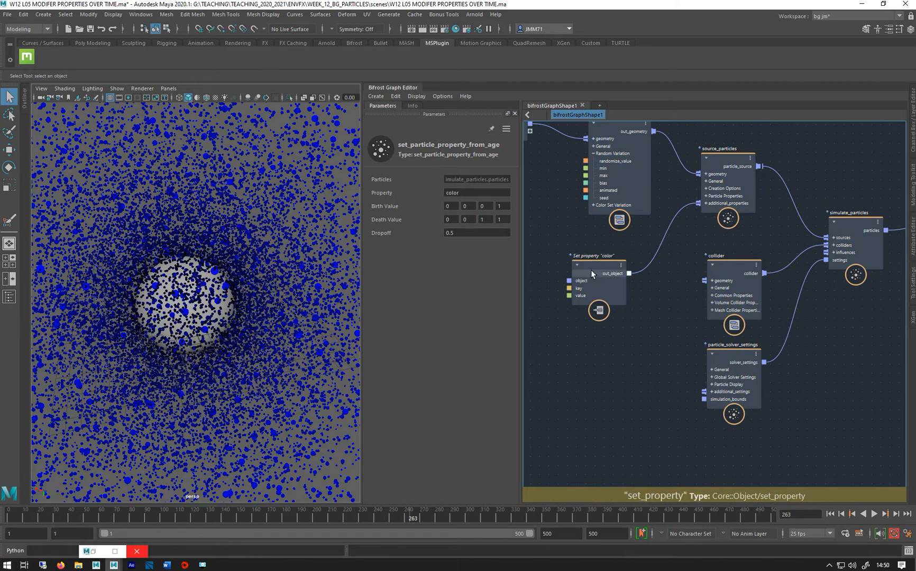
Review vary_source_property's colour variation: range 0 to 1, bias -0.5, animation enabled.
left_click(614, 161)
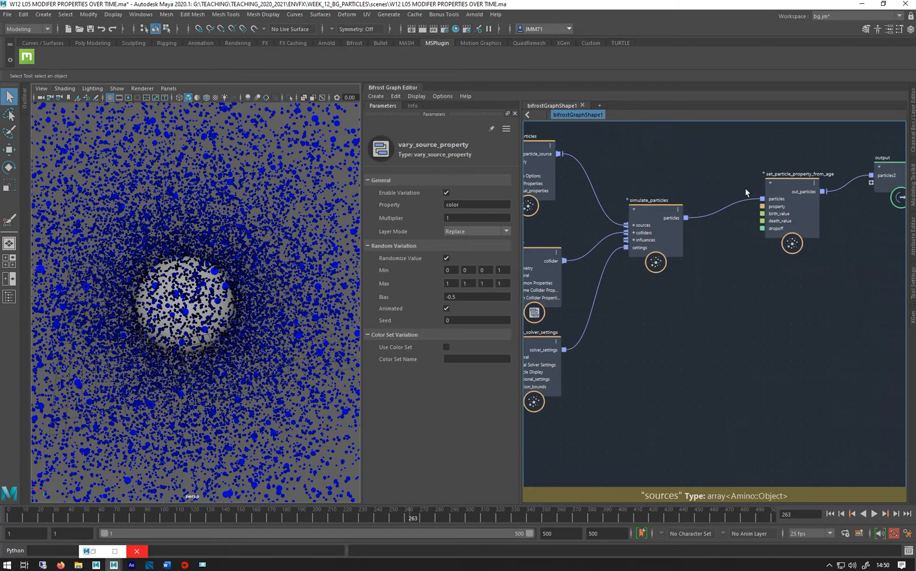
mouse_move(632, 270)
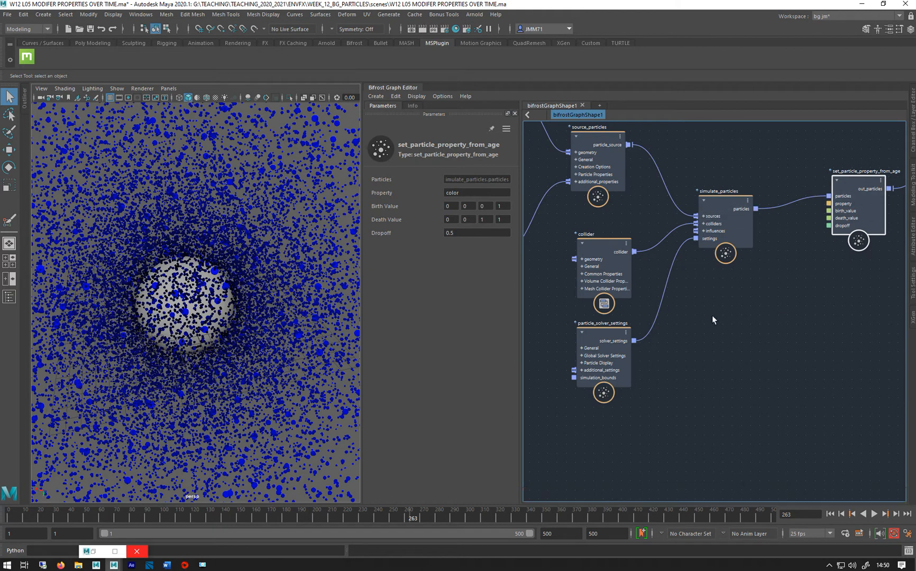
mouse_move(536, 264)
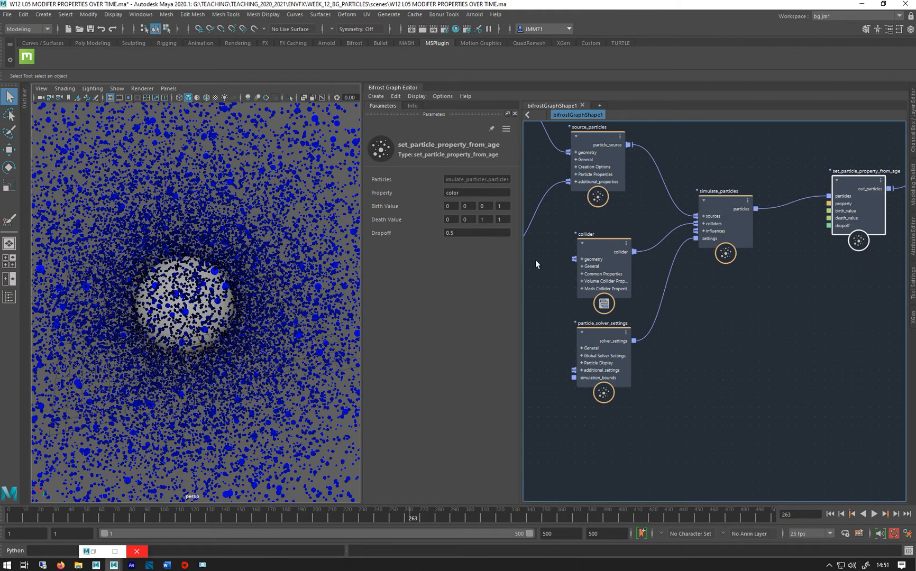
mouse_move(623, 194)
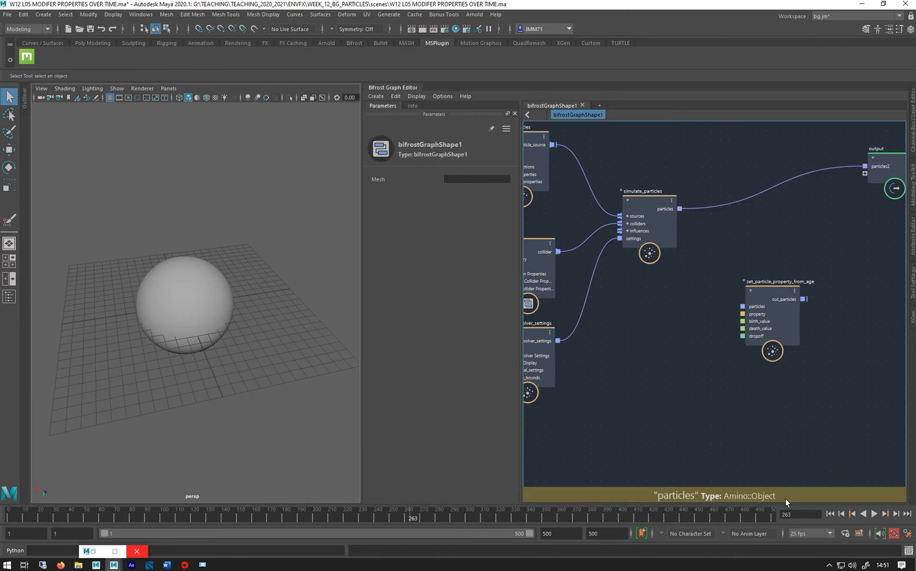
left_click(875, 514)
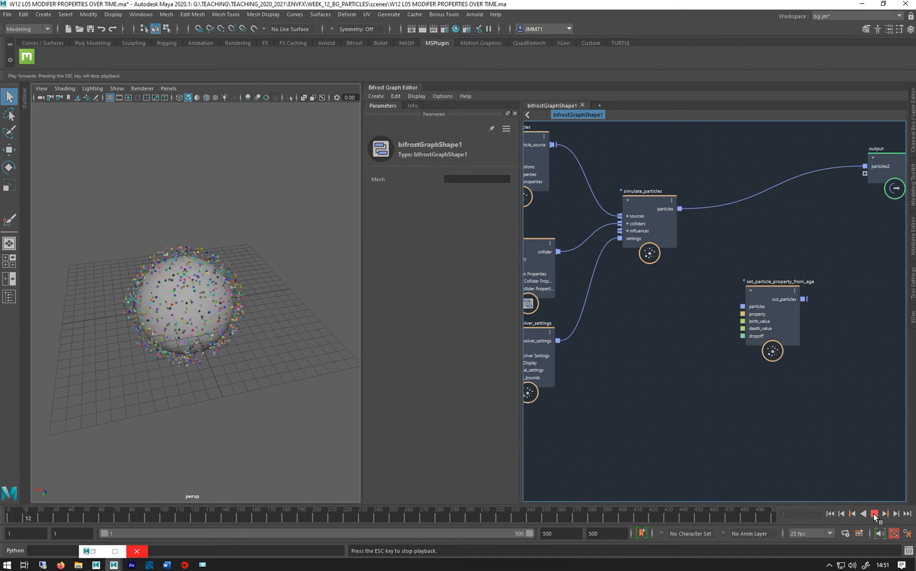
left_click(872, 514)
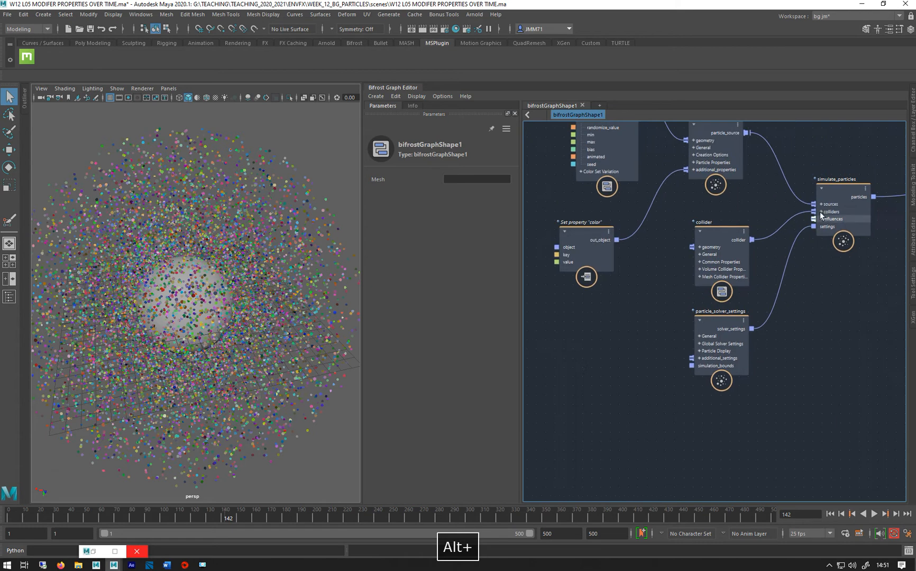
mouse_move(821, 219)
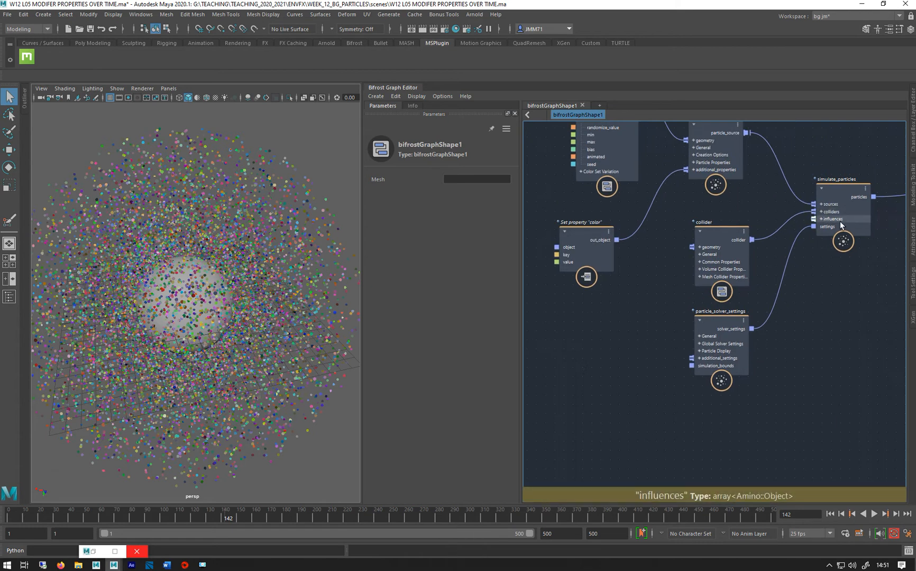
mouse_move(591, 331)
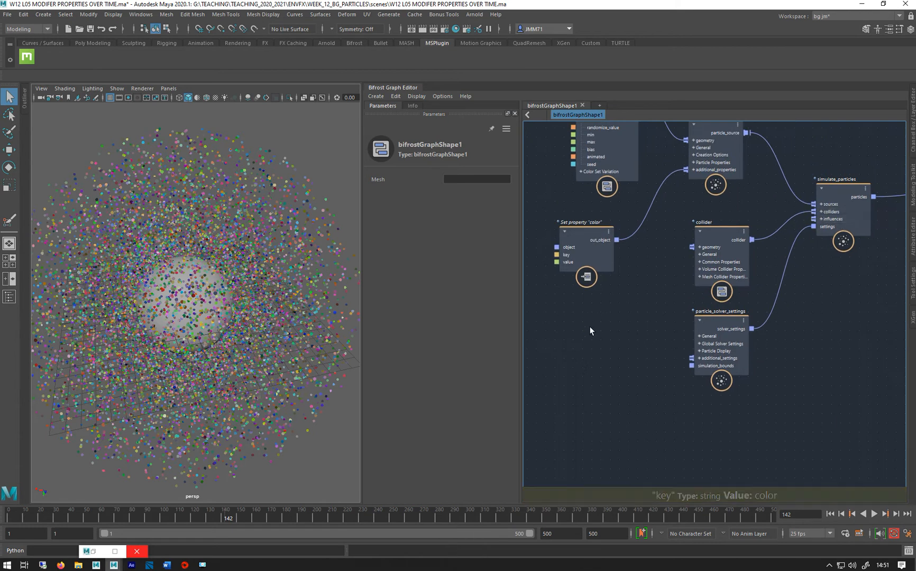
Add a modifier_influence node with Property 'color' and a Math::float4 value.
type("mod")
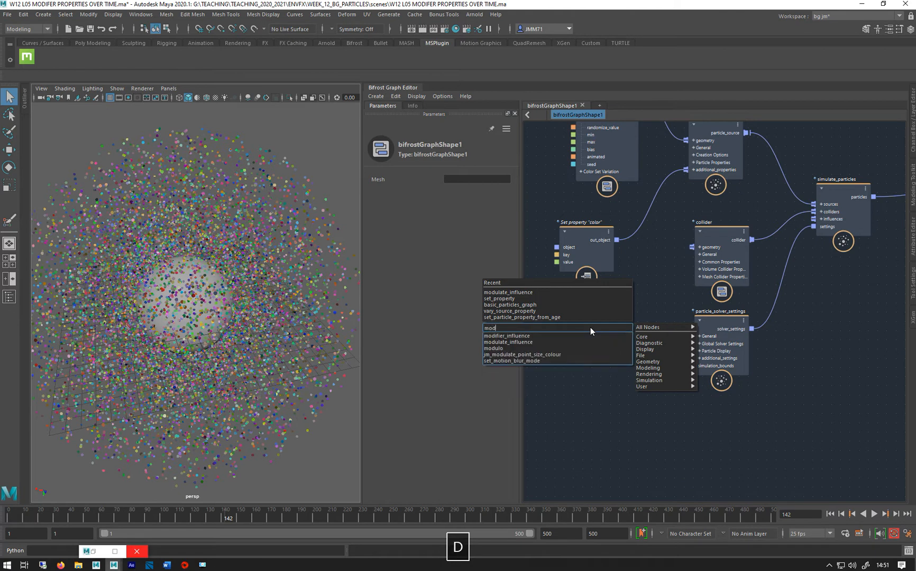
left_click(506, 336)
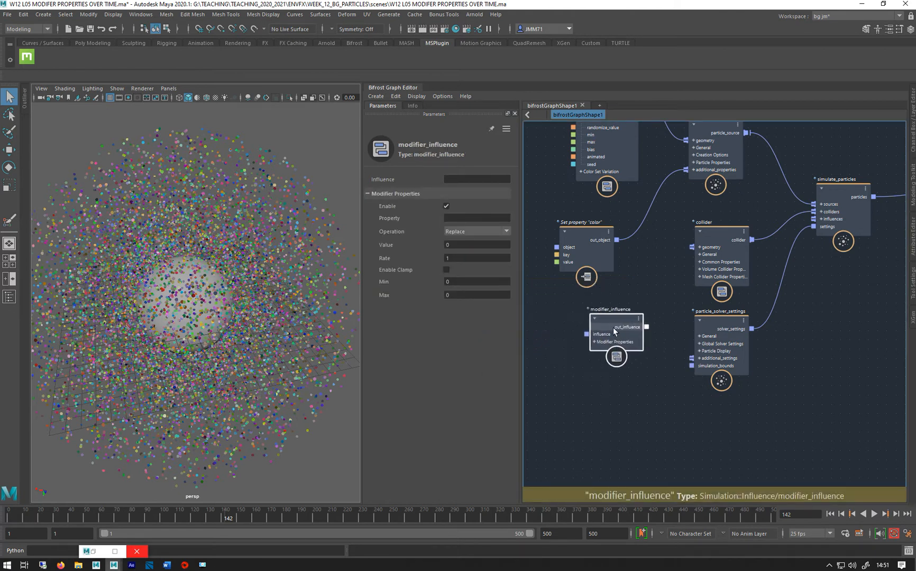
left_click(475, 218)
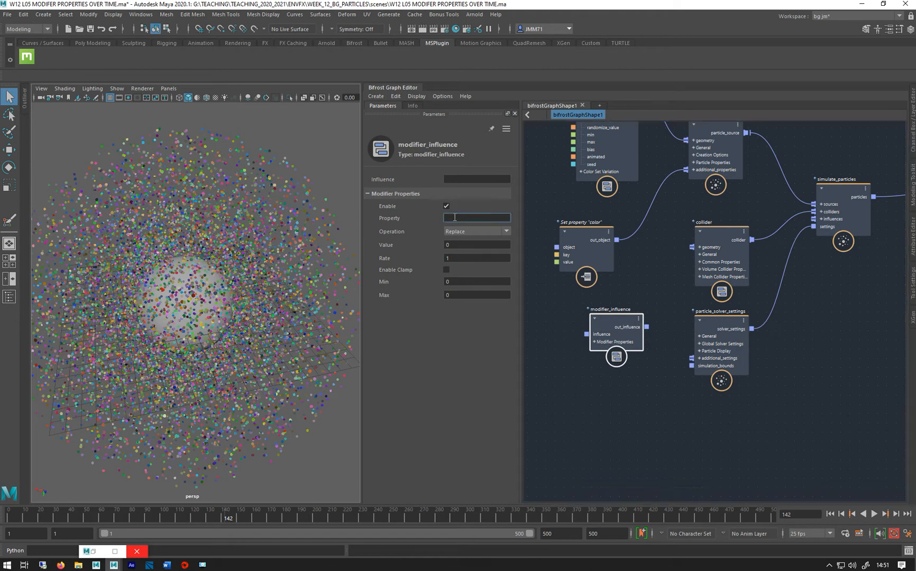
type("color")
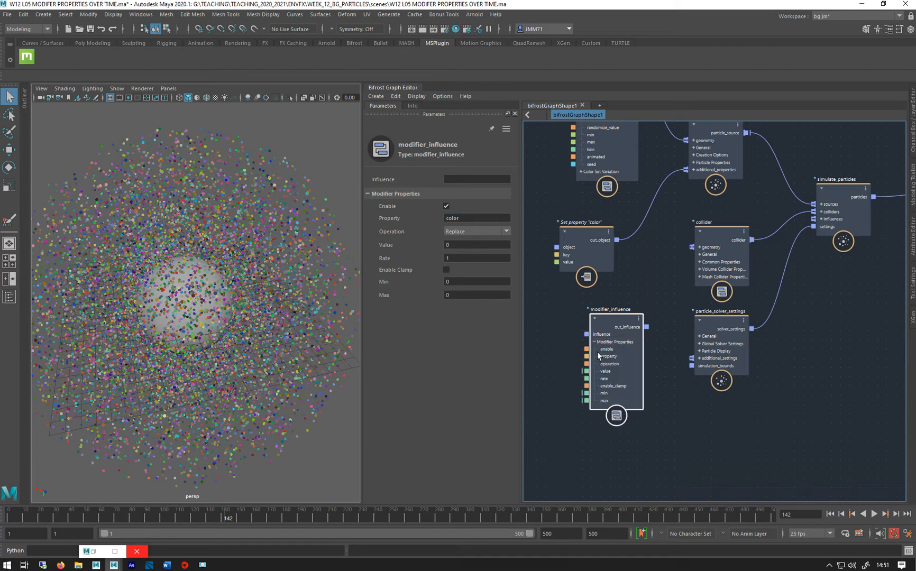
right_click(603, 365)
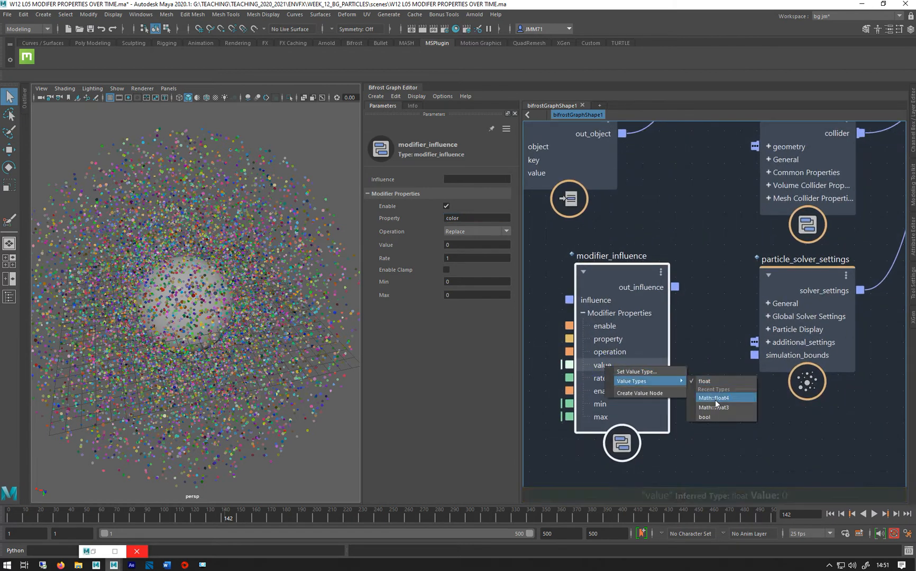
left_click(712, 398)
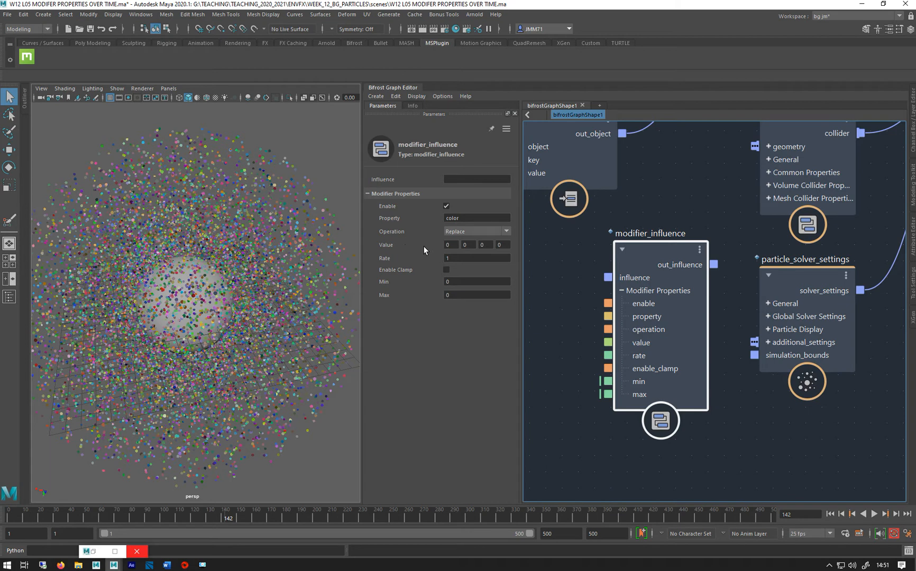
mouse_move(463, 256)
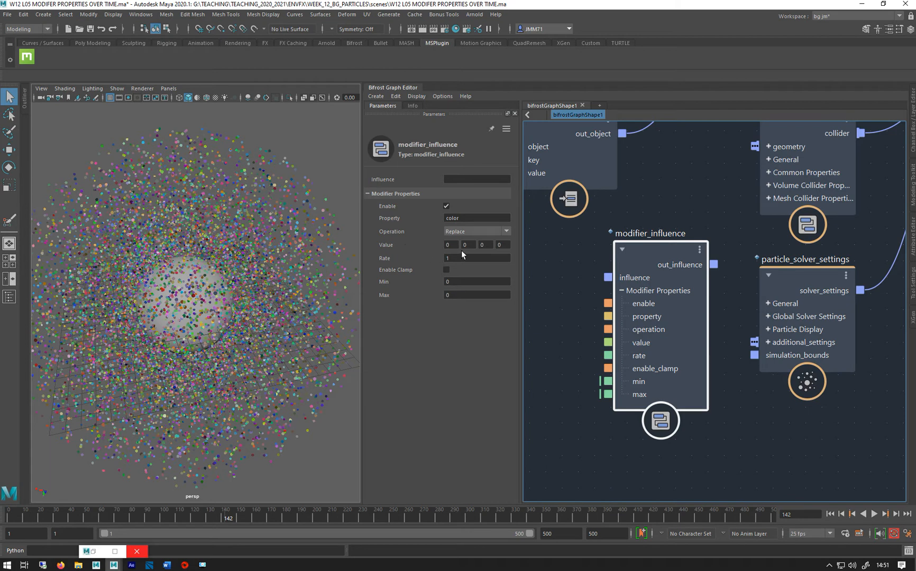
mouse_move(468, 215)
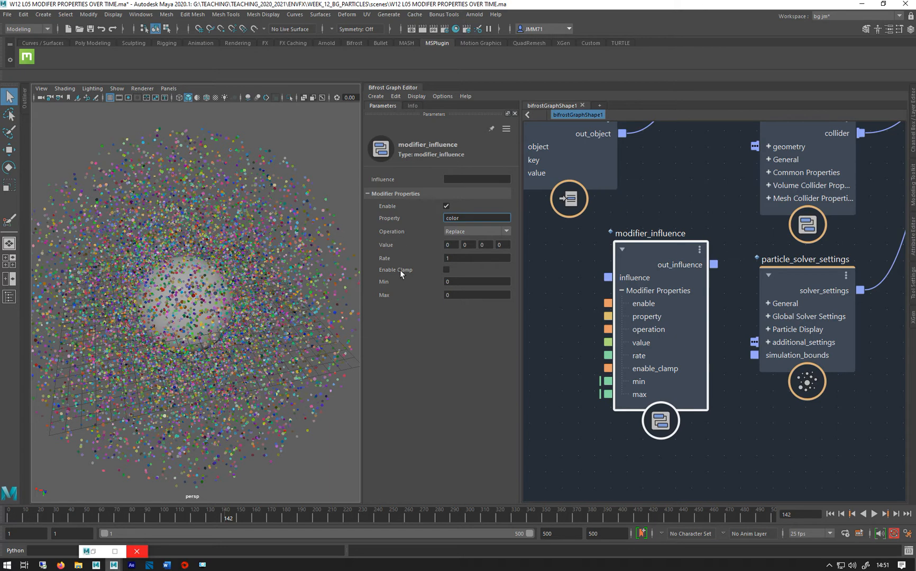
mouse_move(524, 384)
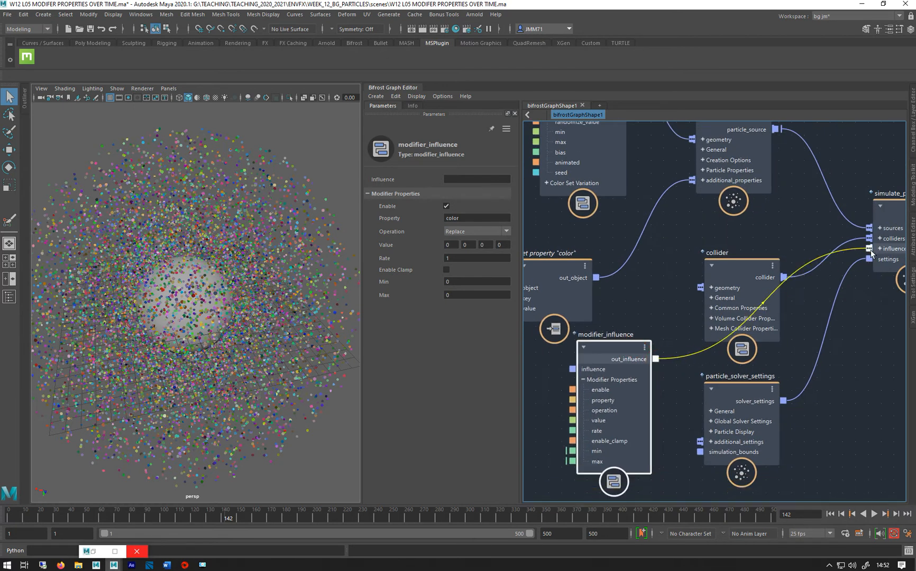
Feed modifier_influence into simulate_particles influences with value alpha 1, and play.
left_click(884, 514)
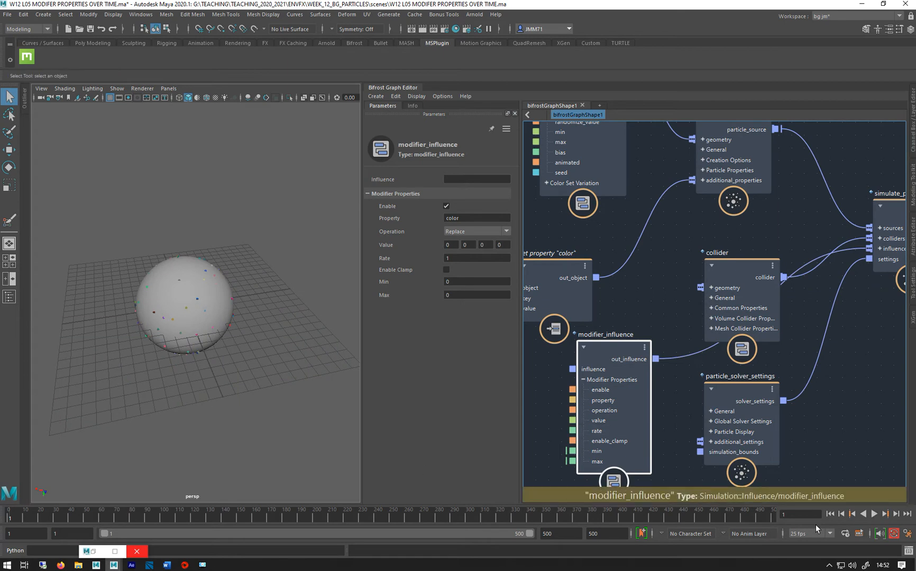
left_click(875, 514)
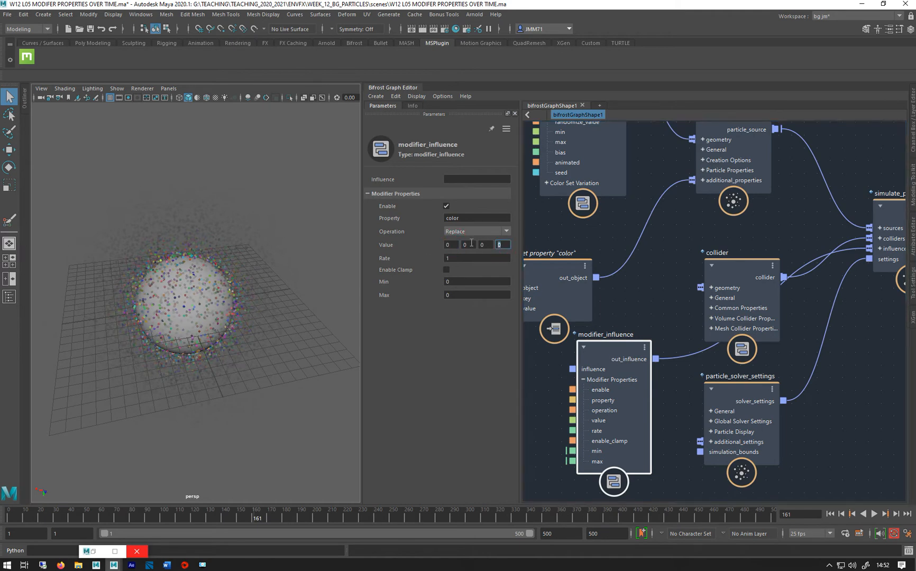
type("1")
key("Return")
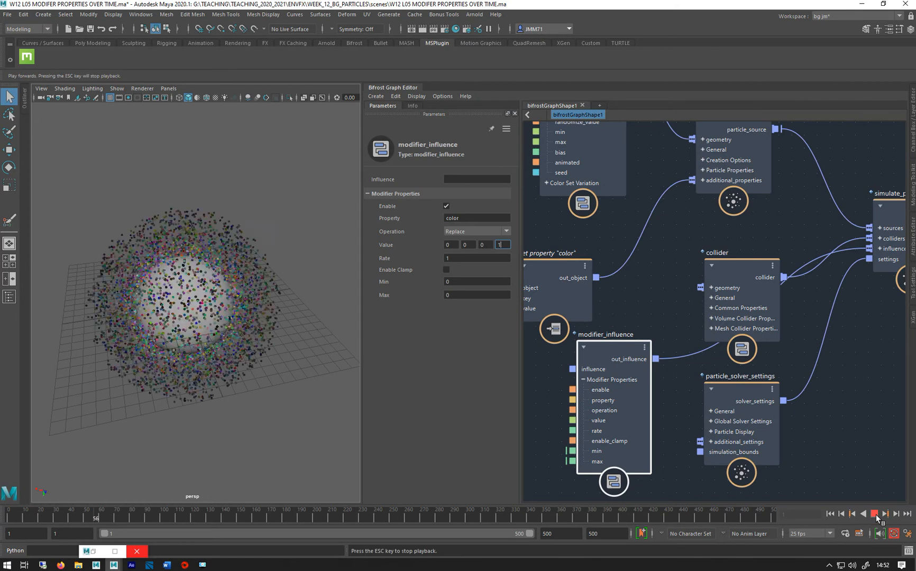
left_click(876, 514)
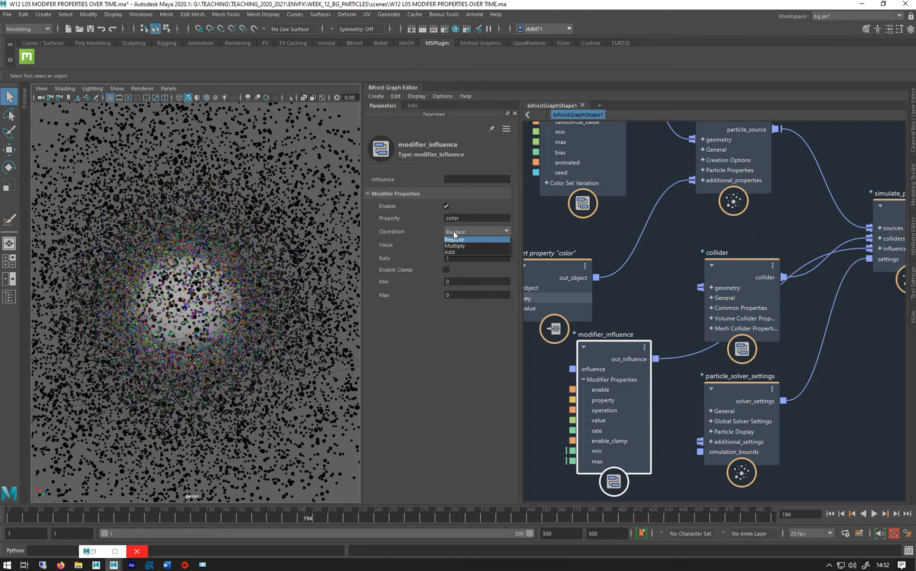
Switch the operation to Multiply with value 1 1 1 1 and replay the simulation.
left_click(455, 246)
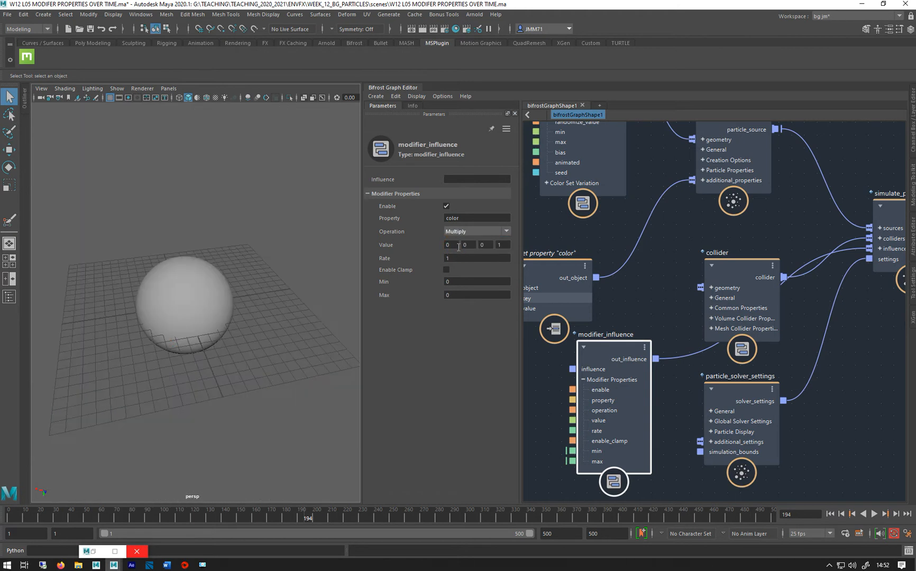
left_click(873, 514)
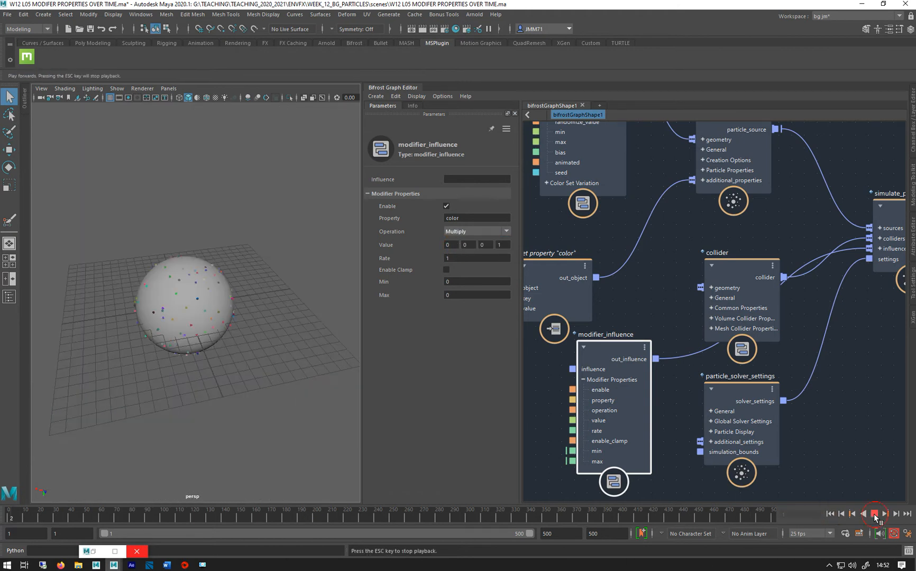
left_click(875, 514)
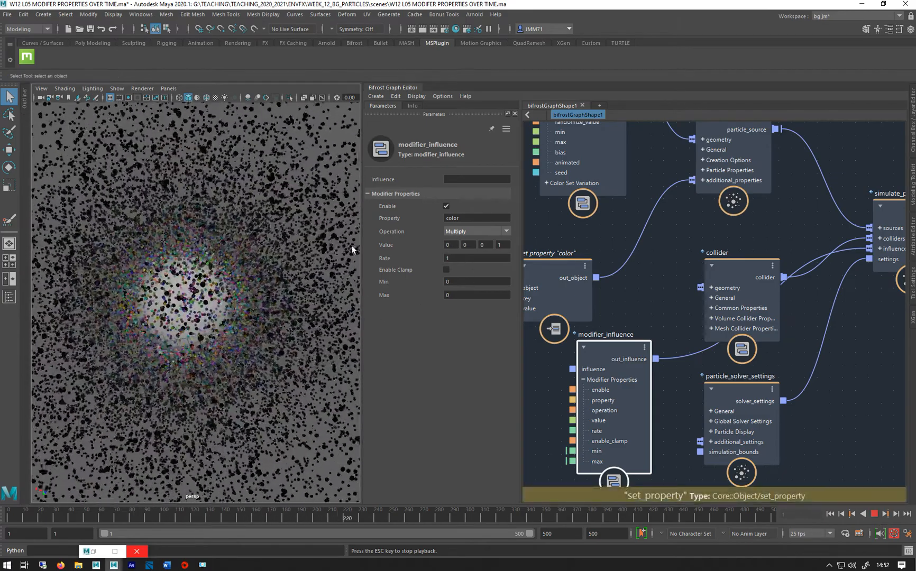
left_click(875, 514)
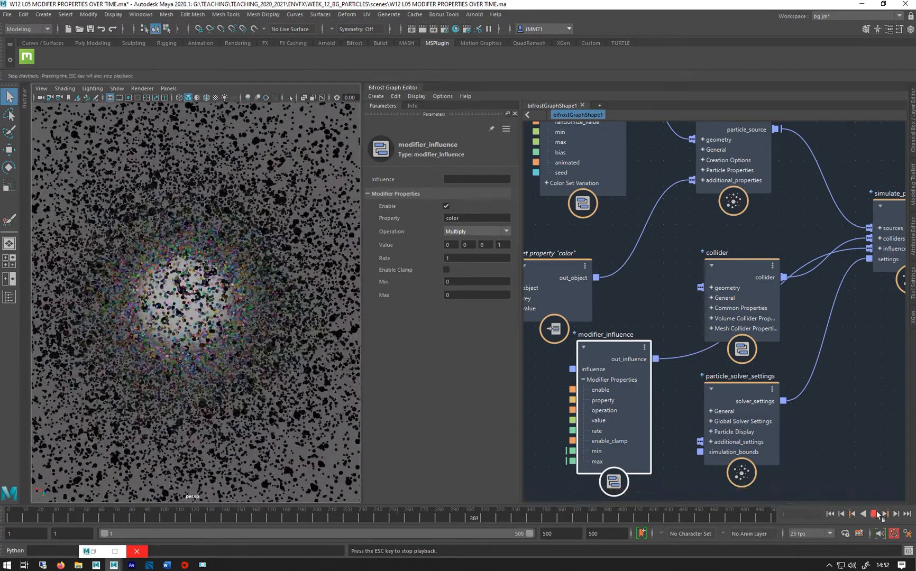
left_click(884, 514)
type("1")
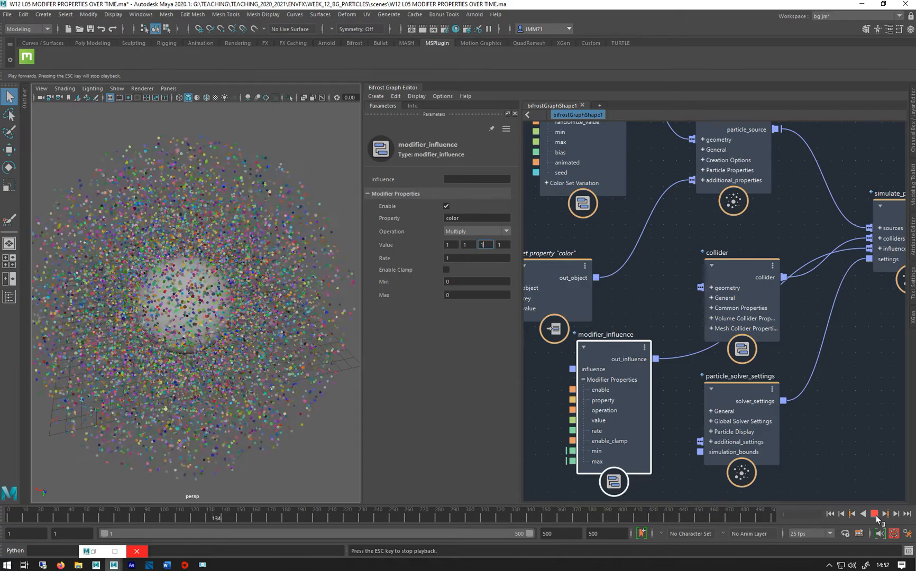
left_click(875, 515)
type(".5")
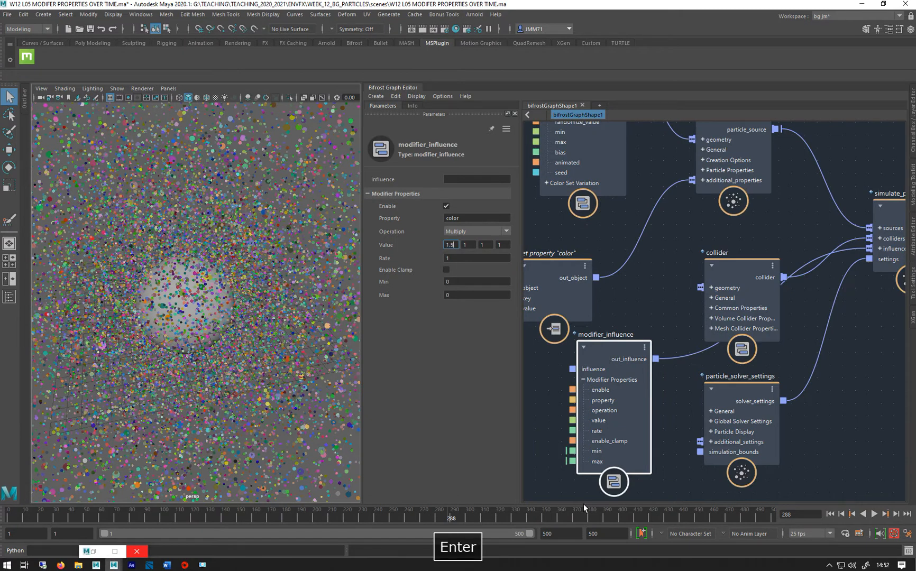
Multiply colour by 0.25 1 1 1, replay the simulation, and begin lowering the rate.
left_click(874, 515)
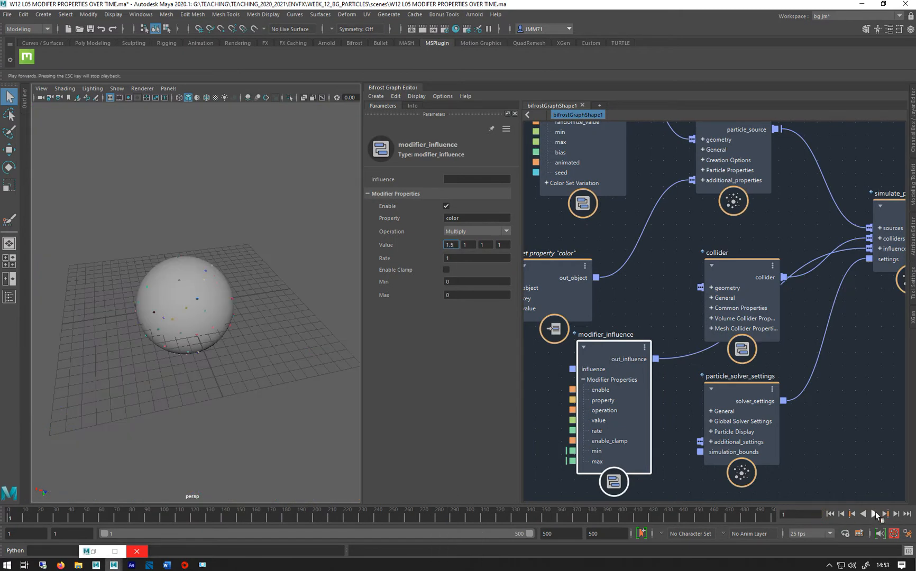
left_click(875, 514)
type("0.25")
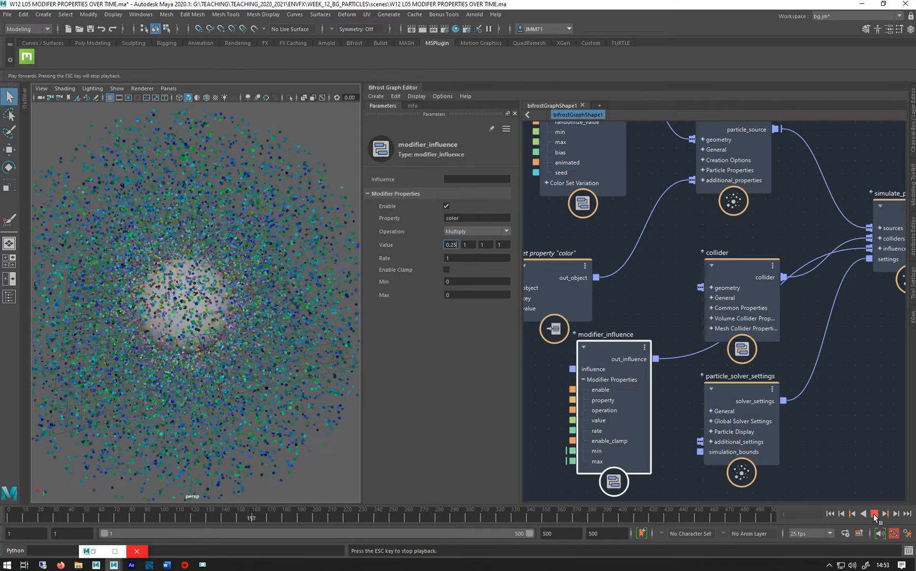
left_click(874, 514)
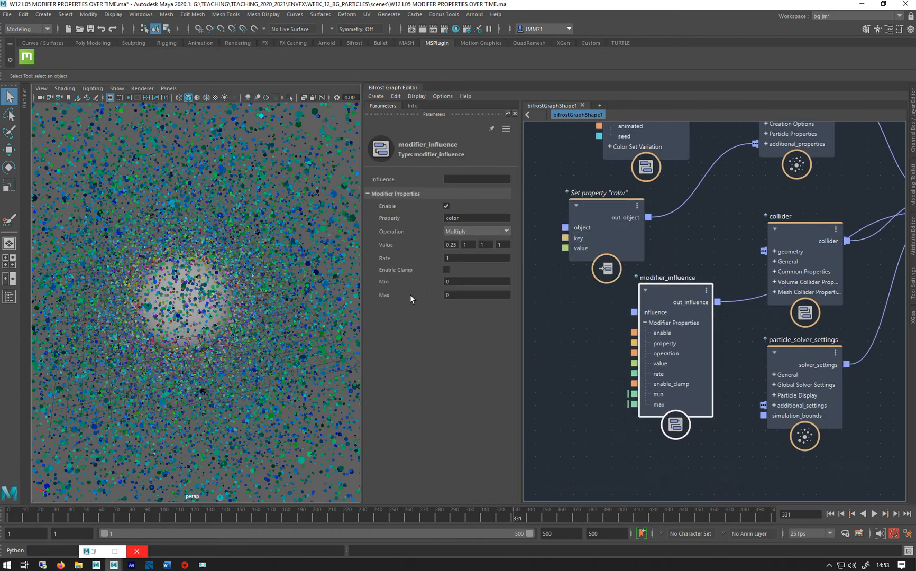
left_click(476, 258)
type("0.5")
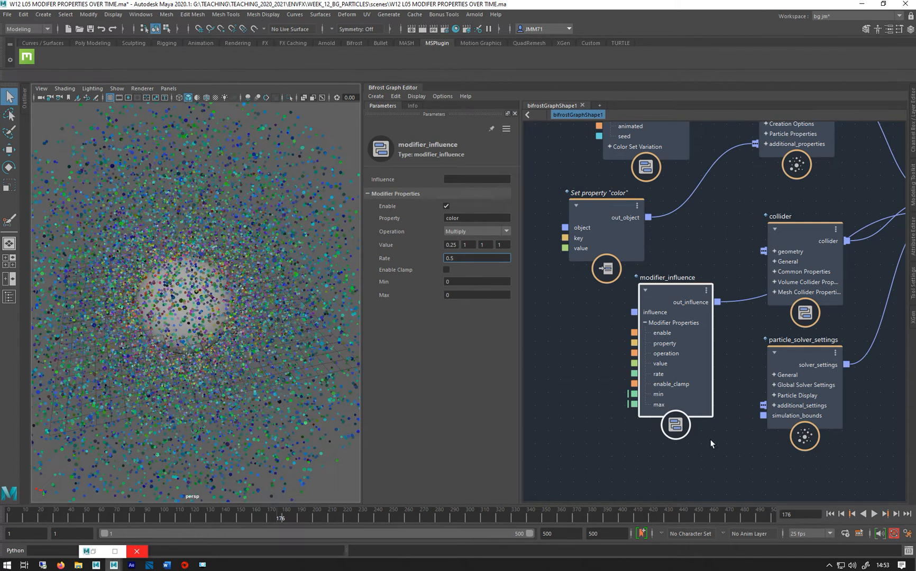
mouse_move(432, 281)
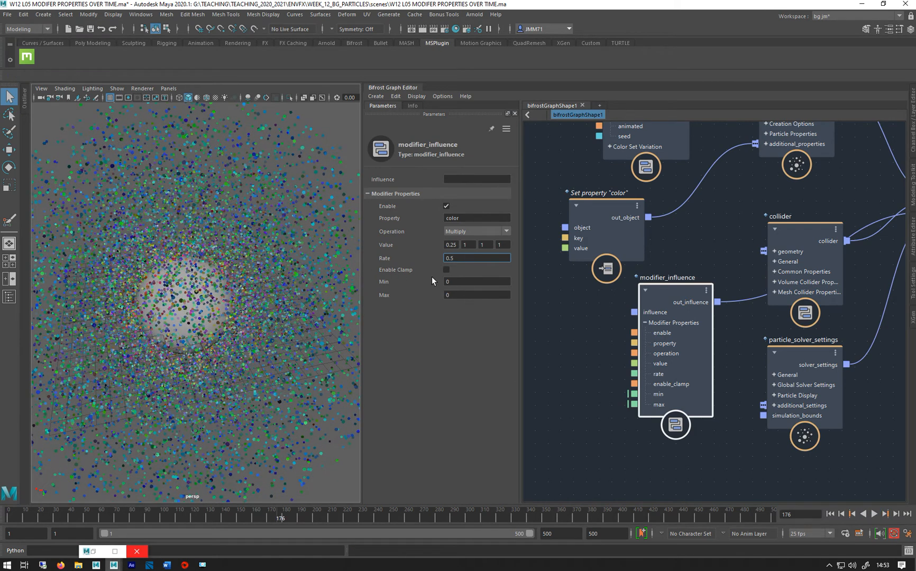
mouse_move(446, 270)
type("1")
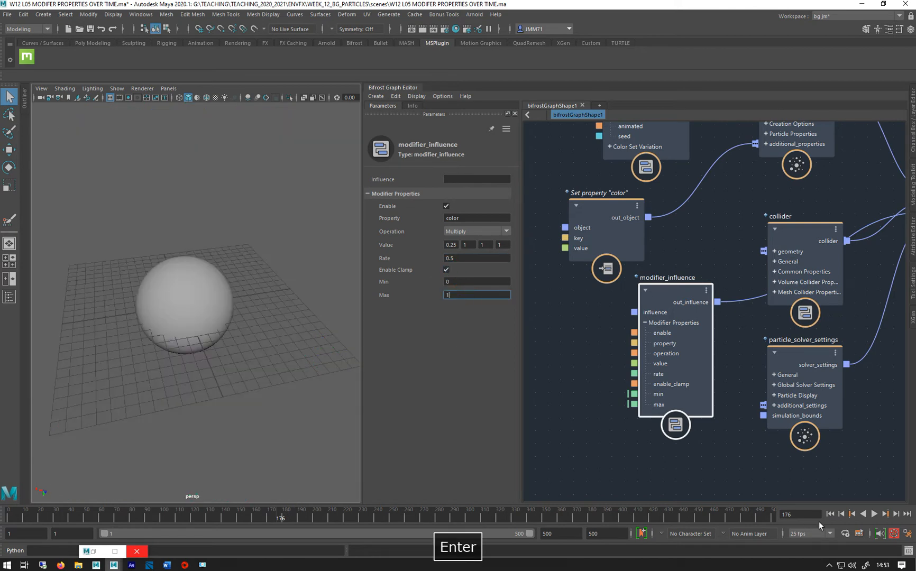
Replay the simulation with rate 0.5, max 1 and clamping off to see blue-green particles.
left_click(873, 514)
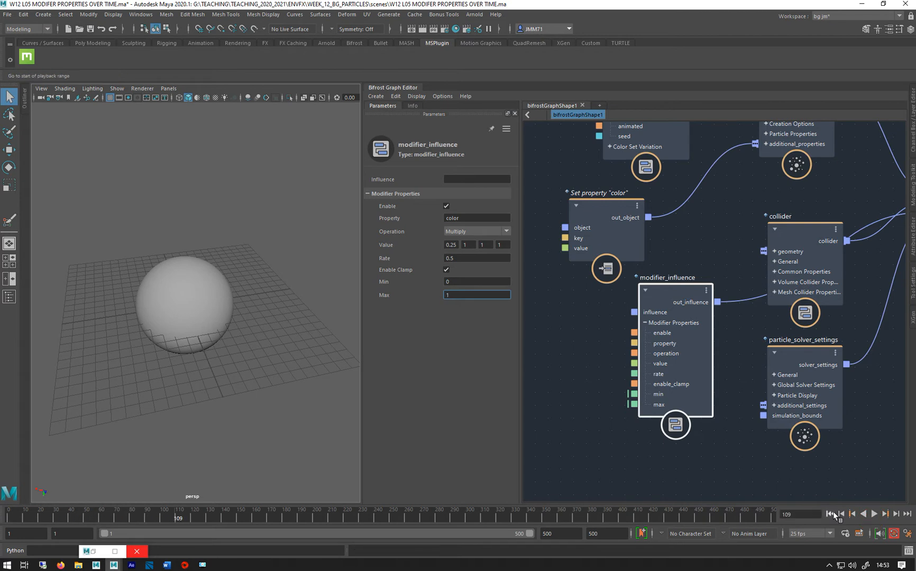
left_click(842, 514)
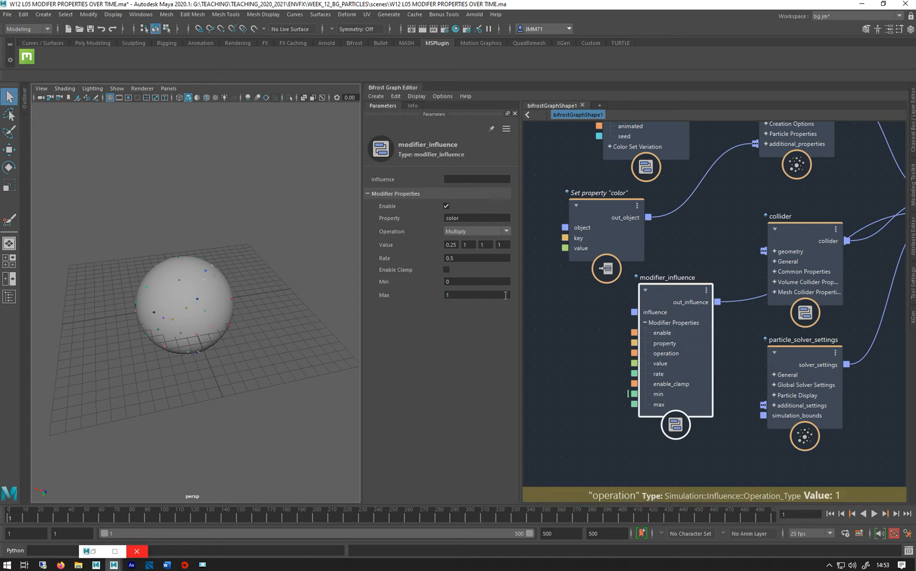
mouse_move(673, 262)
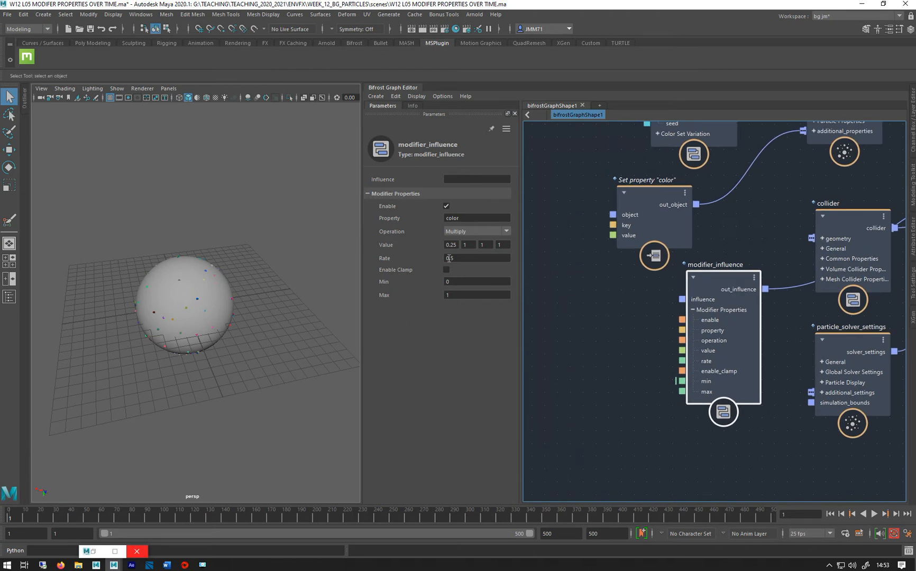
left_click(875, 514)
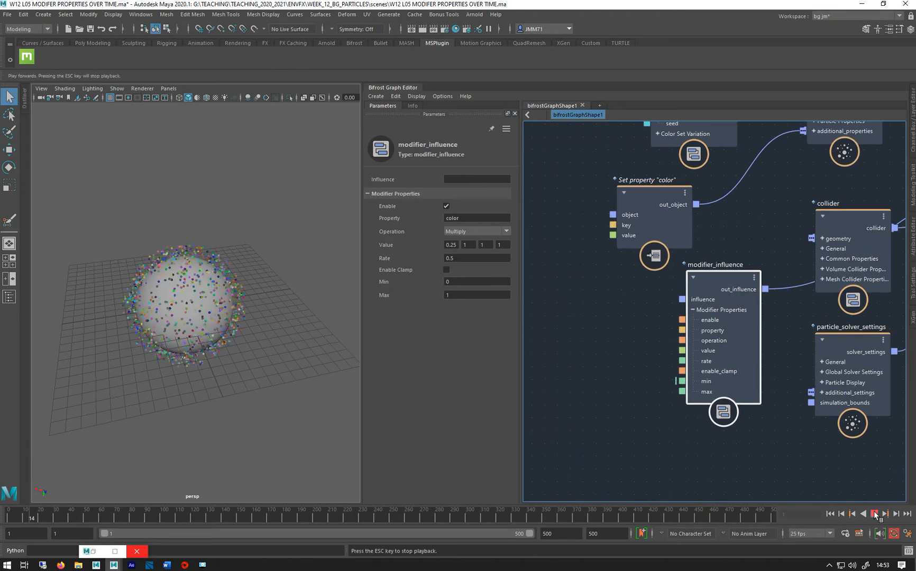
left_click(876, 514)
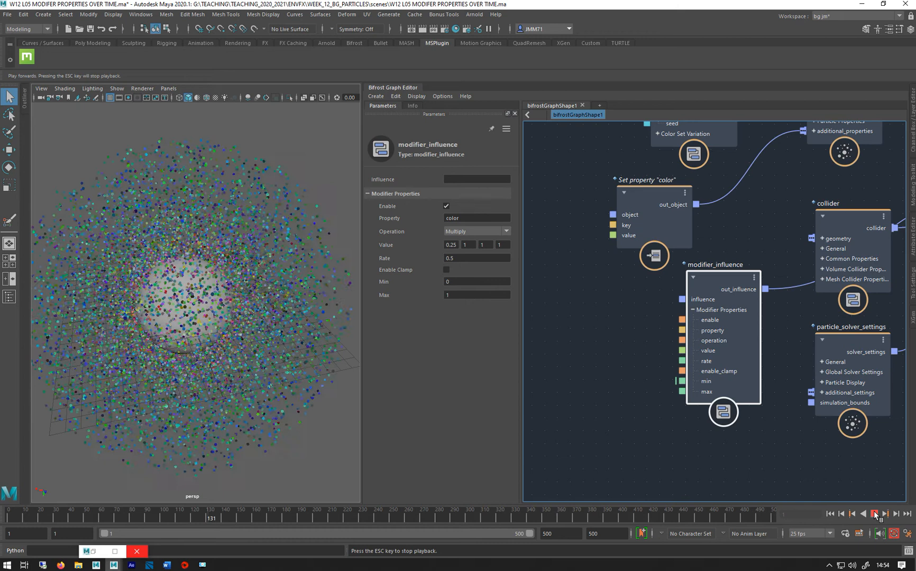
Set vary_source_property's first Min colour value to 0.8 and replay the simulation.
left_click(875, 515)
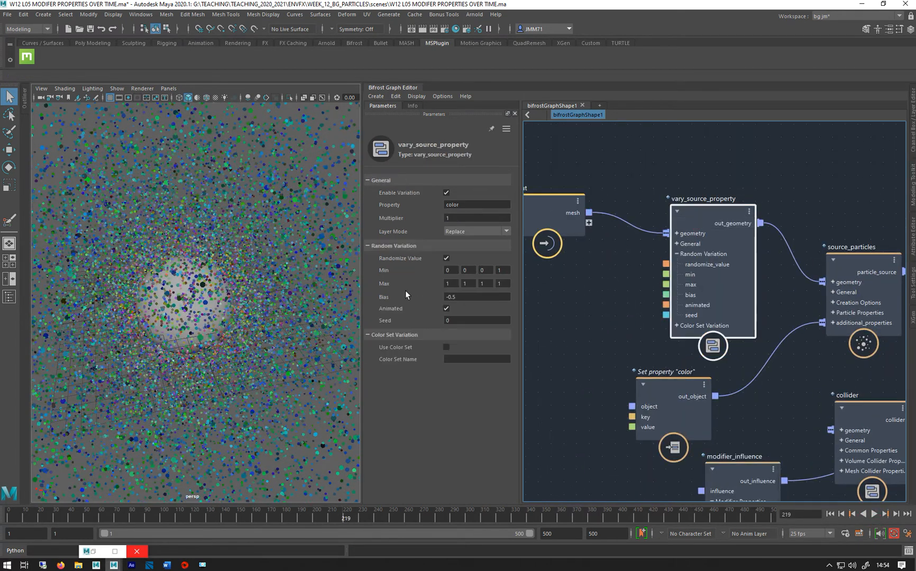
left_click(450, 270)
type(".8")
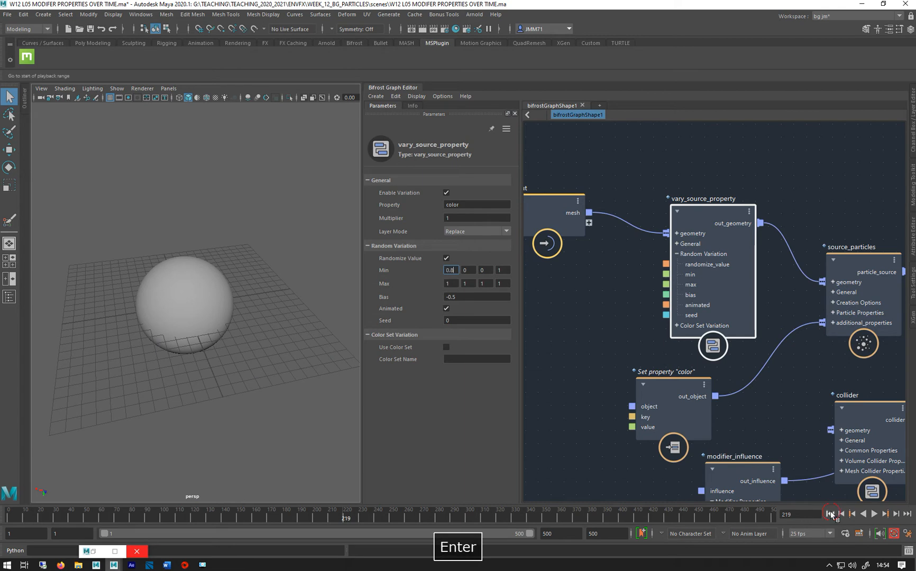
left_click(873, 513)
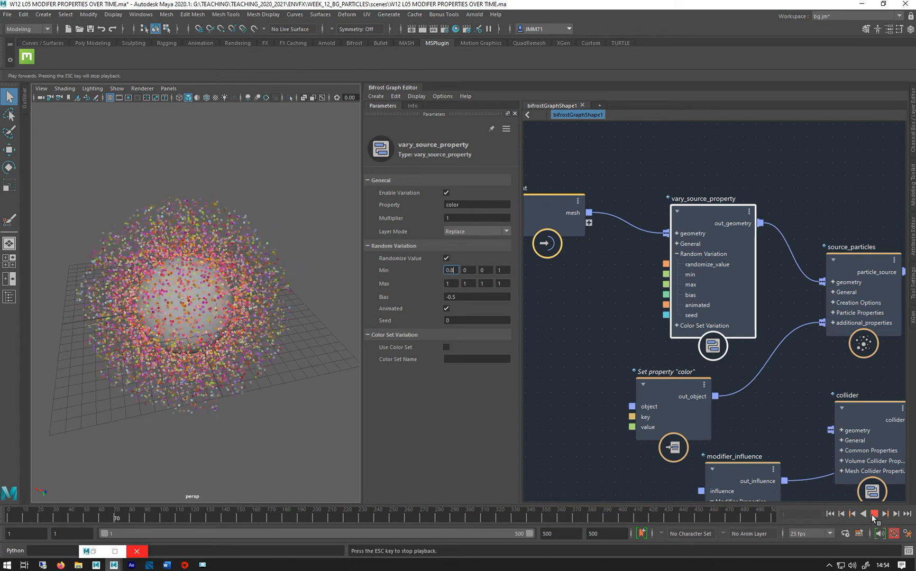
left_click(875, 514)
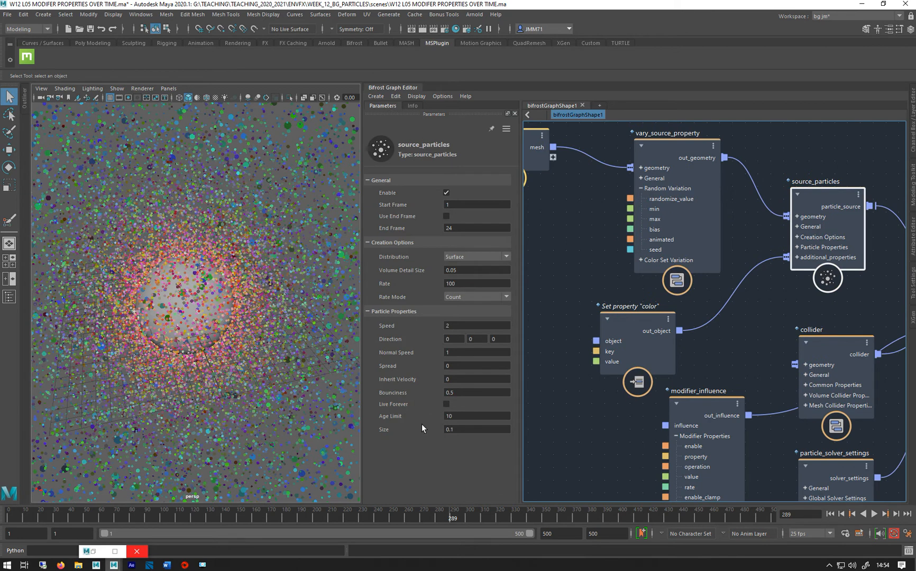
Enable Live Forever on source_particles and replay to see pink-red particles fade blue-green.
left_click(446, 404)
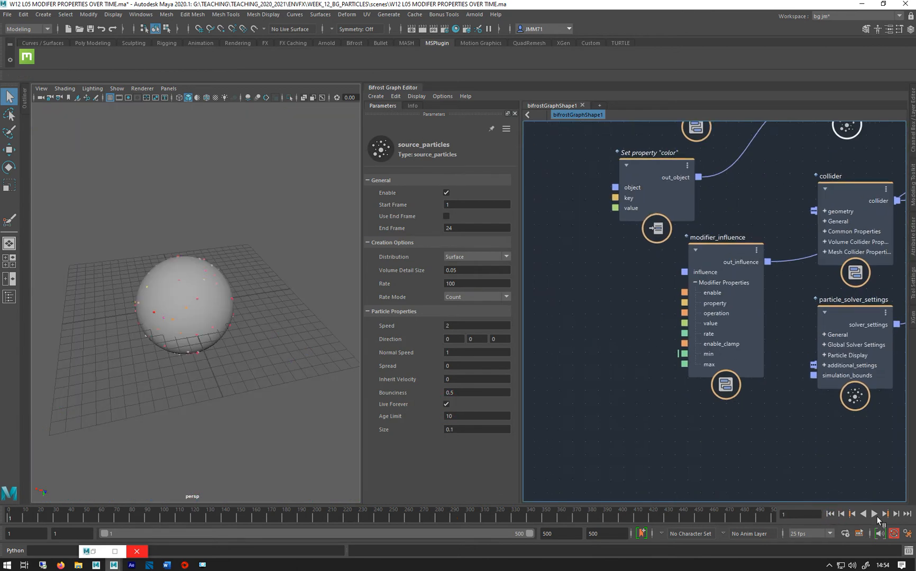
left_click(873, 514)
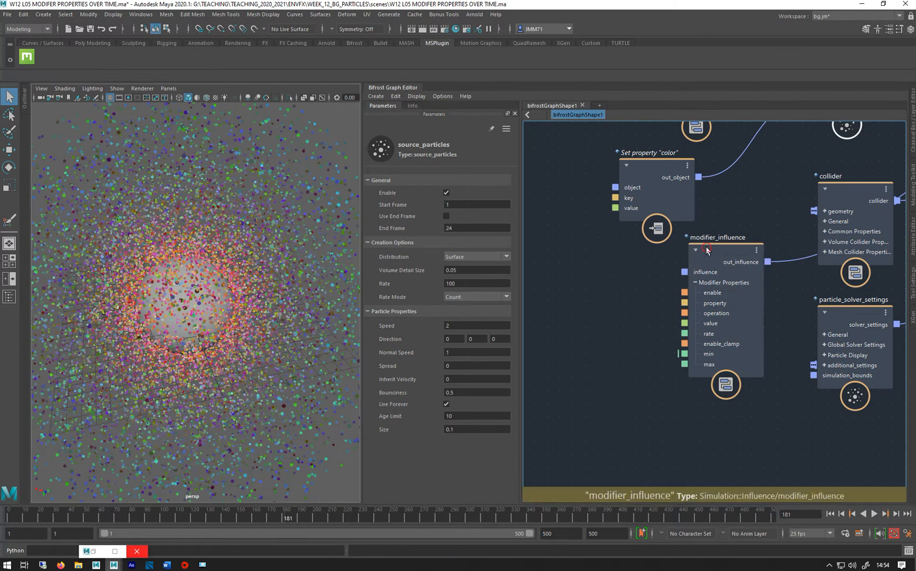
left_click(720, 236)
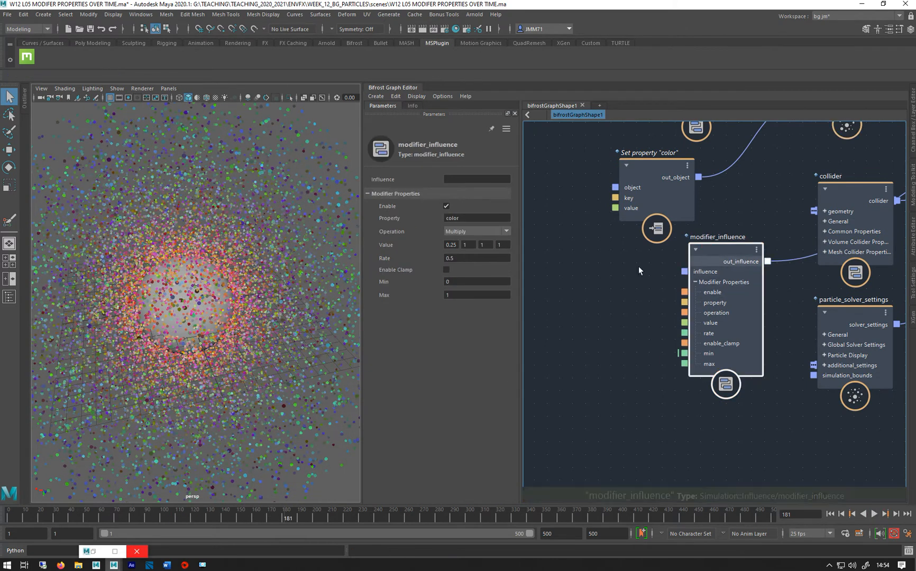
Add a modulate_influence node feeding modifier_influence and set its Property to point_age.
key("Tab")
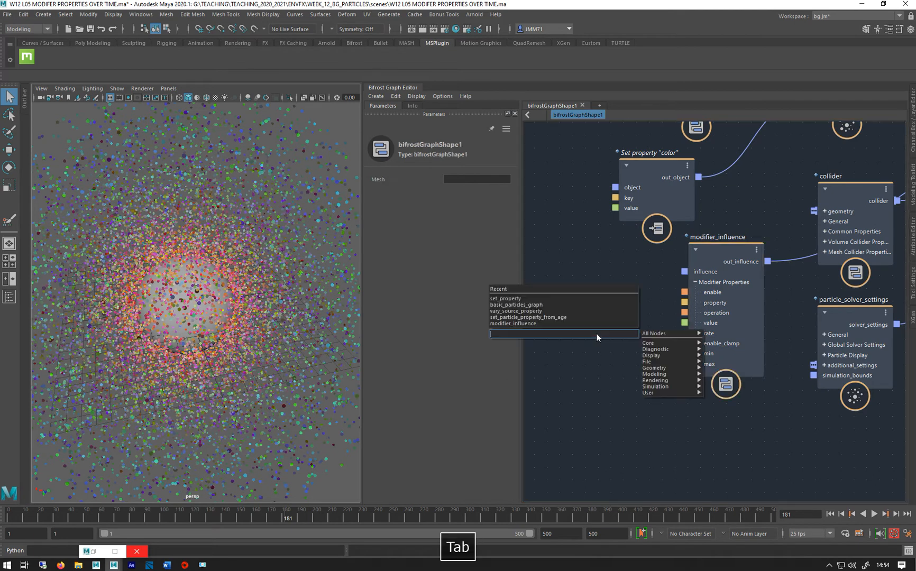
type("modu")
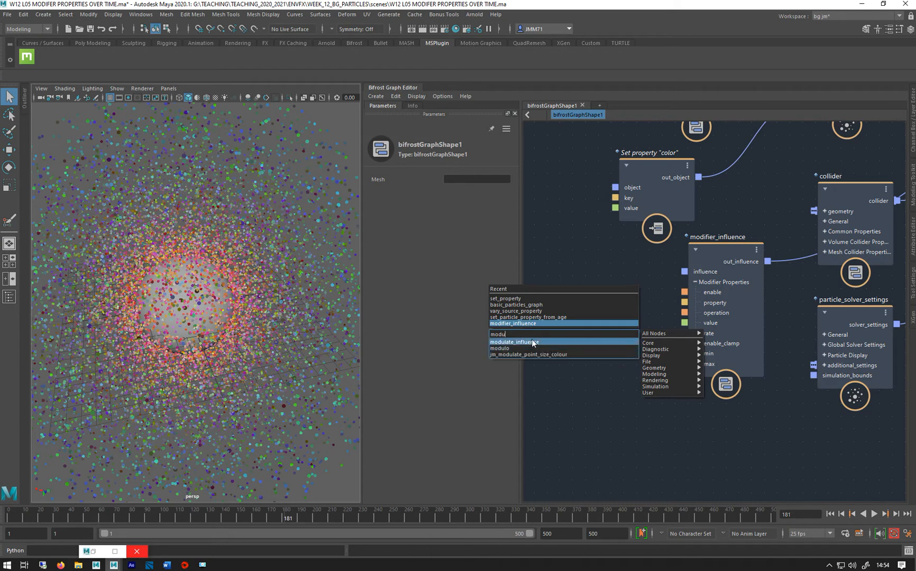
left_click(514, 342)
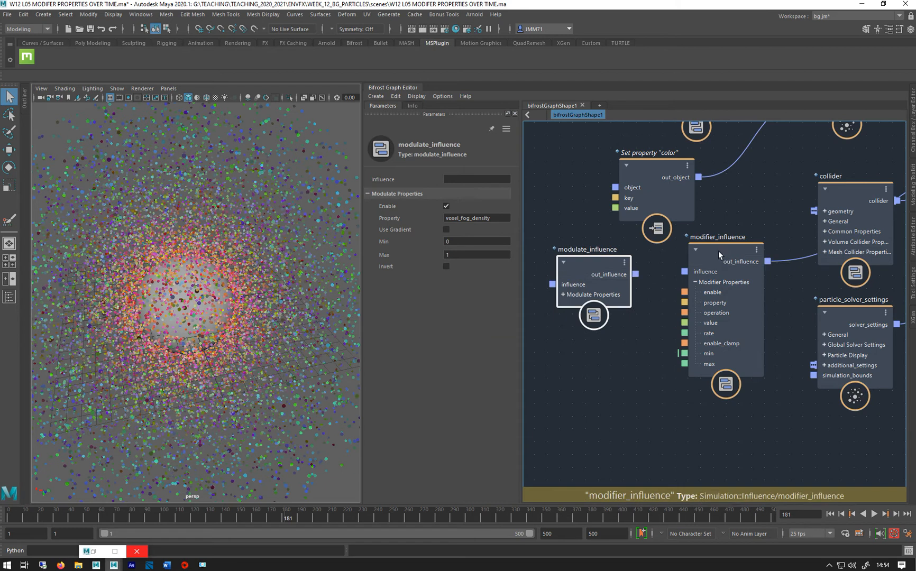
mouse_move(707, 244)
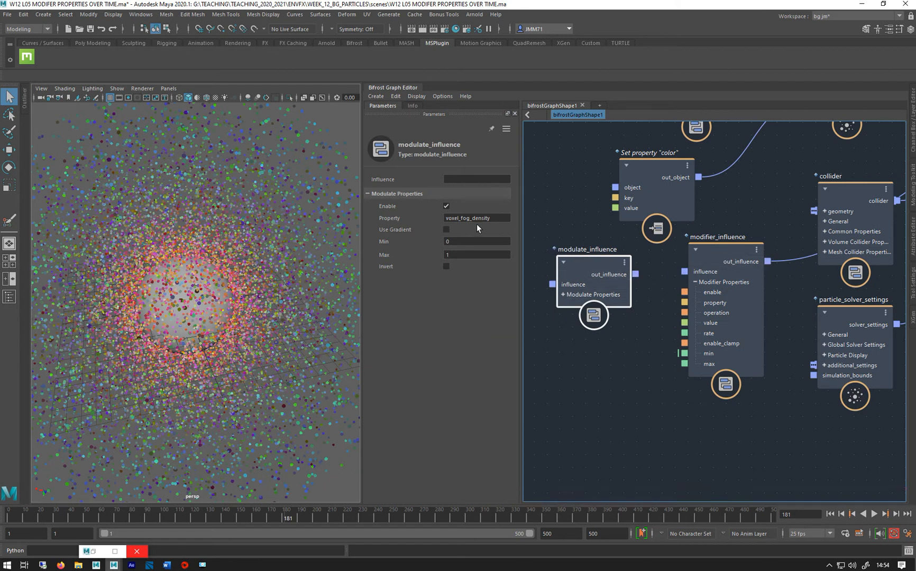
mouse_move(628, 275)
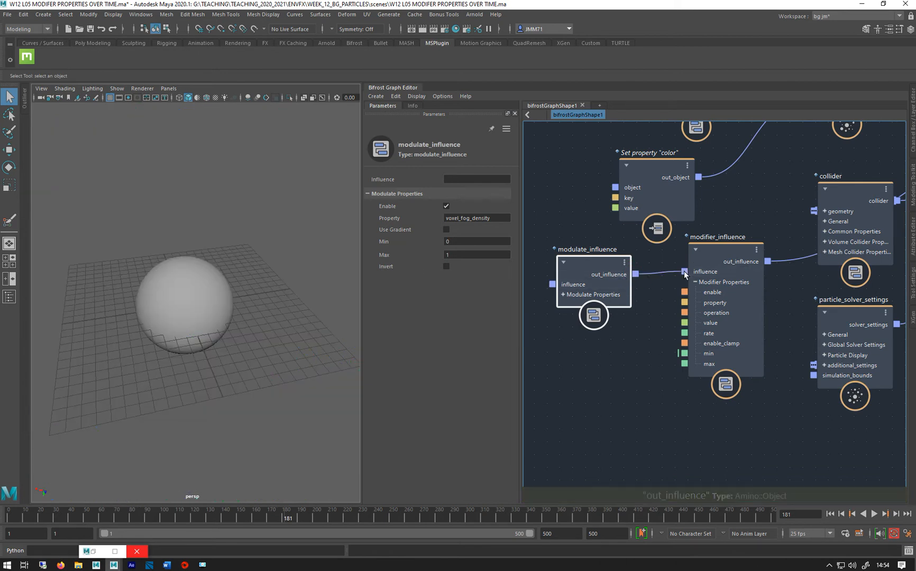
triple_click(476, 218)
type("point_age")
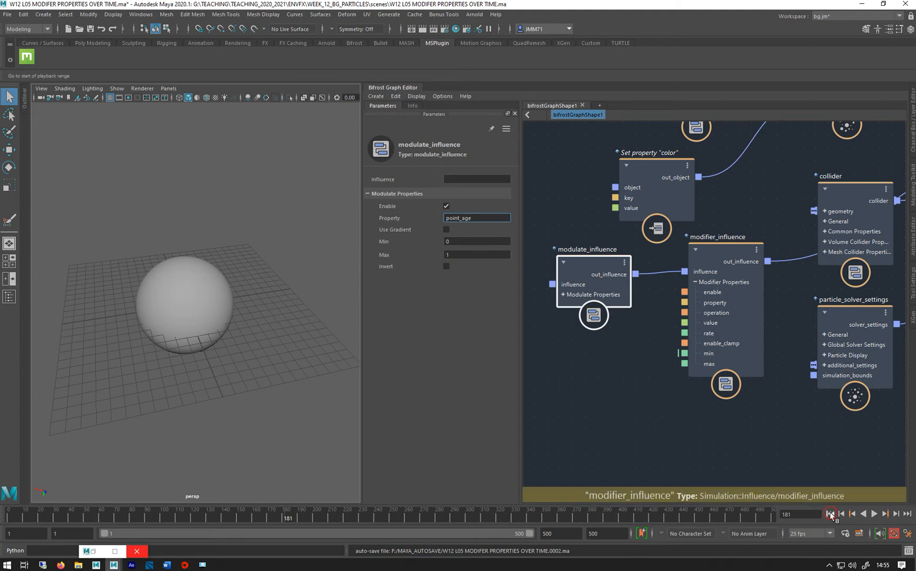
left_click(874, 514)
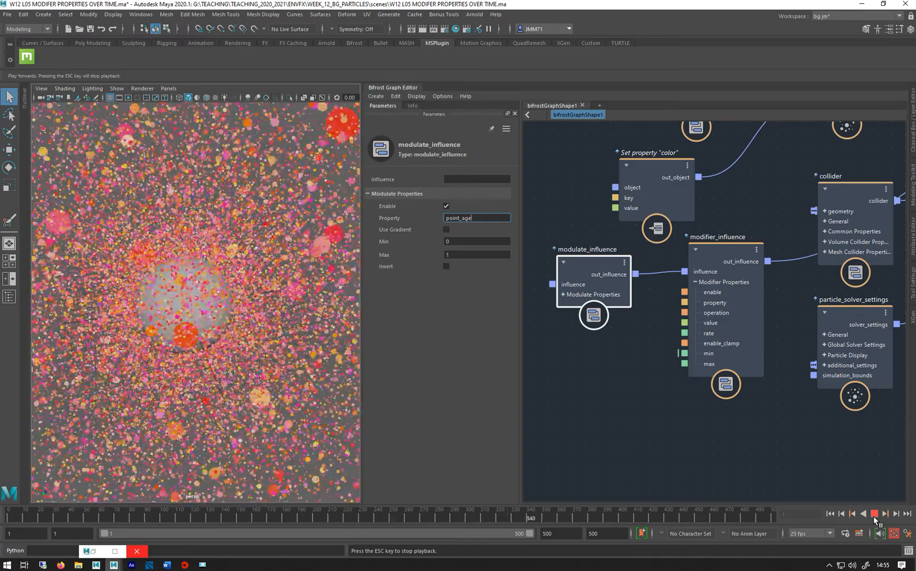
left_click(875, 514)
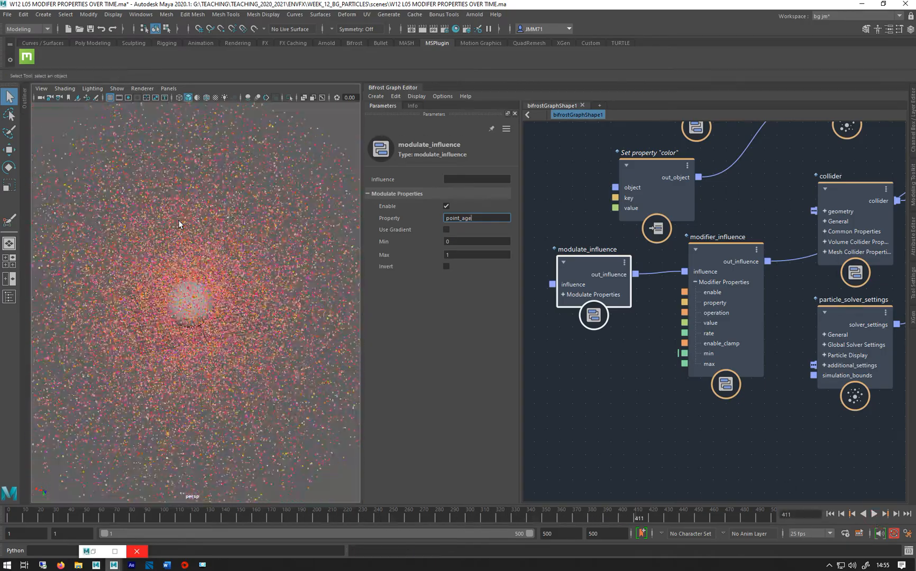
left_click(875, 514)
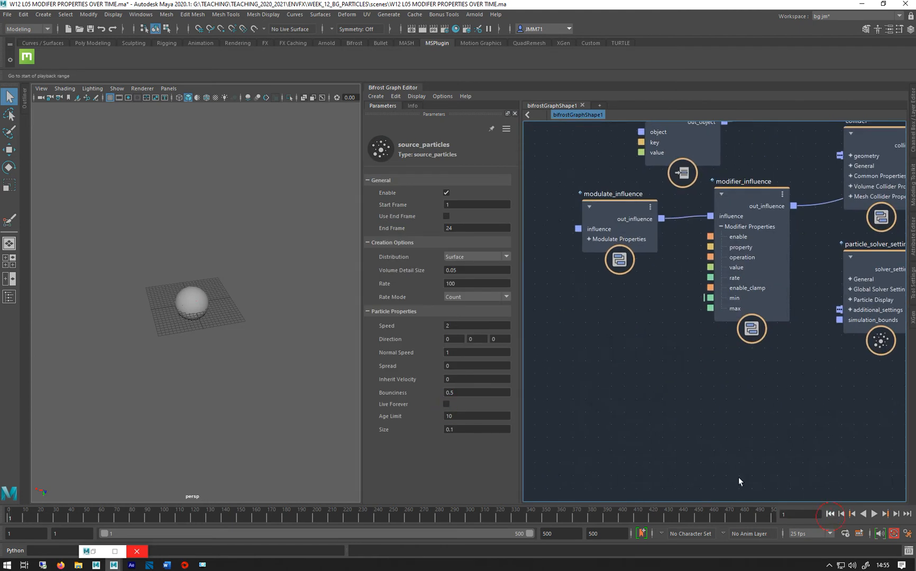
left_click(872, 514)
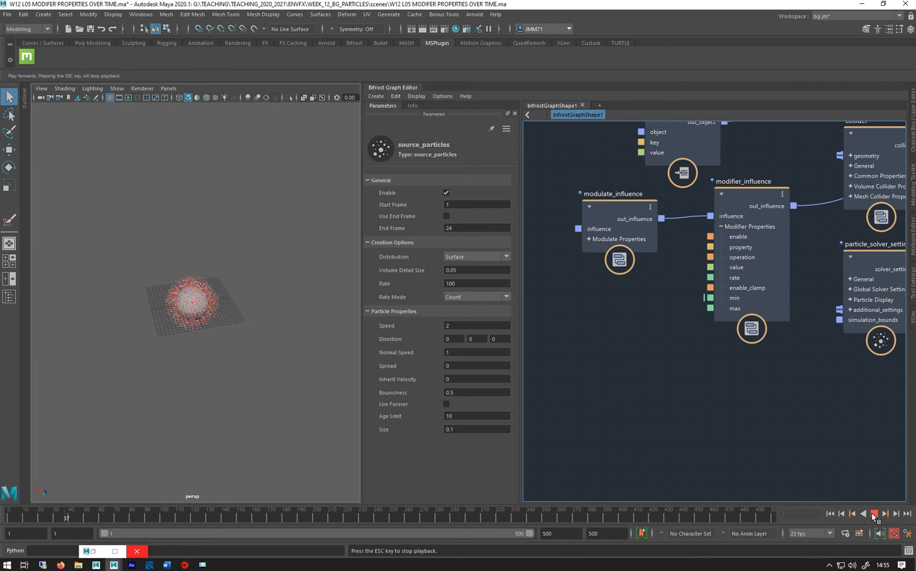
left_click(873, 515)
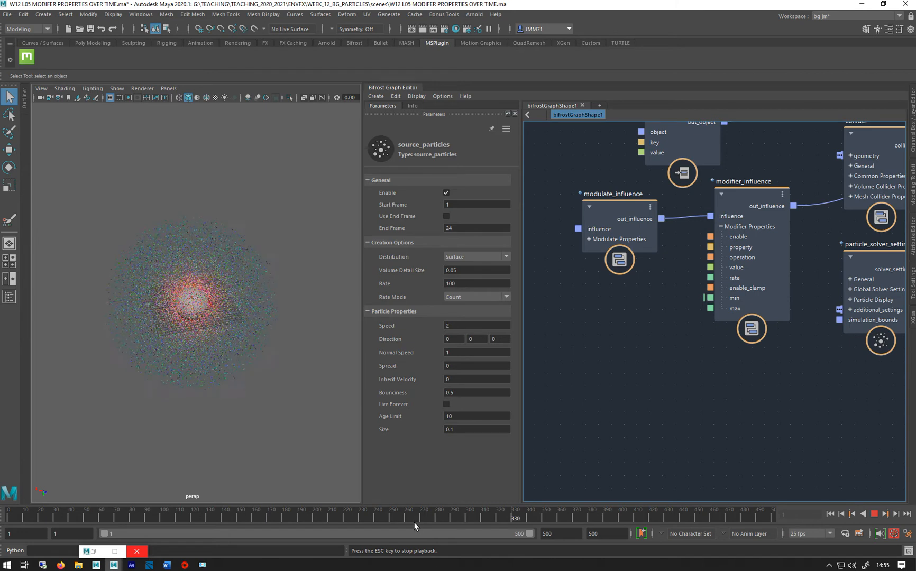
left_click(874, 514)
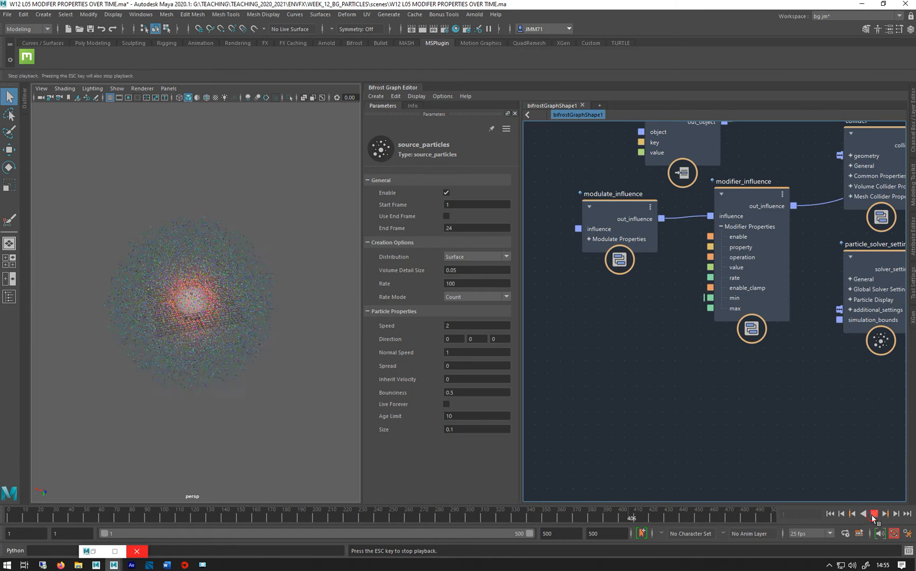
left_click(613, 194)
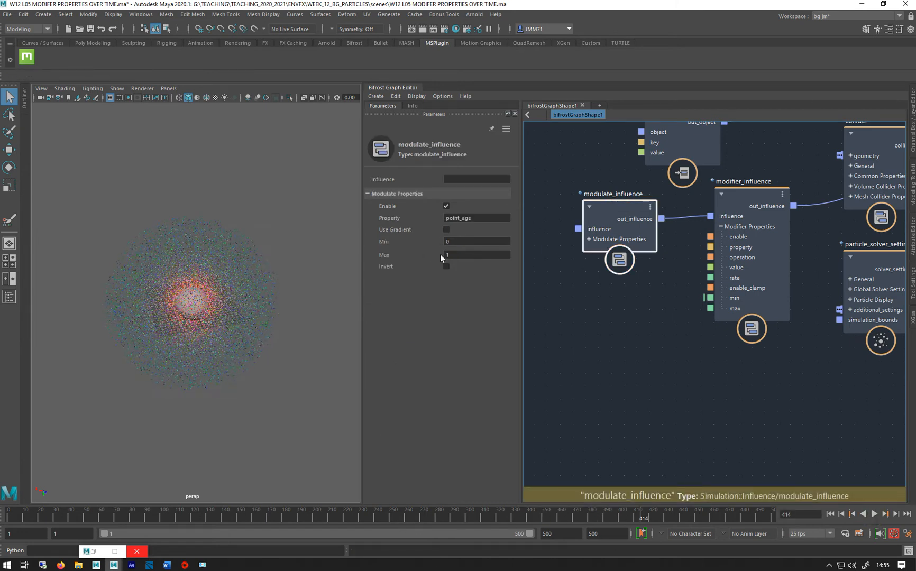
Set modulate_influence Max to 10 and replay the particle simulation.
left_click(475, 255)
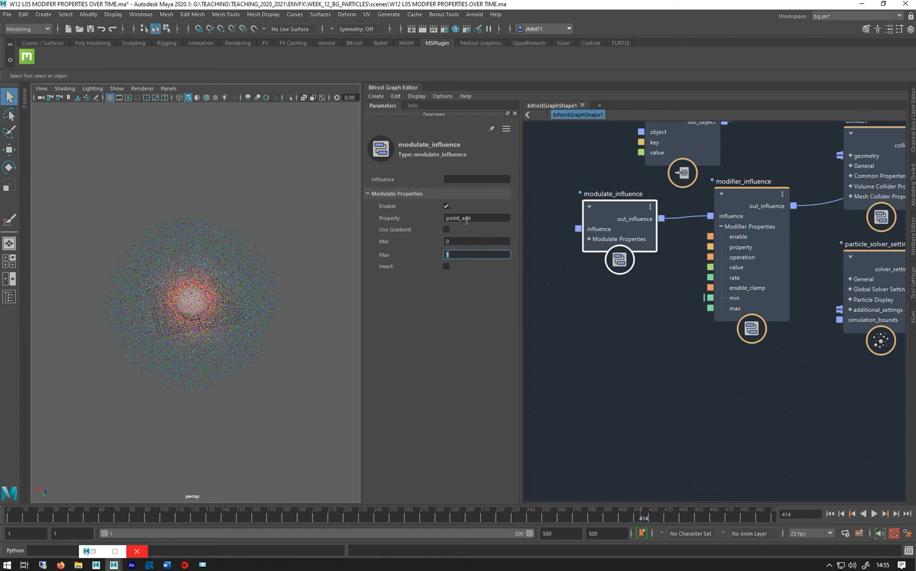
mouse_move(408, 254)
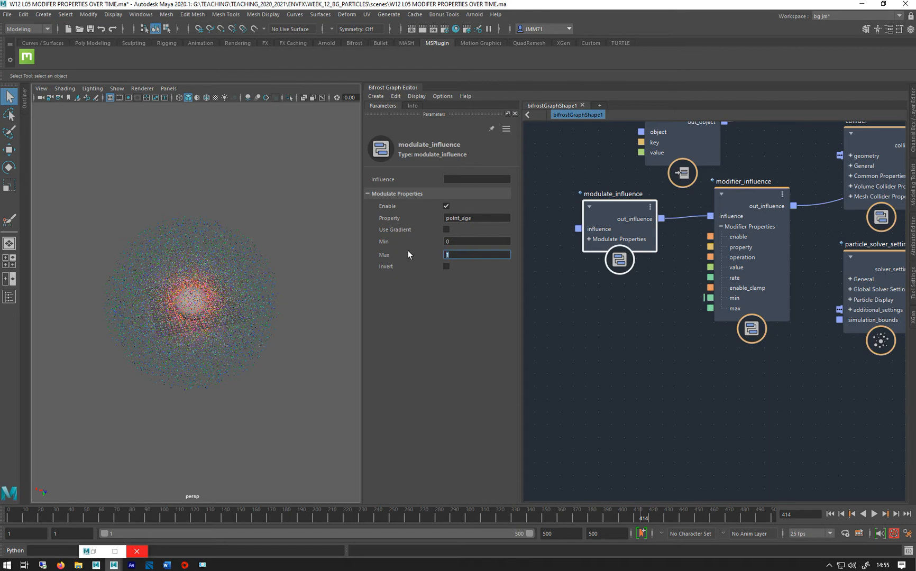
mouse_move(216, 275)
type("0")
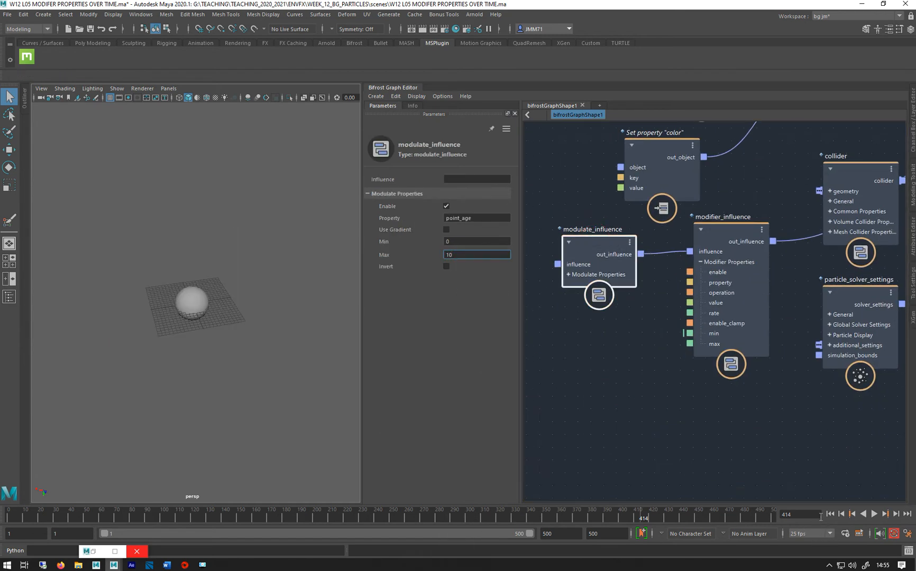
left_click(873, 514)
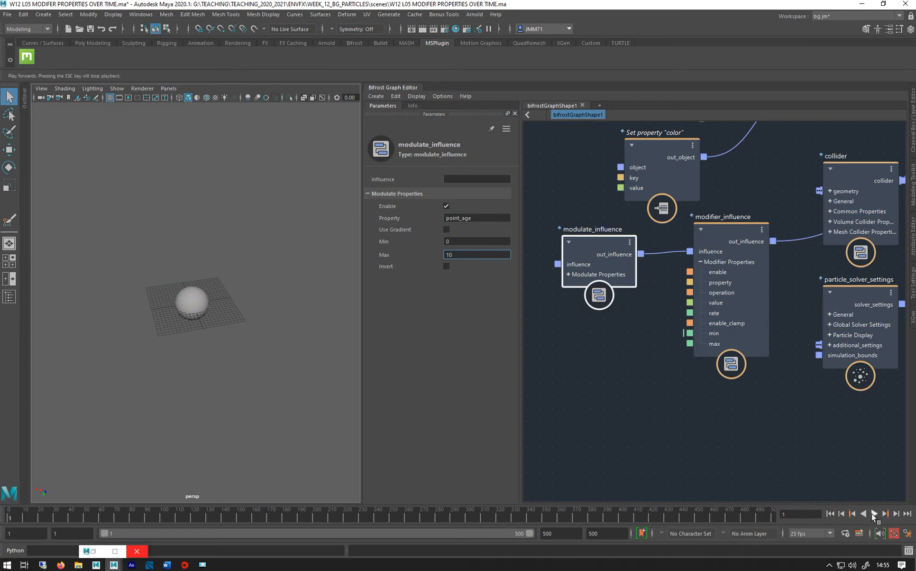
left_click(871, 514)
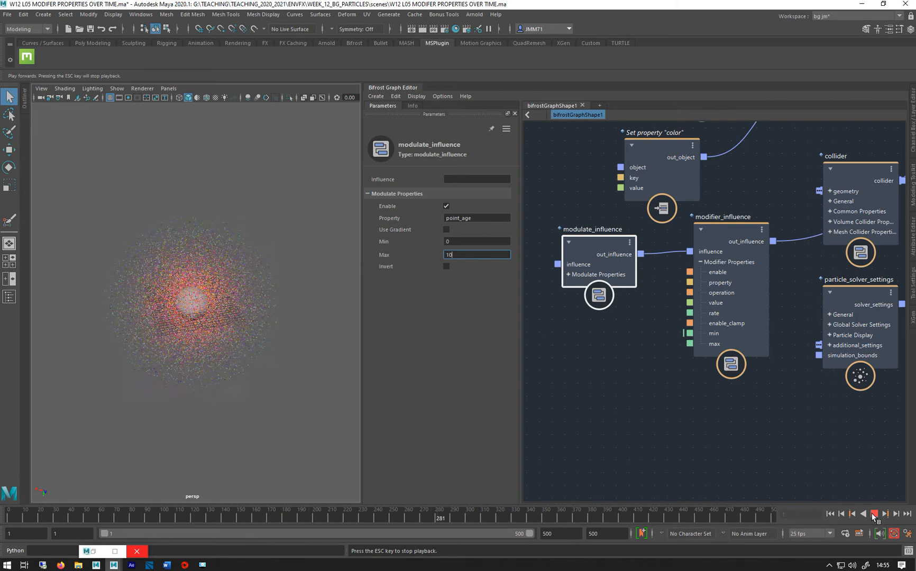
left_click(874, 514)
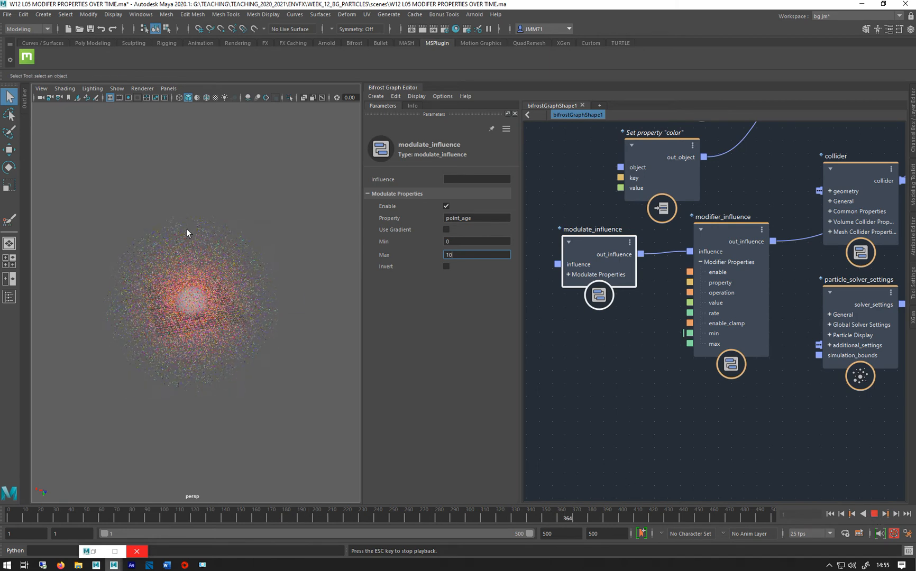
mouse_move(247, 311)
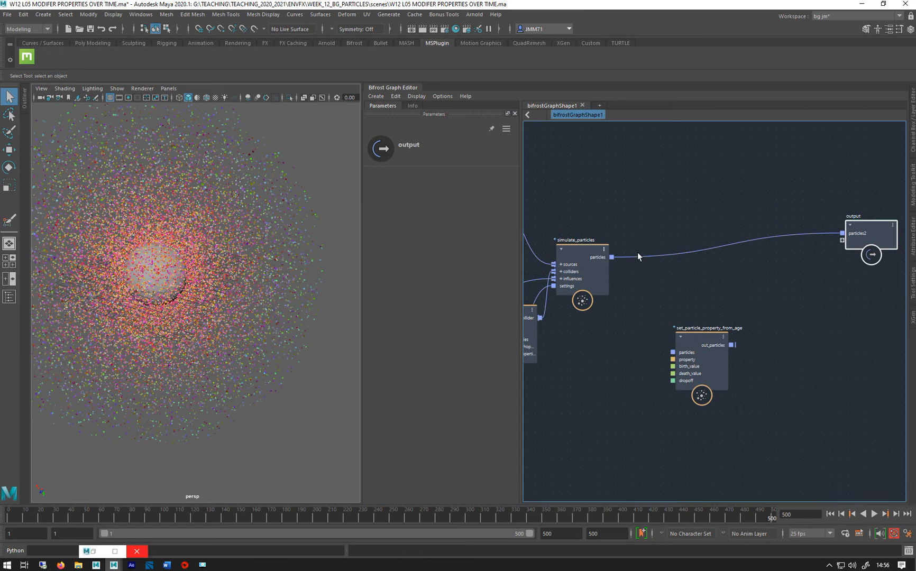
right_click(637, 257)
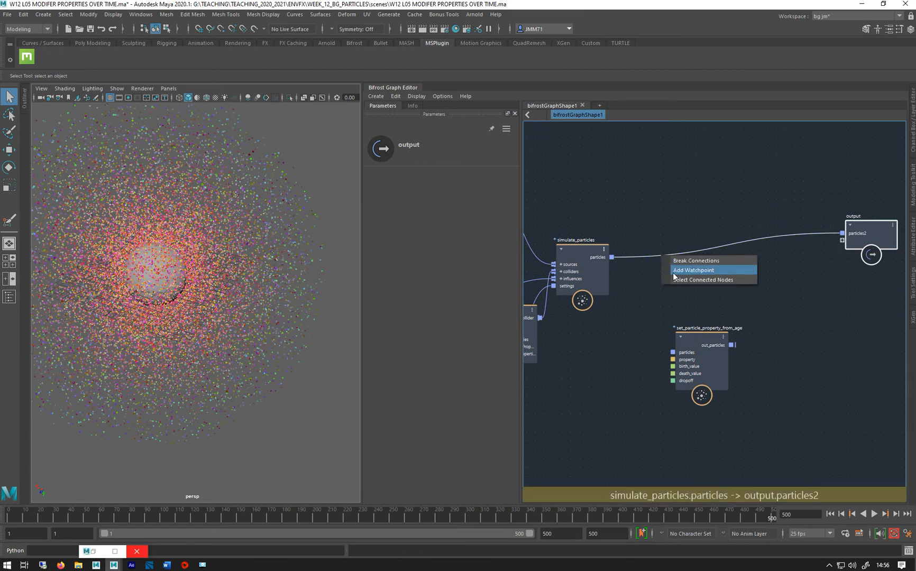
left_click(691, 275)
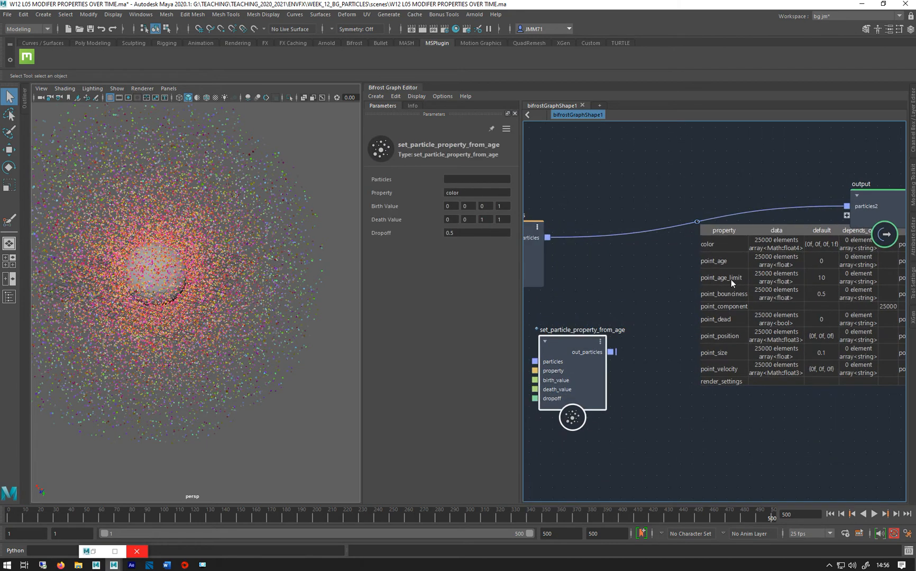
mouse_move(729, 304)
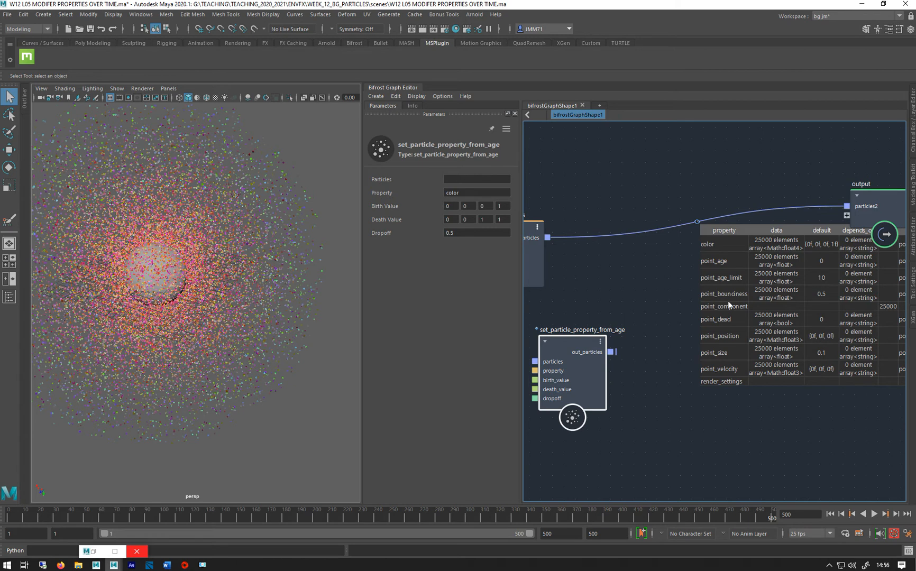
mouse_move(707, 320)
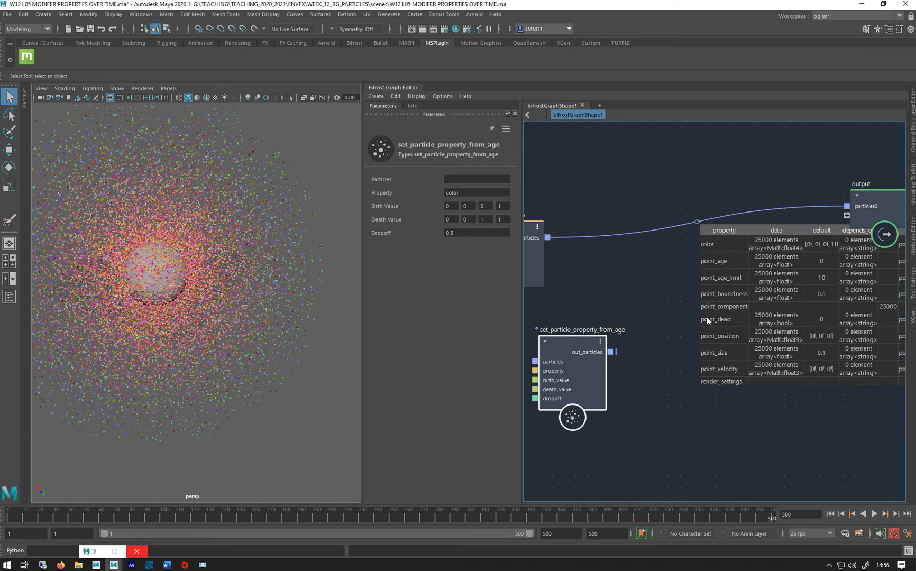
mouse_move(727, 319)
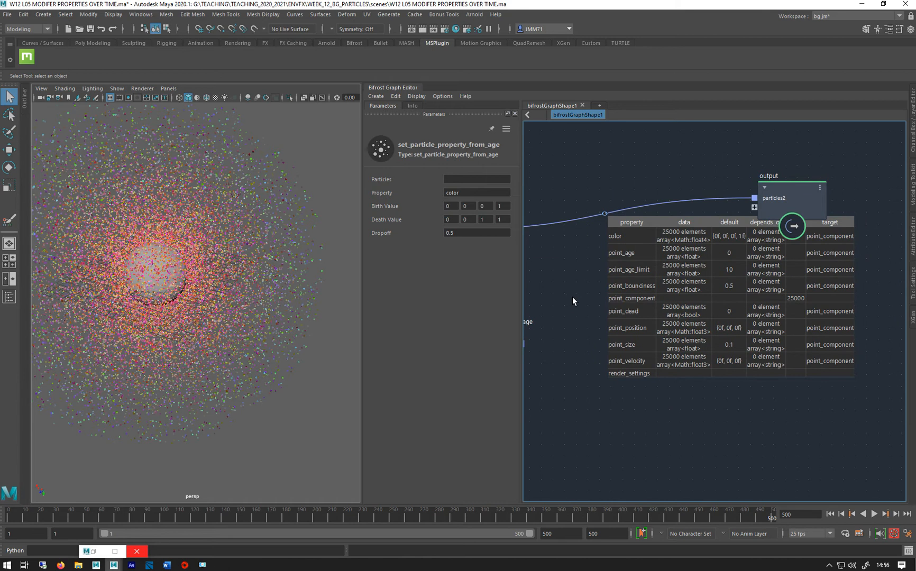
mouse_move(621, 325)
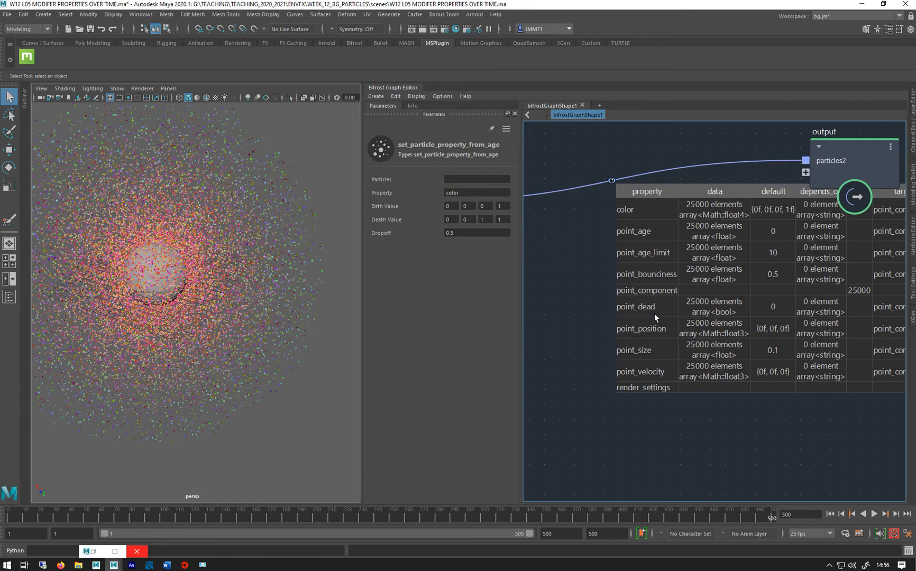
mouse_move(623, 343)
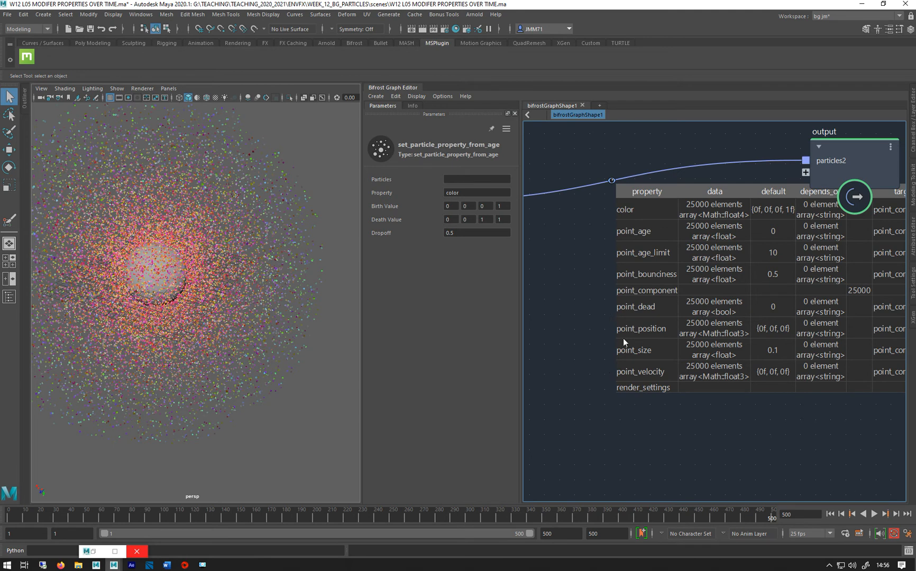
mouse_move(659, 352)
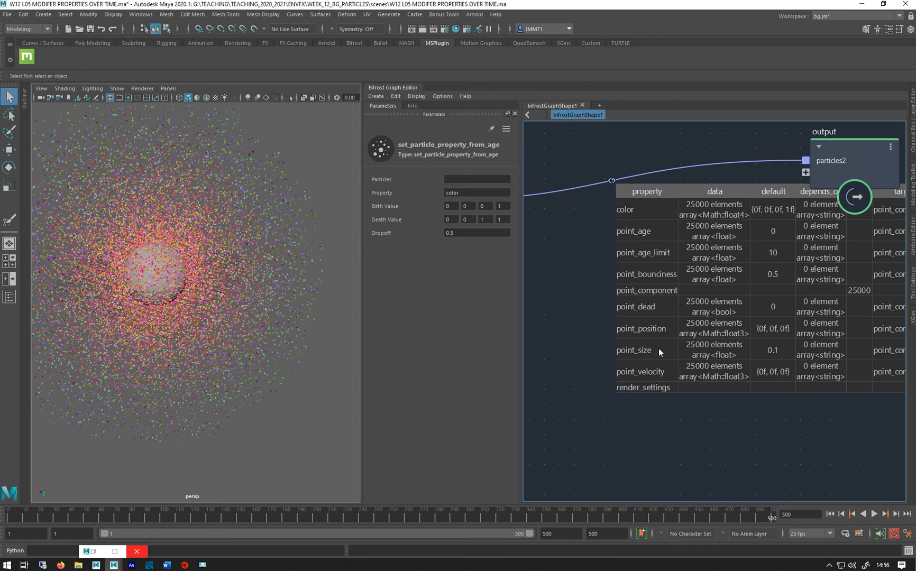
mouse_move(643, 363)
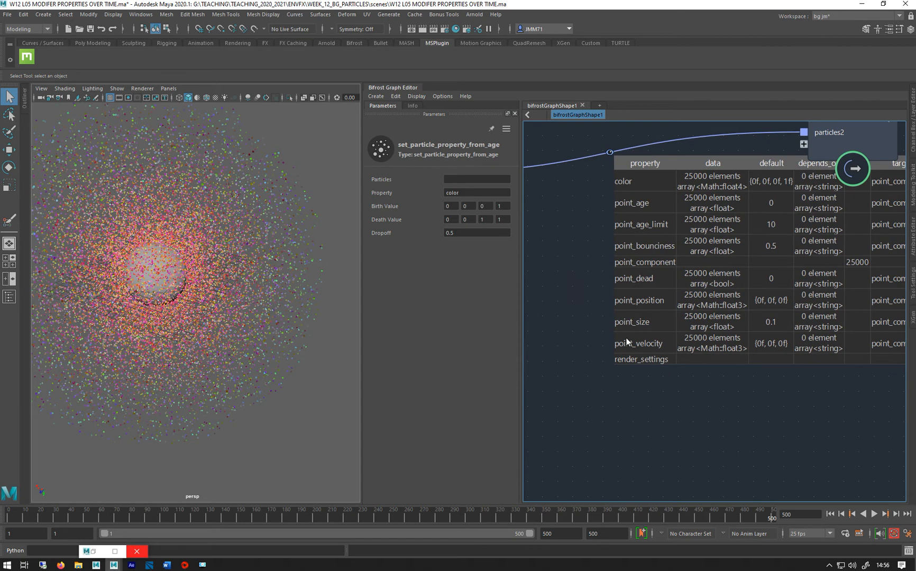
mouse_move(483, 270)
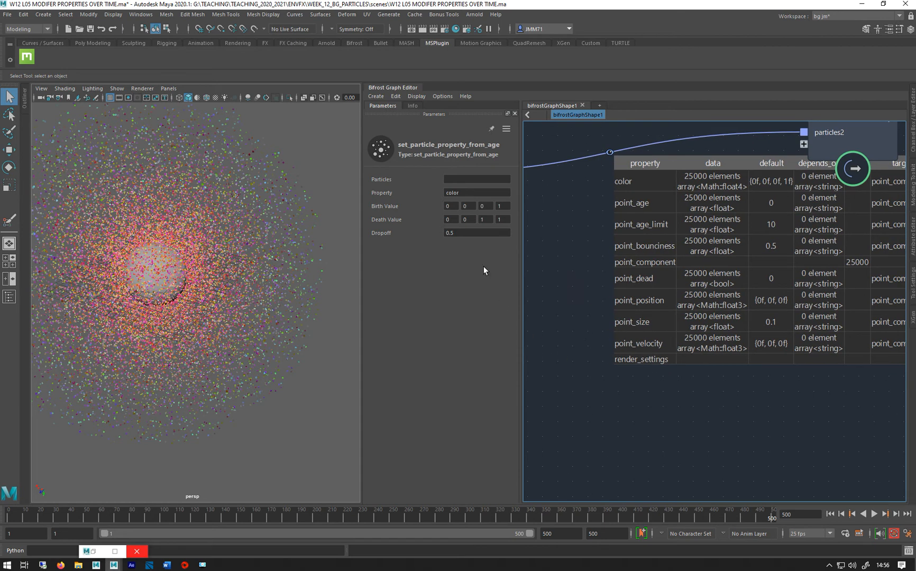
mouse_move(580, 298)
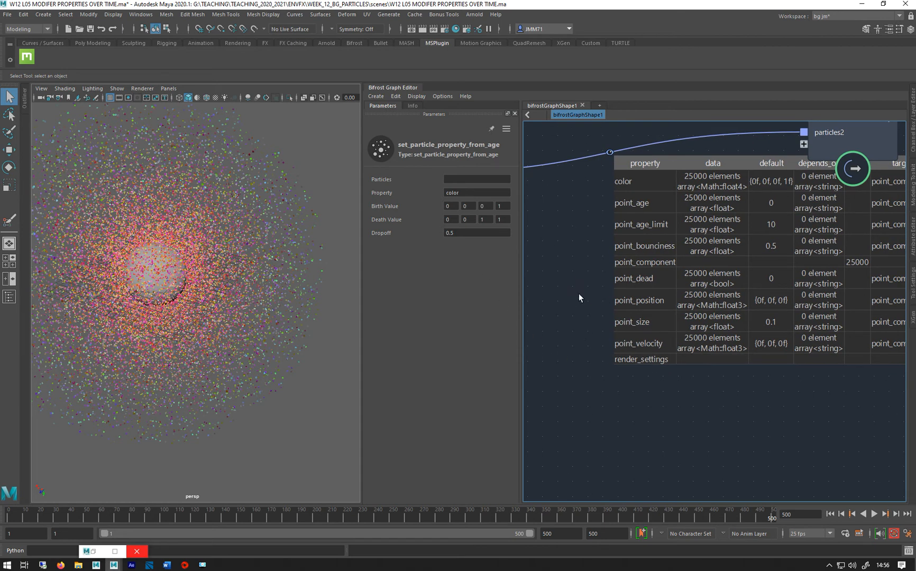
left_click(644, 321)
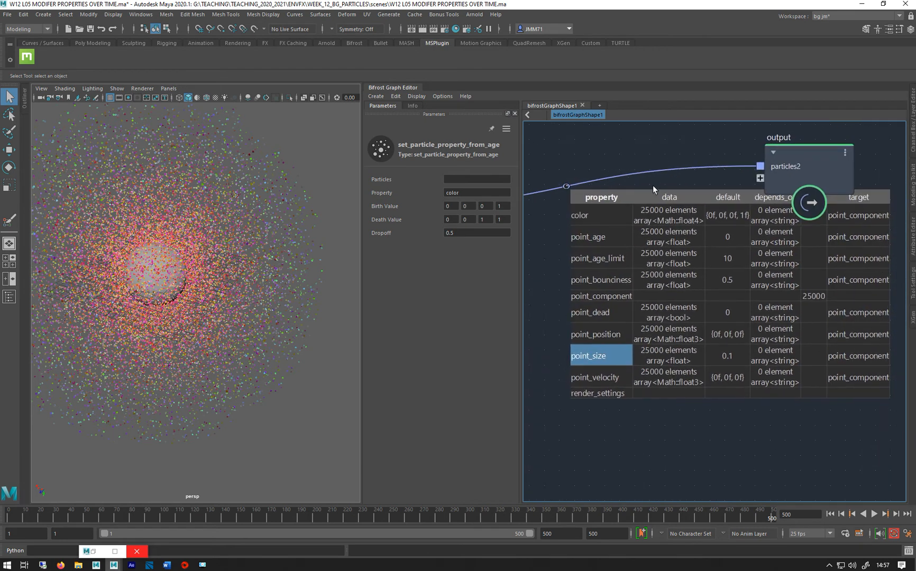
right_click(565, 186)
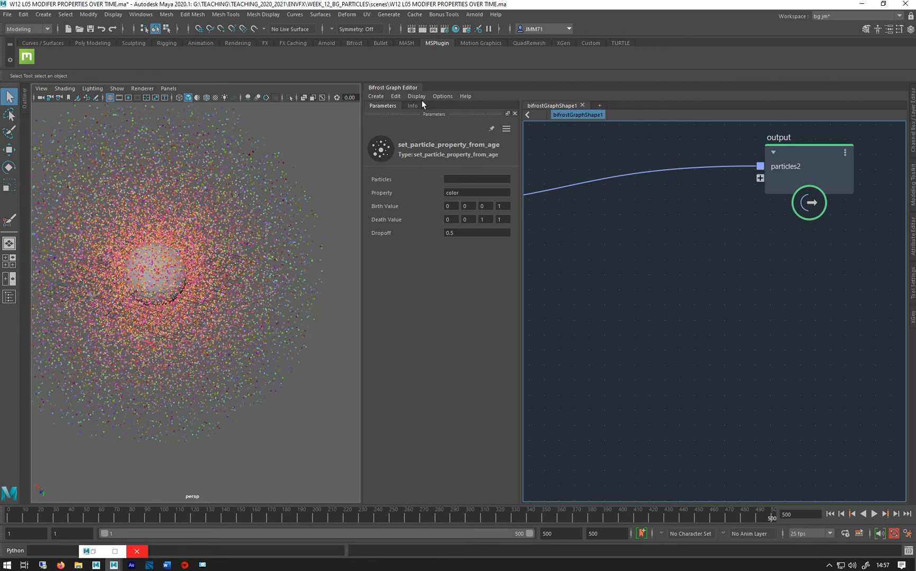
left_click(442, 96)
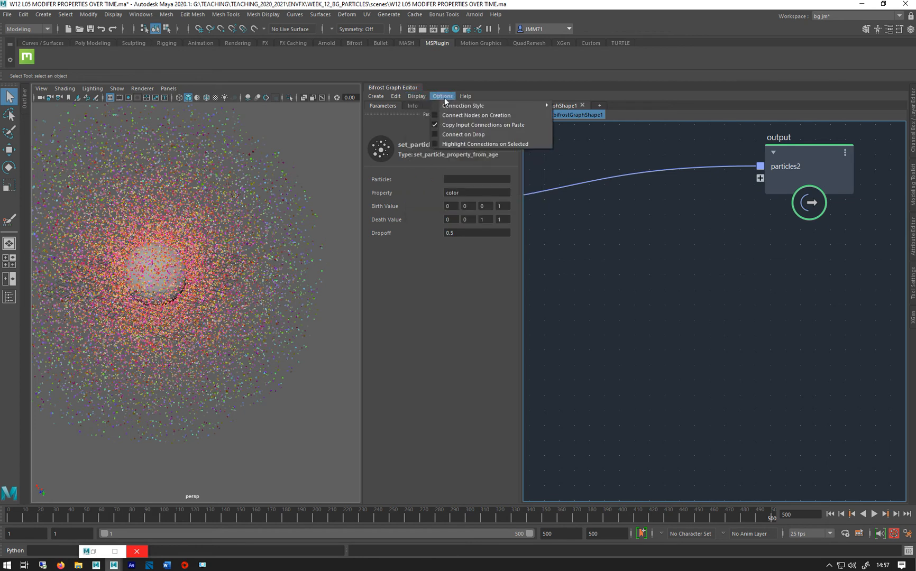
left_click(395, 96)
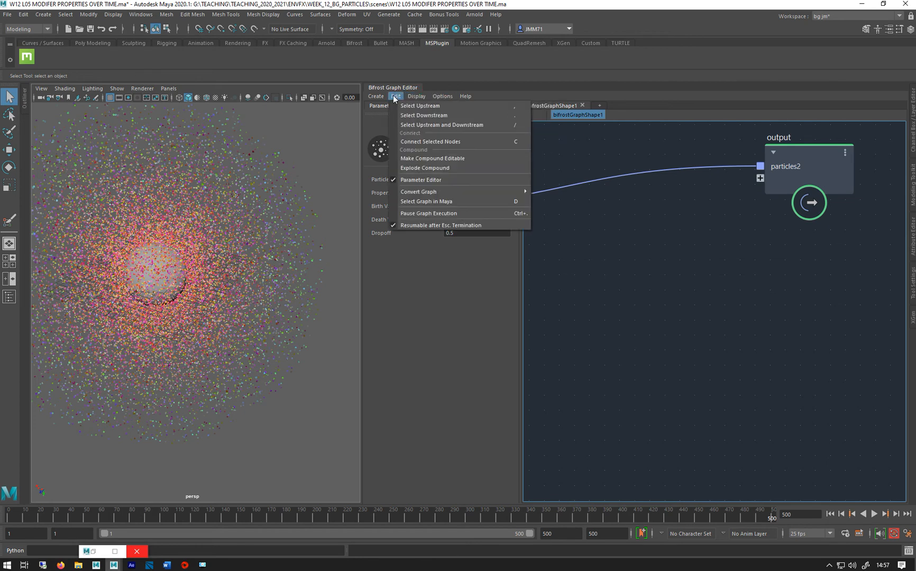
mouse_move(432, 228)
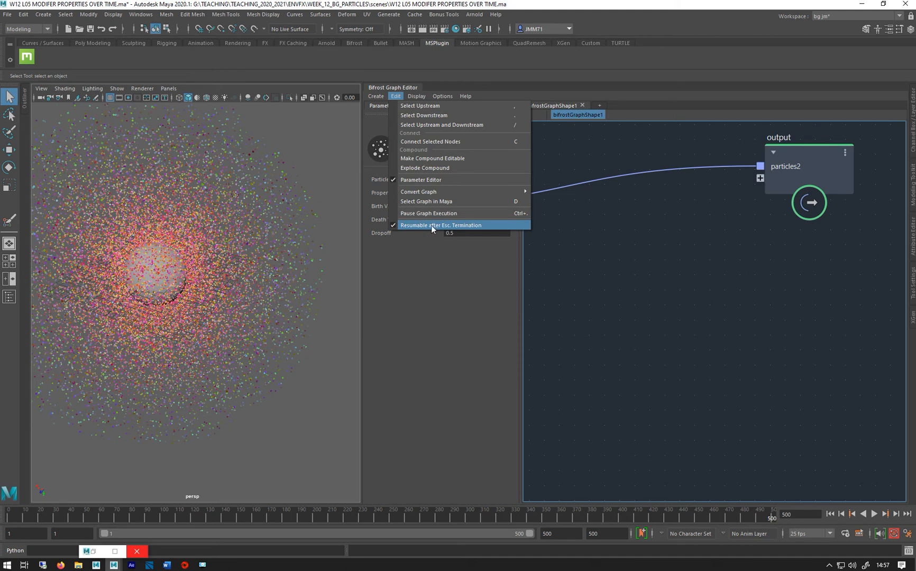
mouse_move(398, 229)
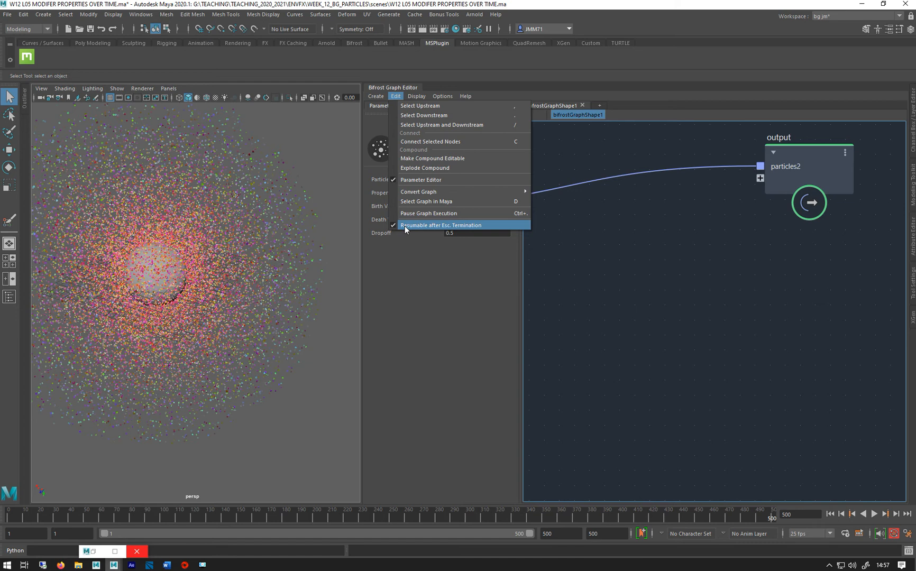
mouse_move(402, 229)
type("m")
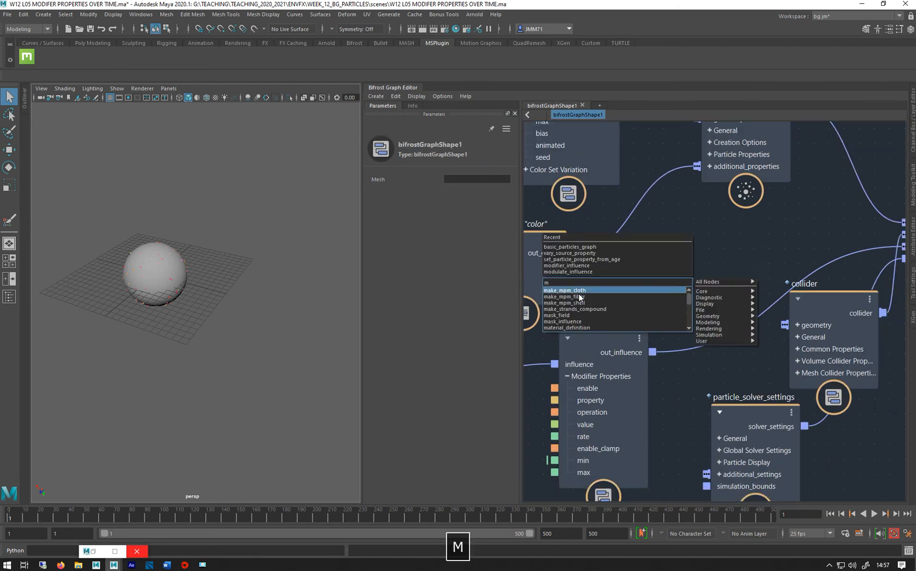
mouse_move(581, 266)
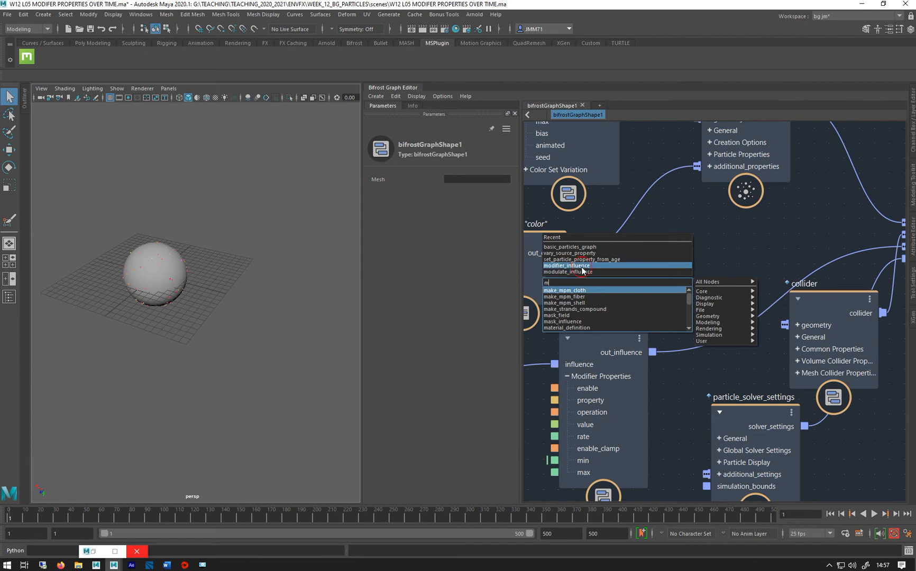
Add modifier_influence1 multiplying point_size by 0.8 into simulate_particles influences, then play.
left_click(567, 265)
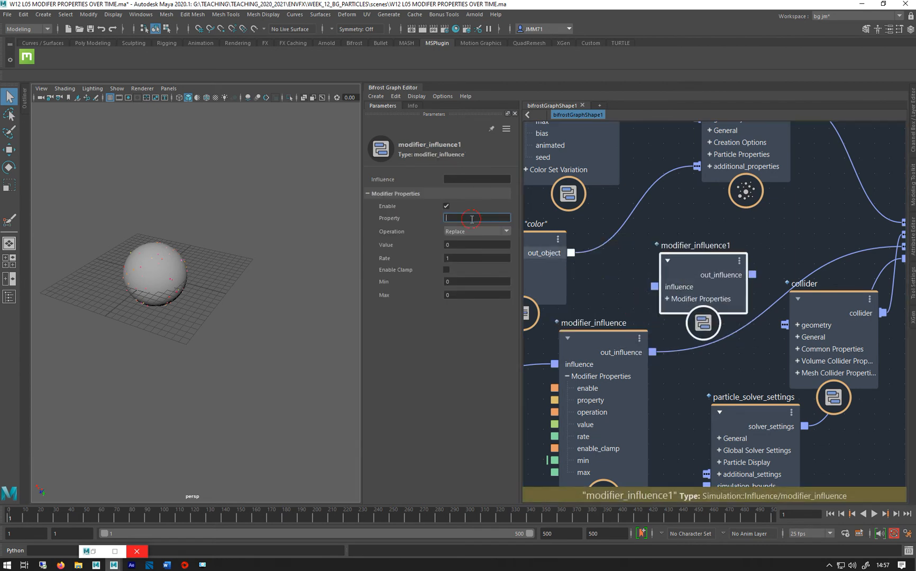
type("point_size")
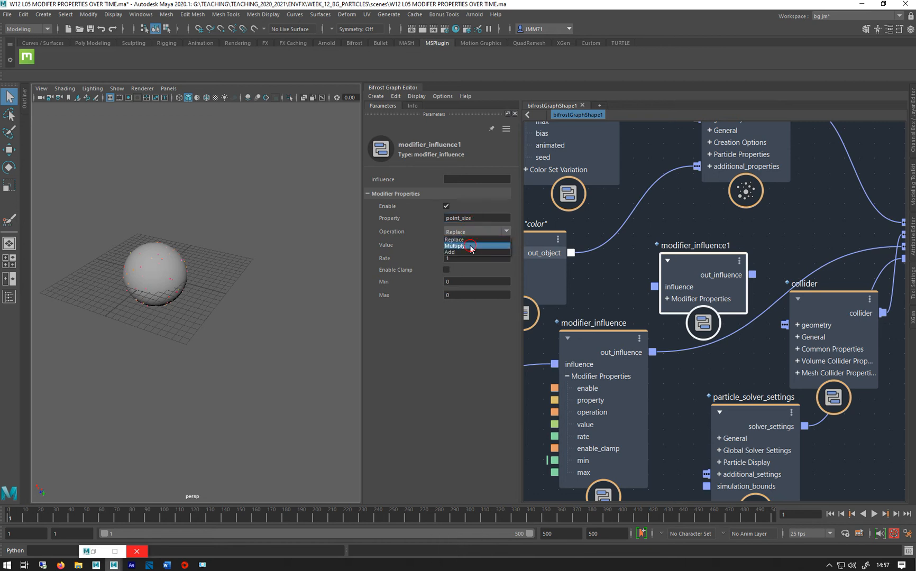
left_click(454, 246)
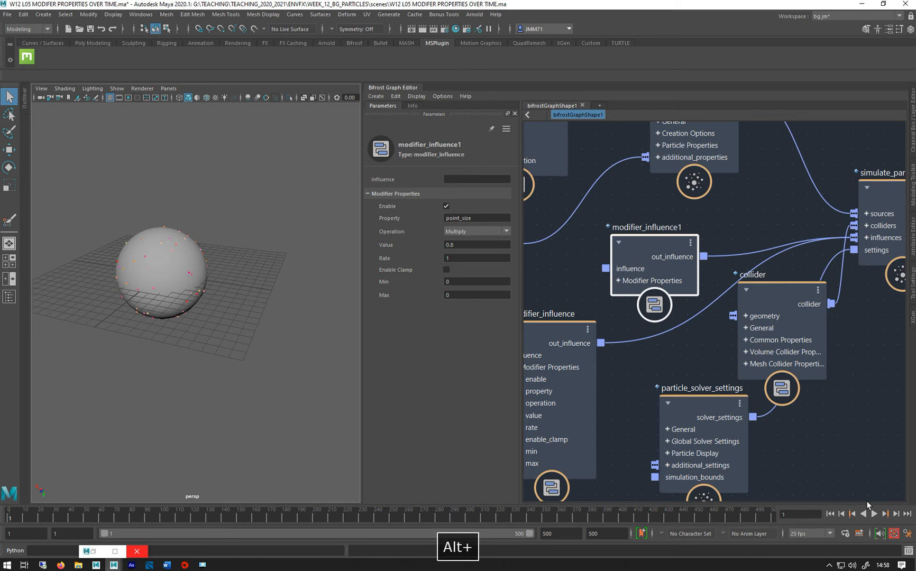
left_click(874, 514)
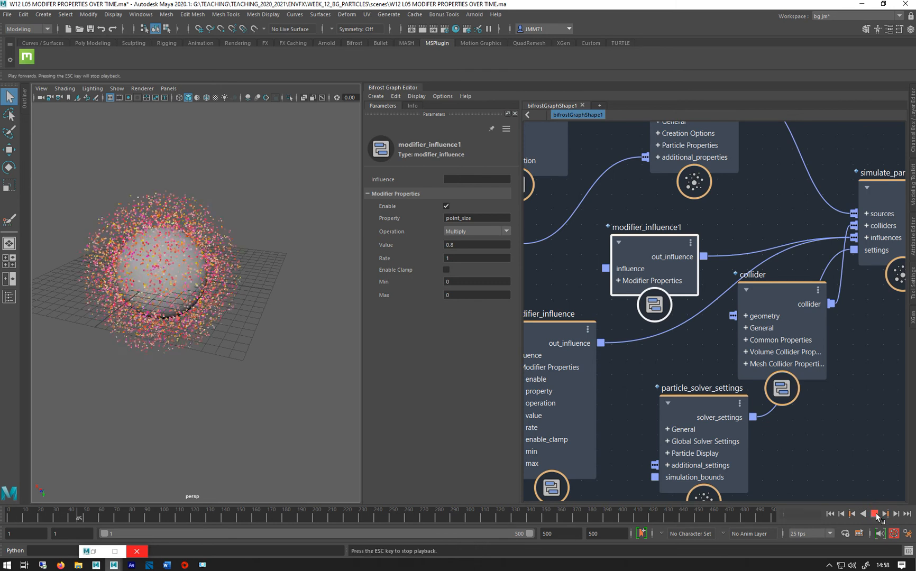
left_click(877, 514)
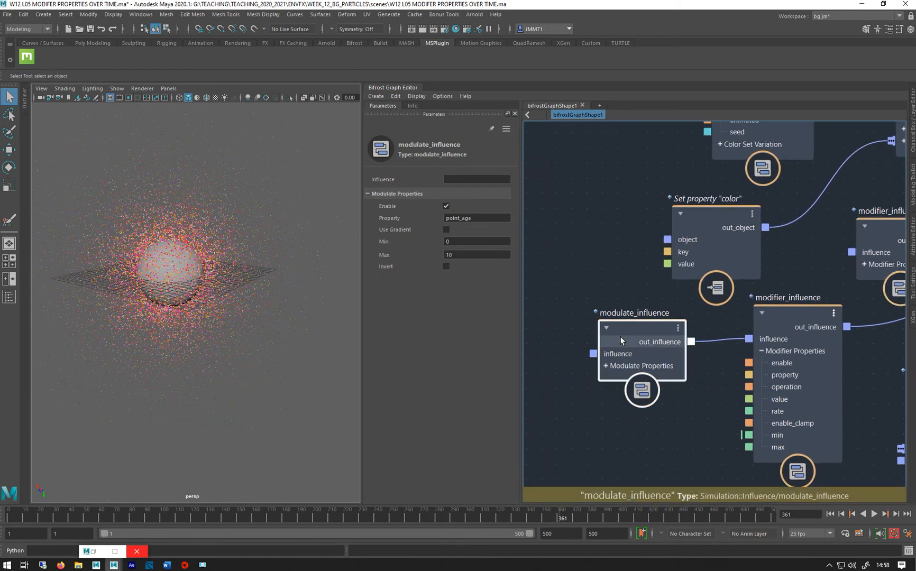
Duplicate modulate_influence as modulate_influence1 driving modifier_influence1, with Min set to 0.005.
key("ctrl+c")
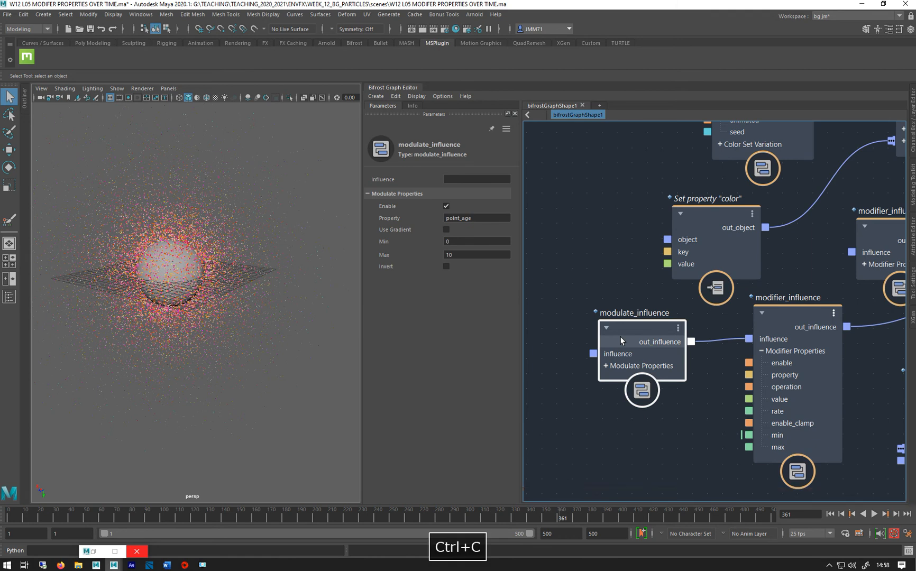
key("ctrl+v")
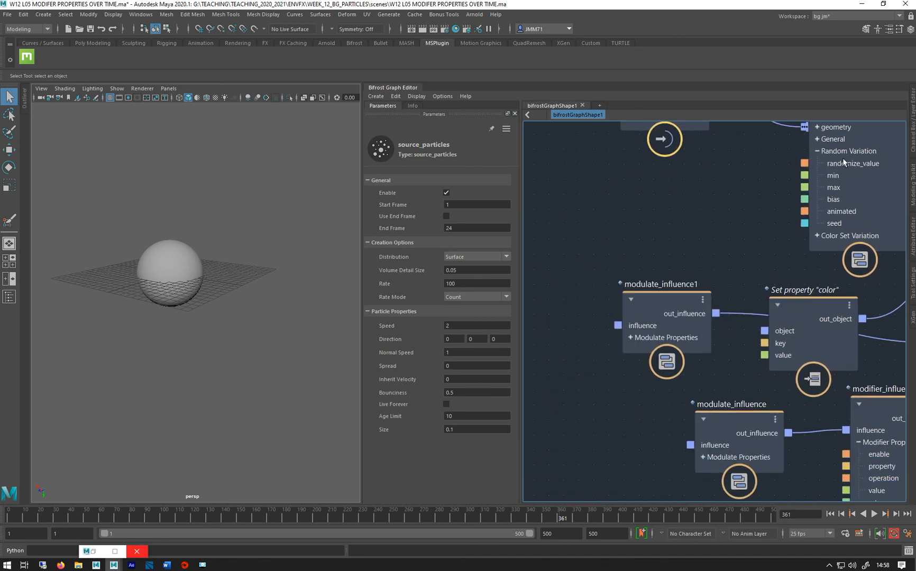
left_click(665, 323)
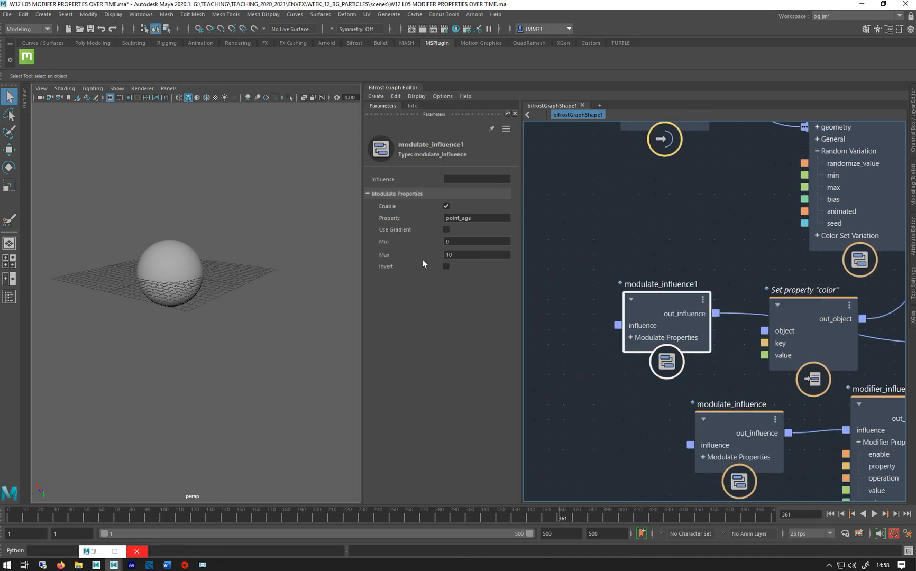
triple_click(476, 254)
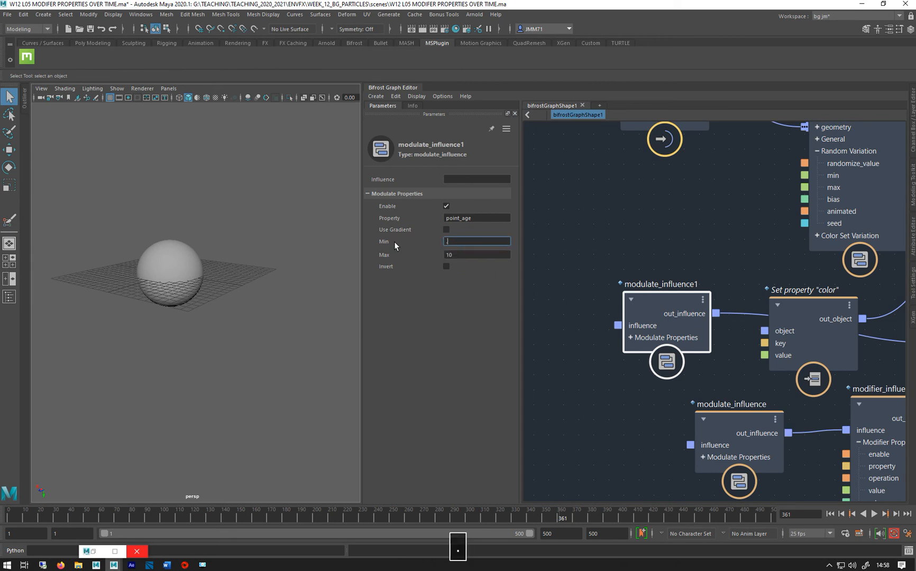
type(".00")
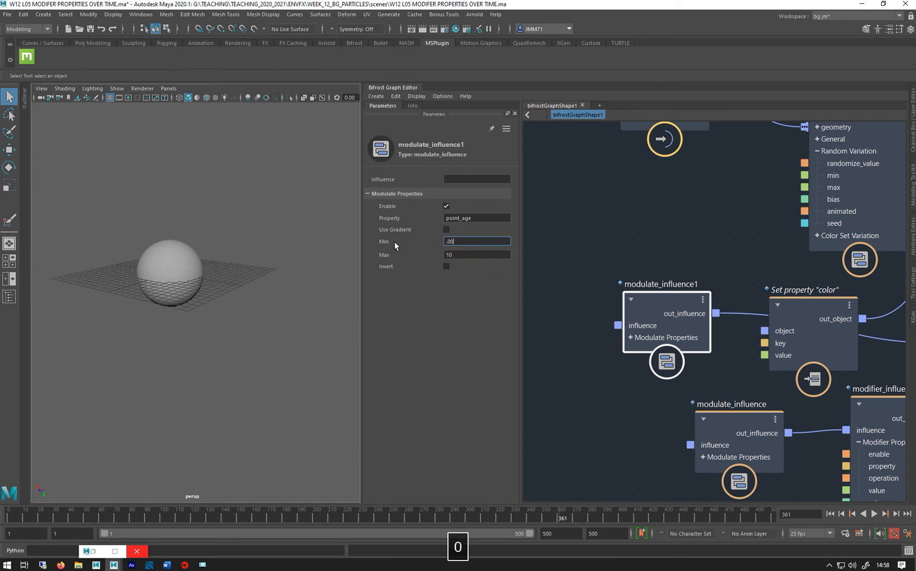
type("0.001")
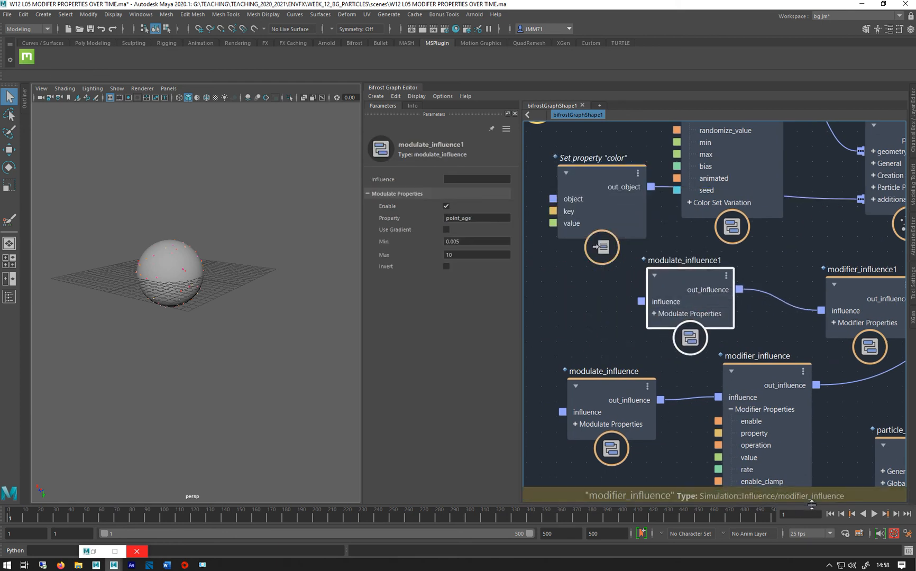
Replay the simulation to check the denser, shrinking particle cloud.
left_click(874, 514)
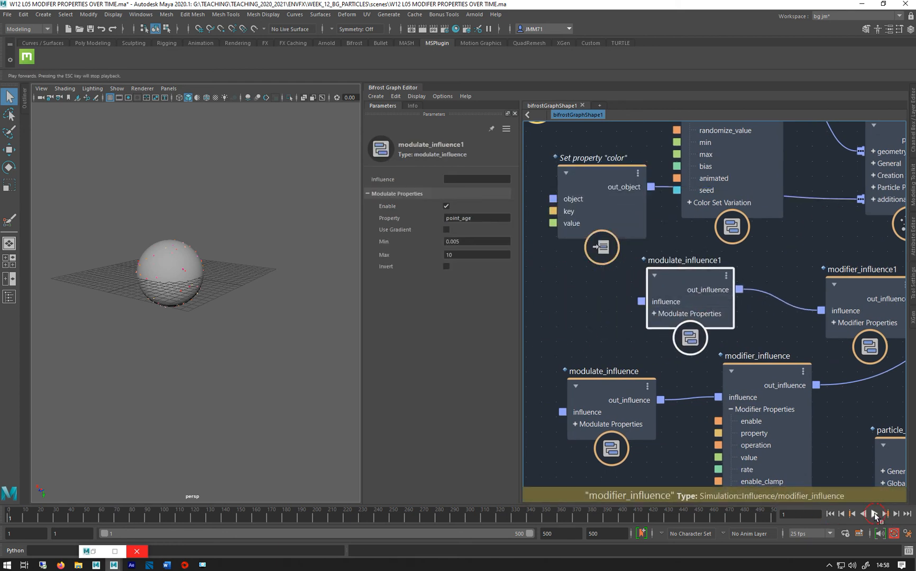
left_click(874, 515)
type(".1")
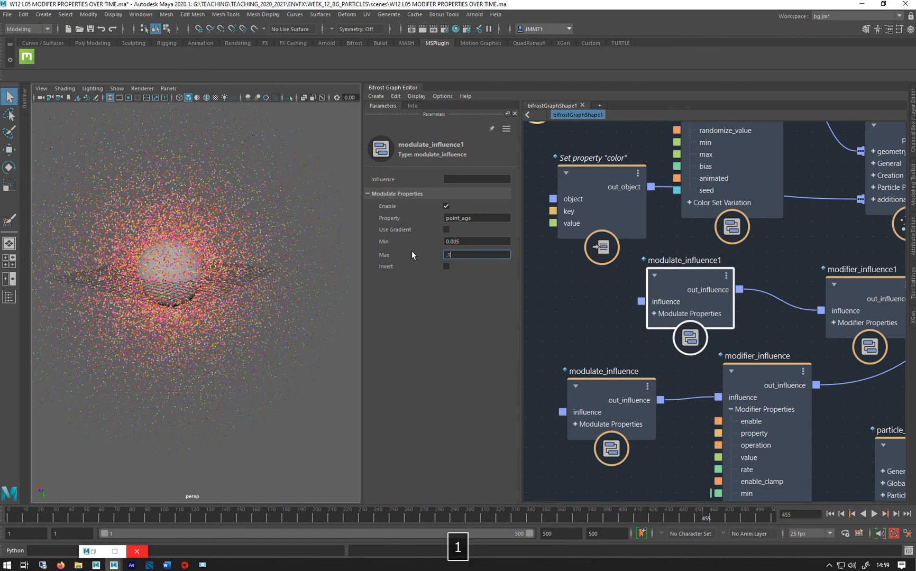
left_click(873, 514)
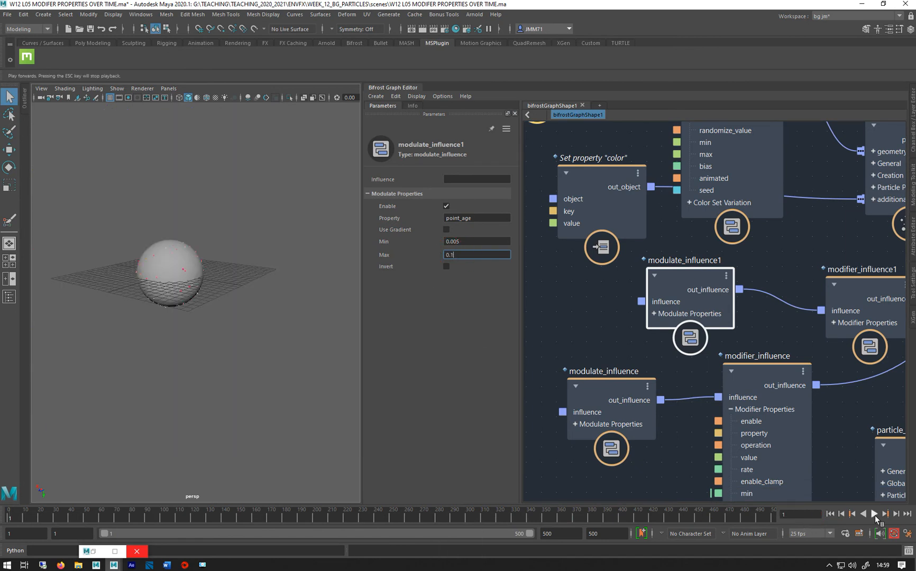
left_click(874, 514)
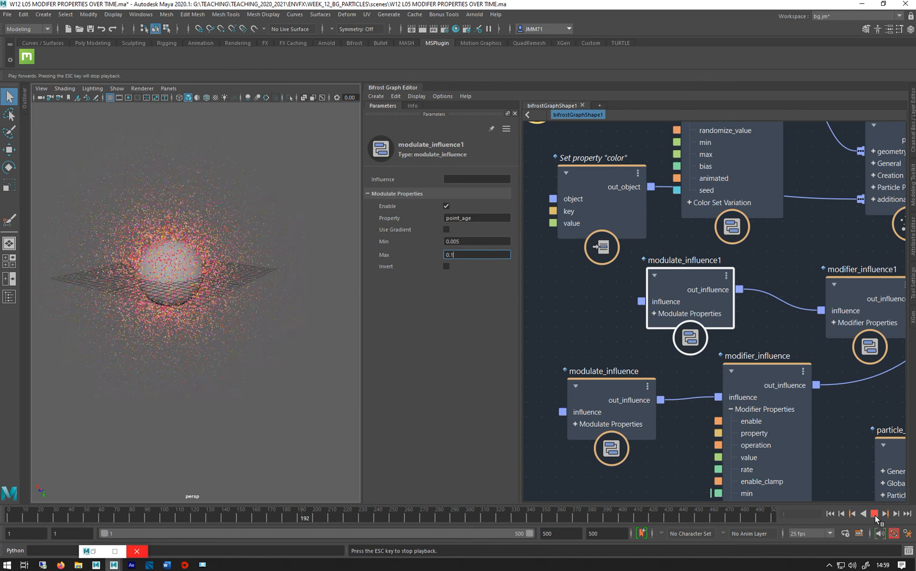
left_click(873, 514)
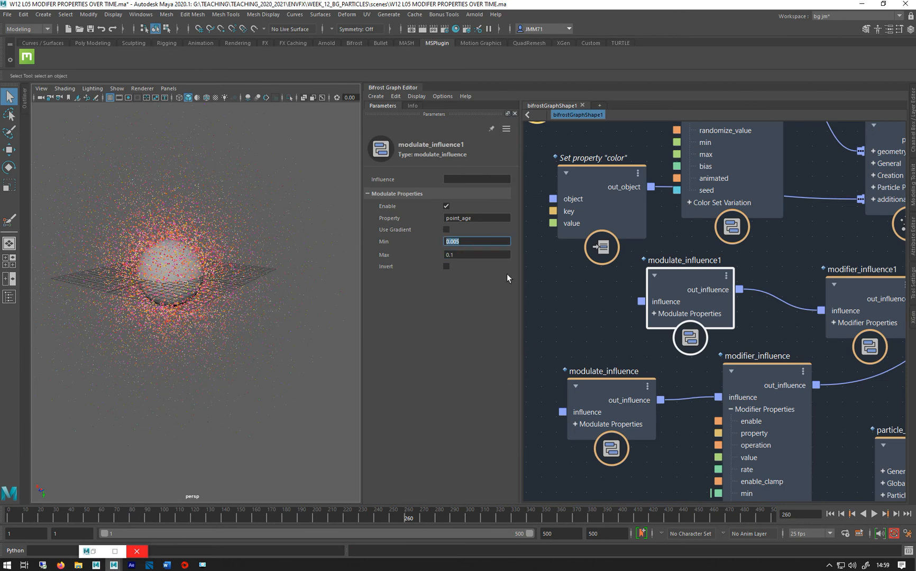
mouse_move(526, 321)
type("10")
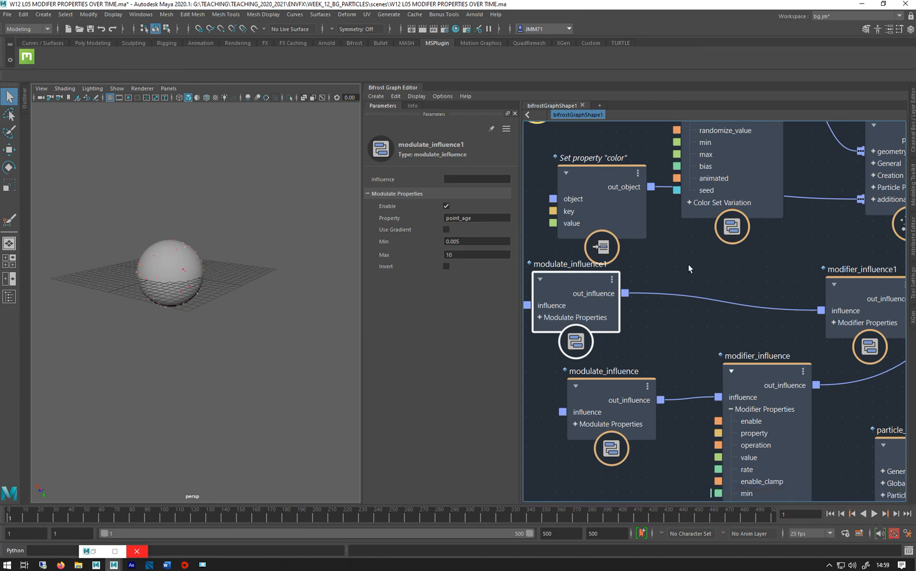
key("alt+shift")
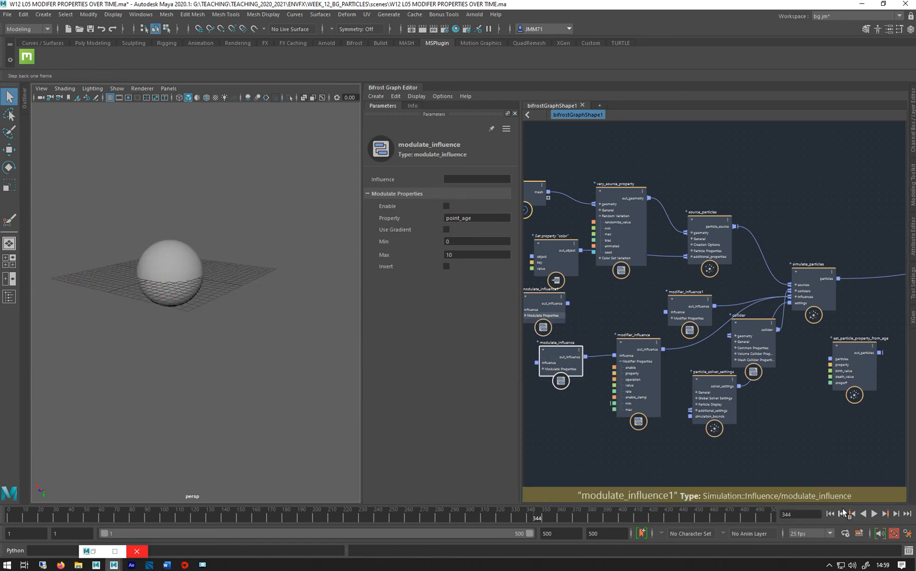
left_click(875, 514)
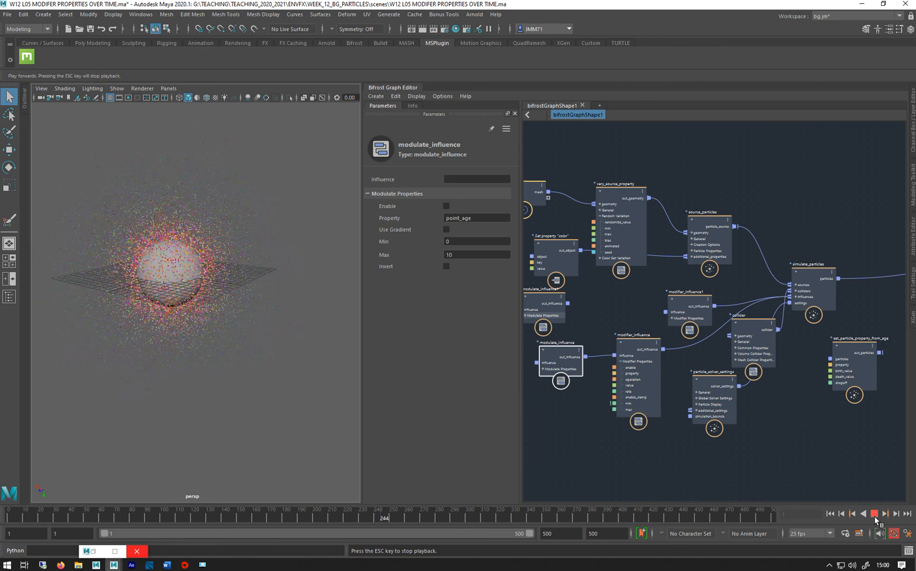
left_click(875, 514)
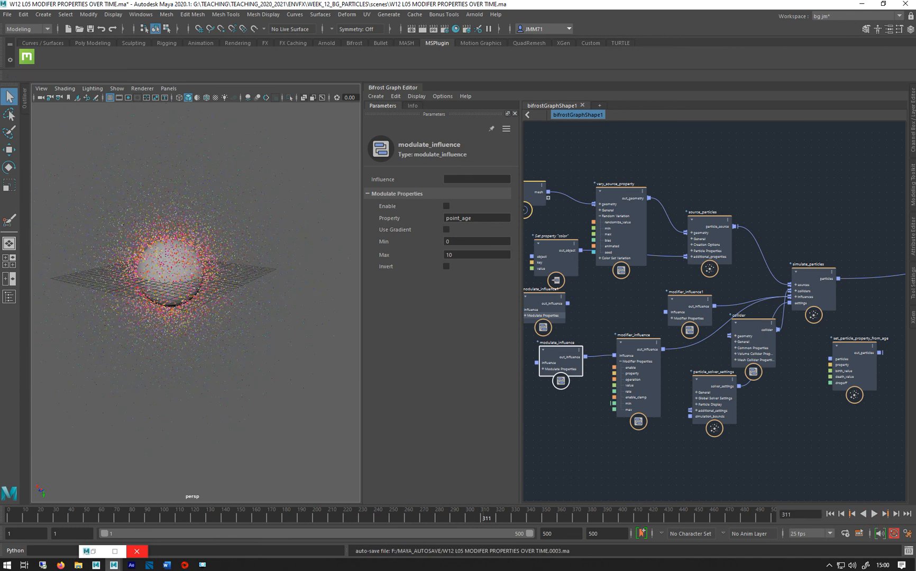